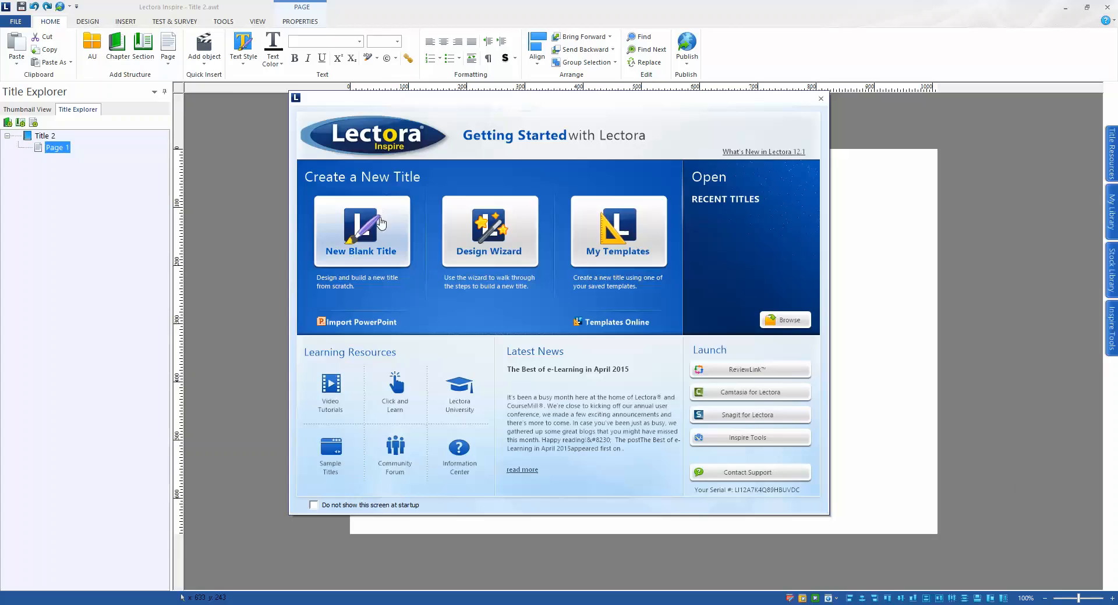
Step: Dismiss the Getting Started screen and show the Inspire Tools list from Tools
click(362, 231)
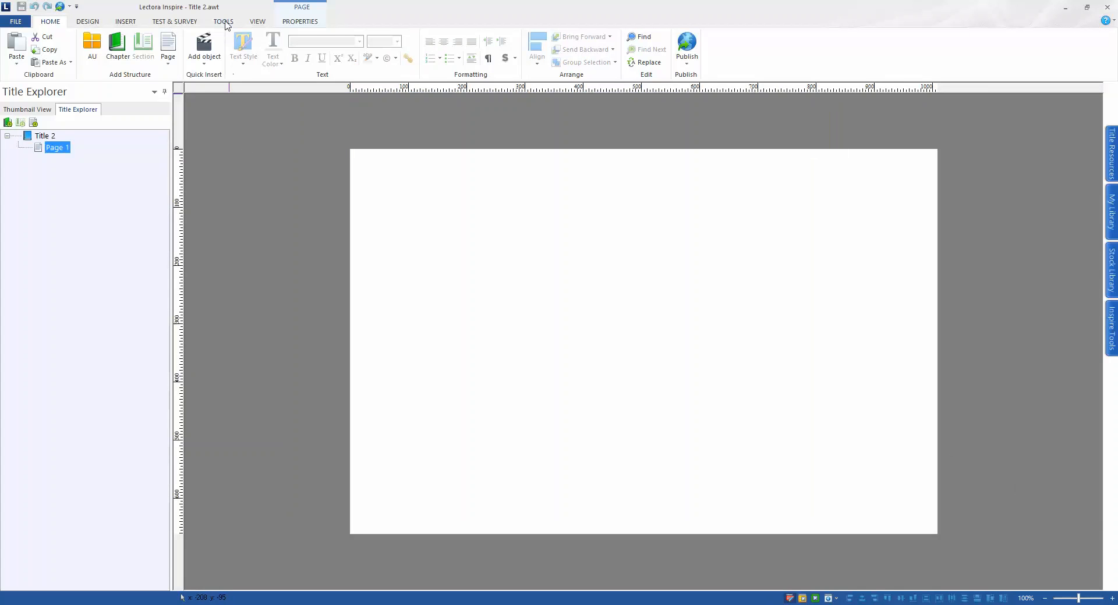
click(223, 21)
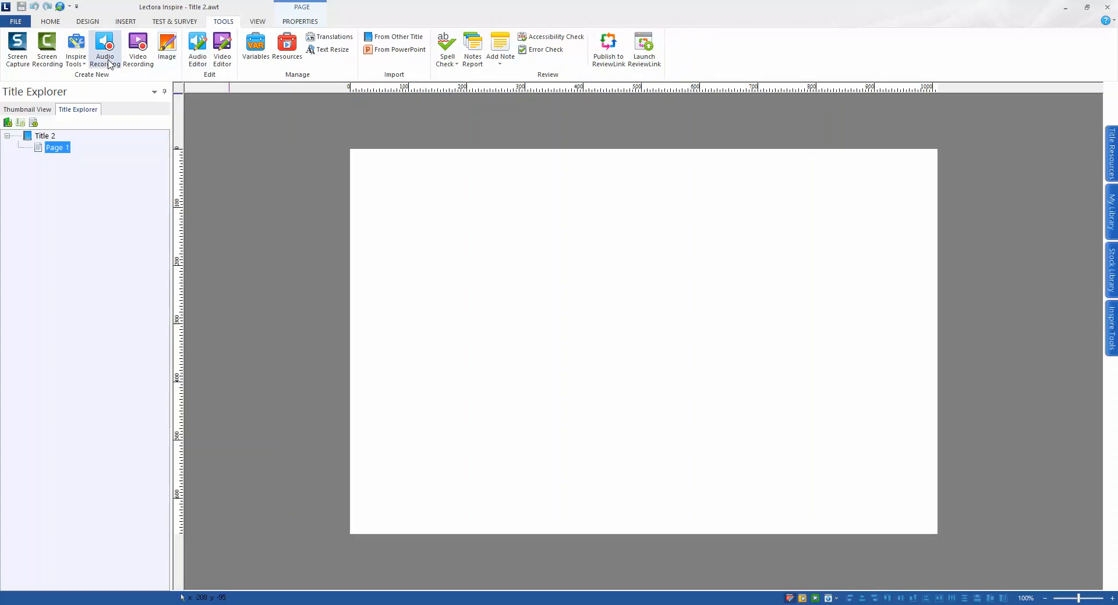
click(75, 48)
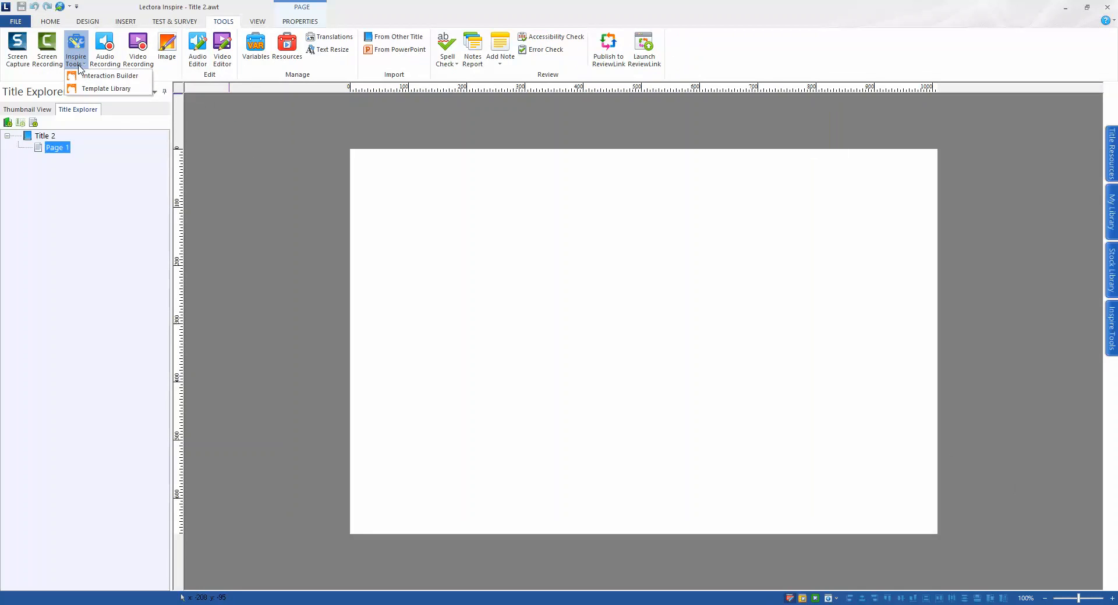
mouse_move(110, 76)
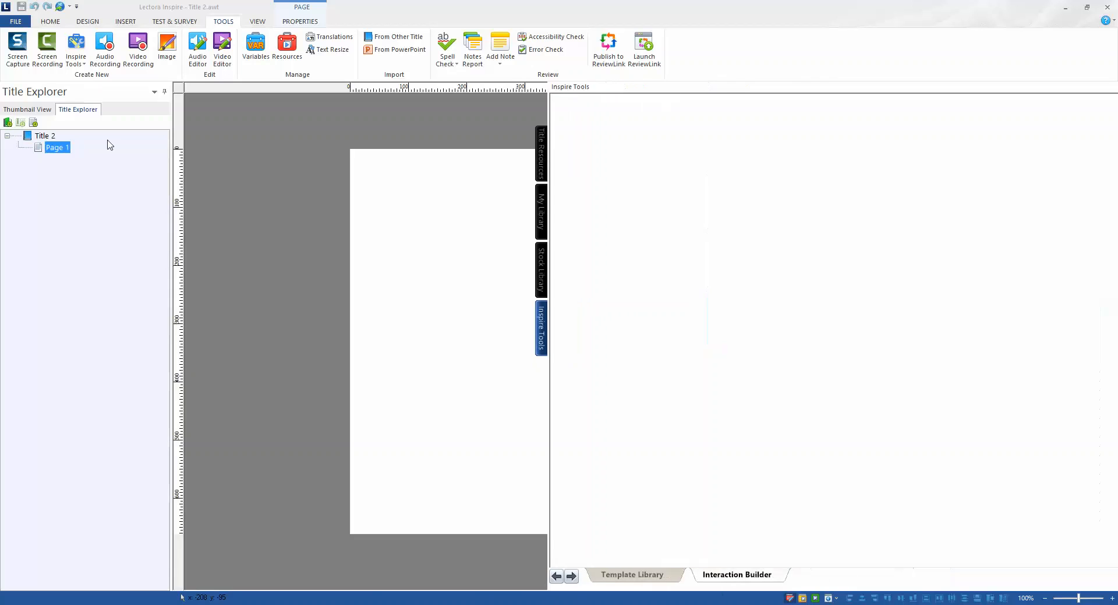
Step: Expand the Inspire Tools panel and sign in to the Interaction Builder
click(541, 327)
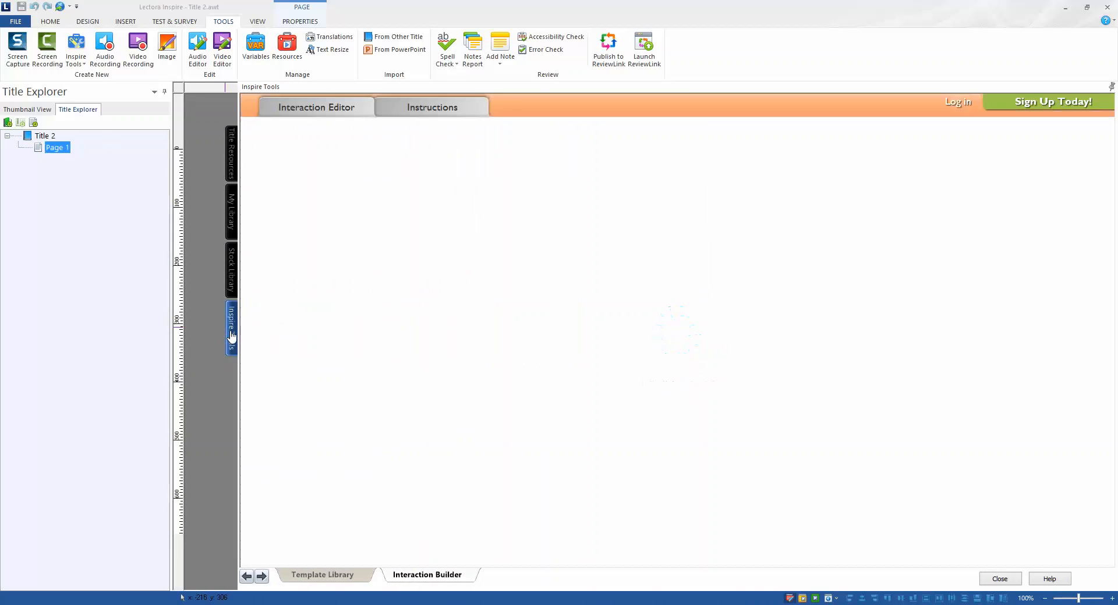
click(432, 107)
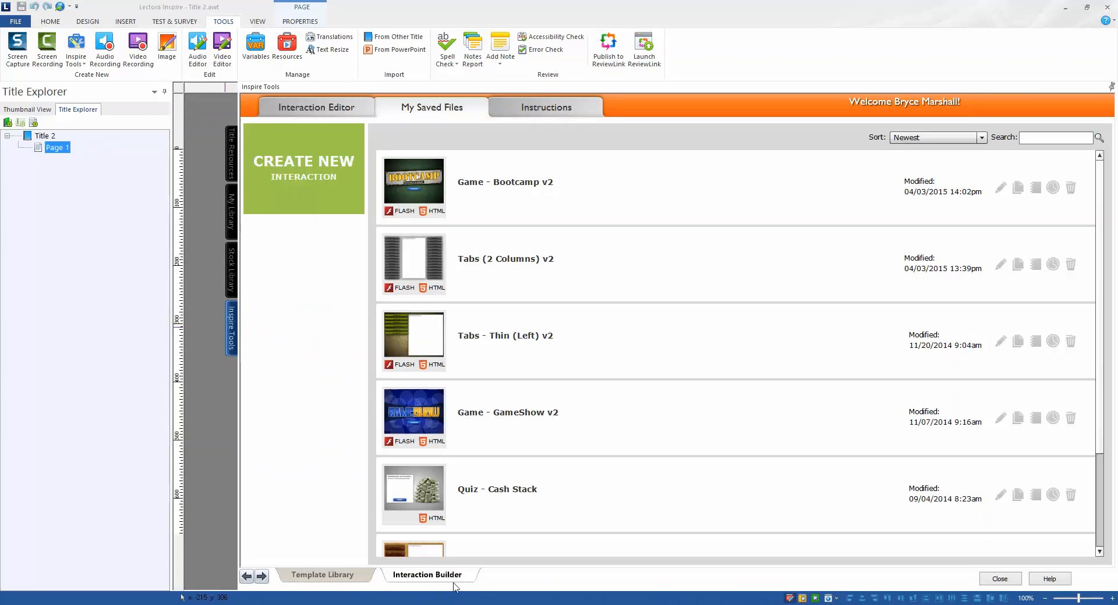
mouse_move(597, 432)
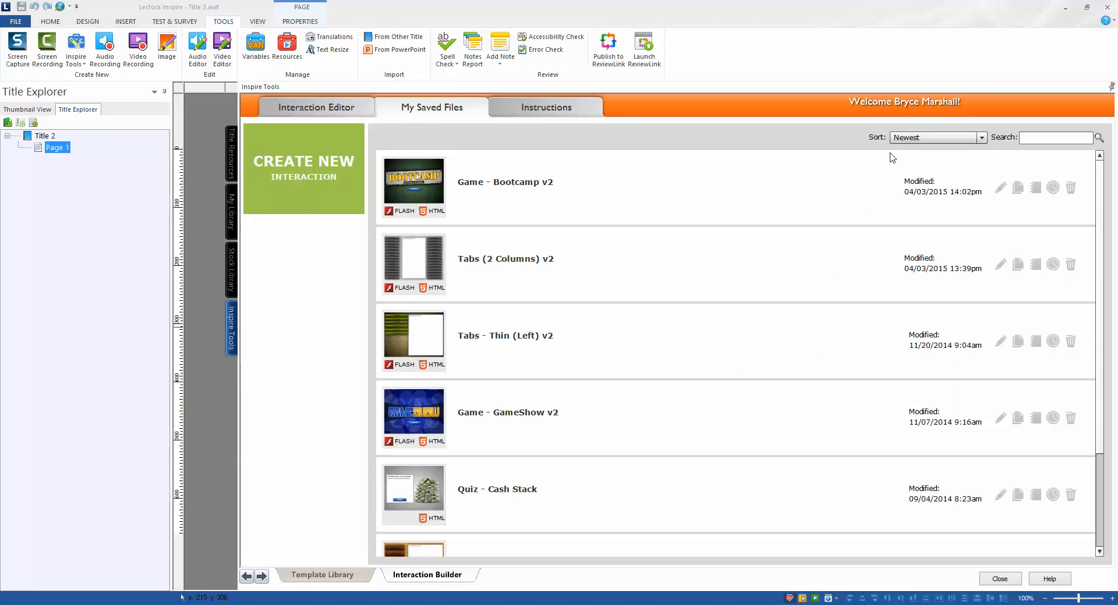
mouse_move(454, 177)
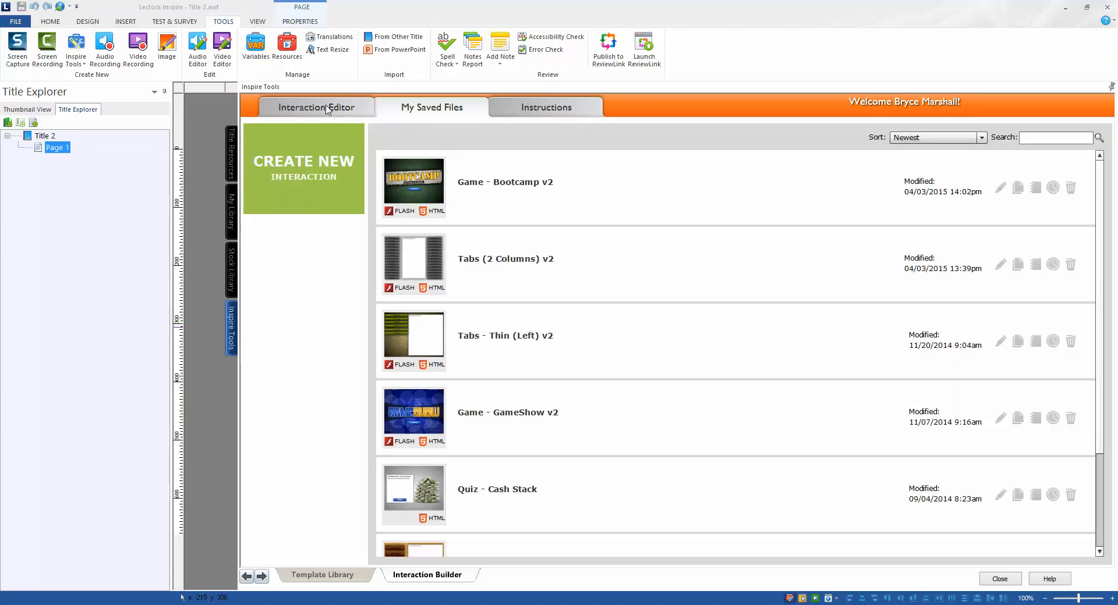
Step: Create a new Game - Millionaire v2 interaction from the Games templates
click(315, 107)
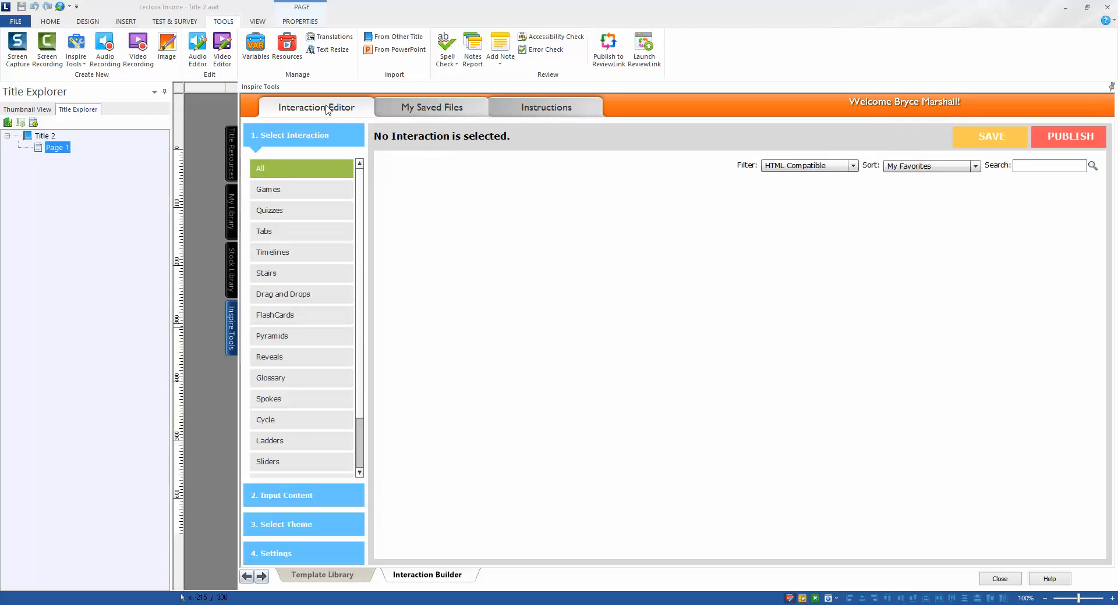
click(259, 168)
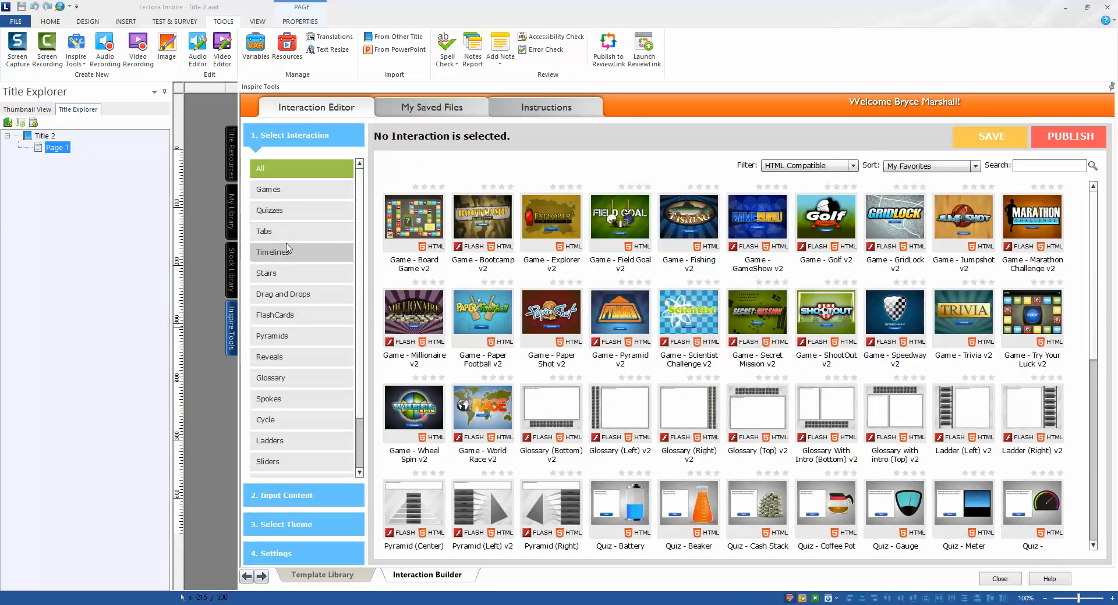
mouse_move(285, 273)
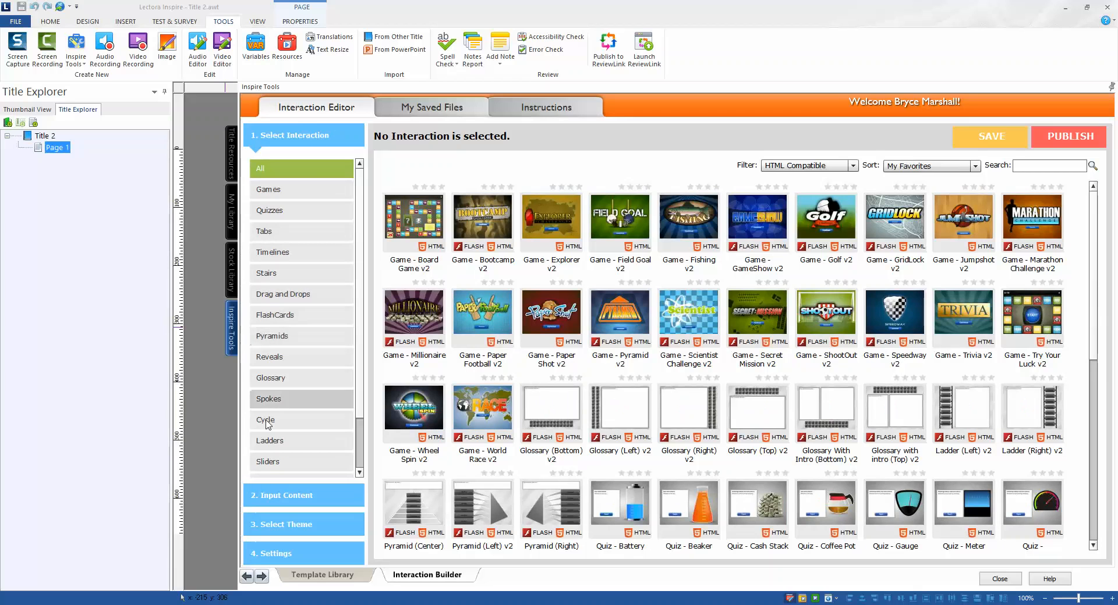
mouse_move(288, 318)
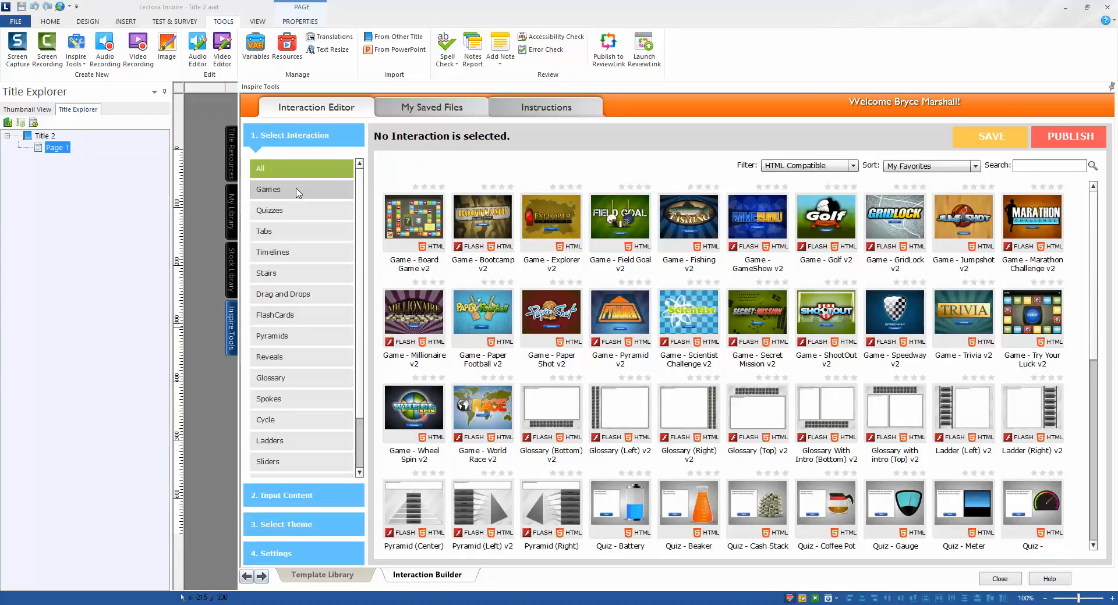
click(269, 189)
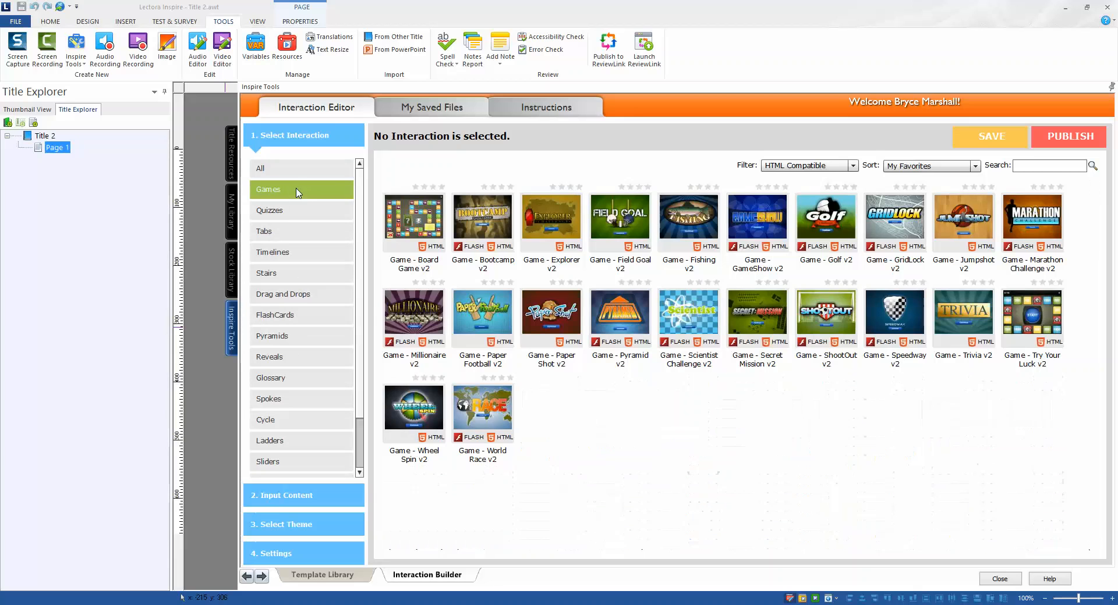
mouse_move(301, 419)
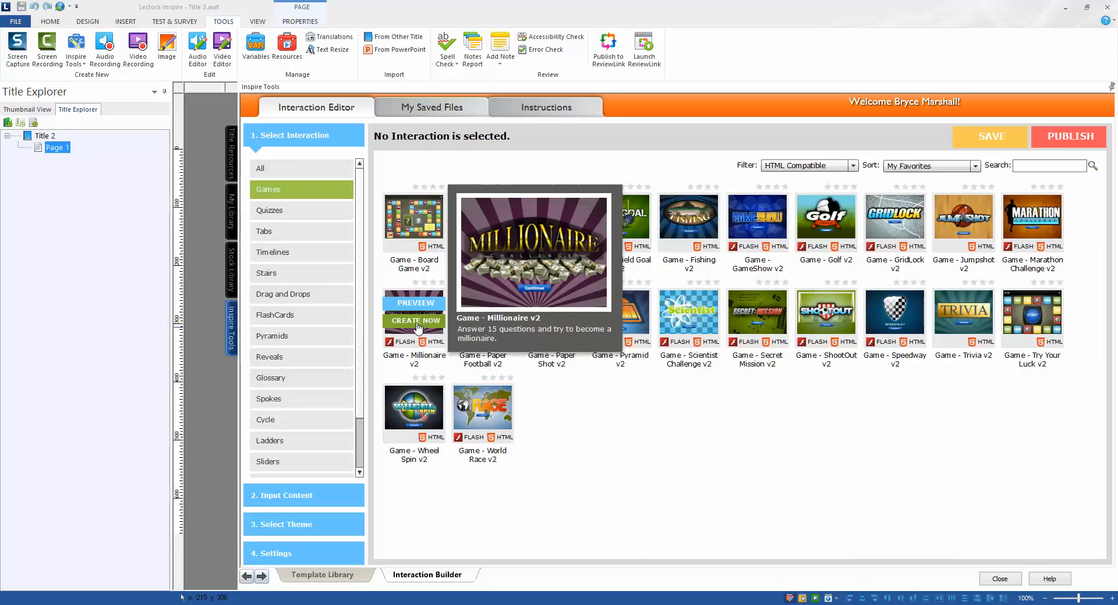
click(414, 320)
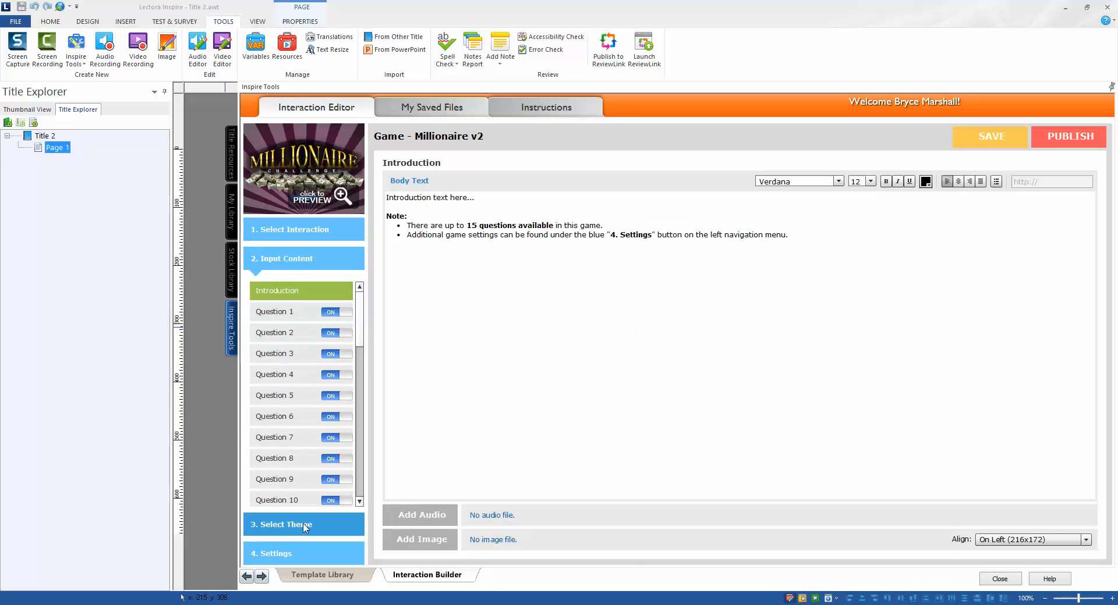
Step: Apply the Cool Winter theme from the Select Theme gallery
click(303, 524)
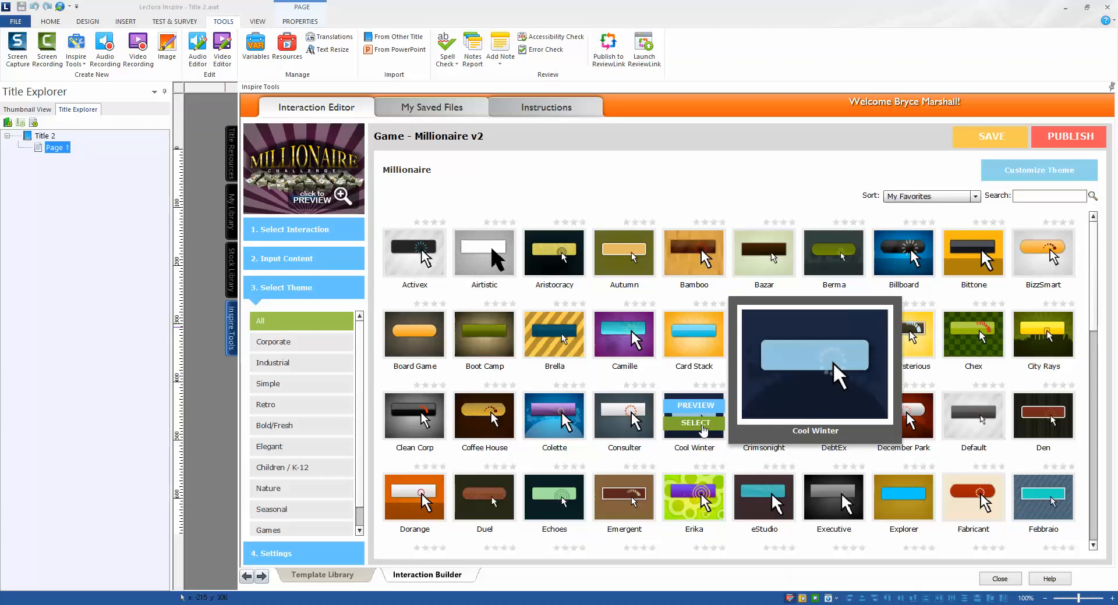
click(693, 422)
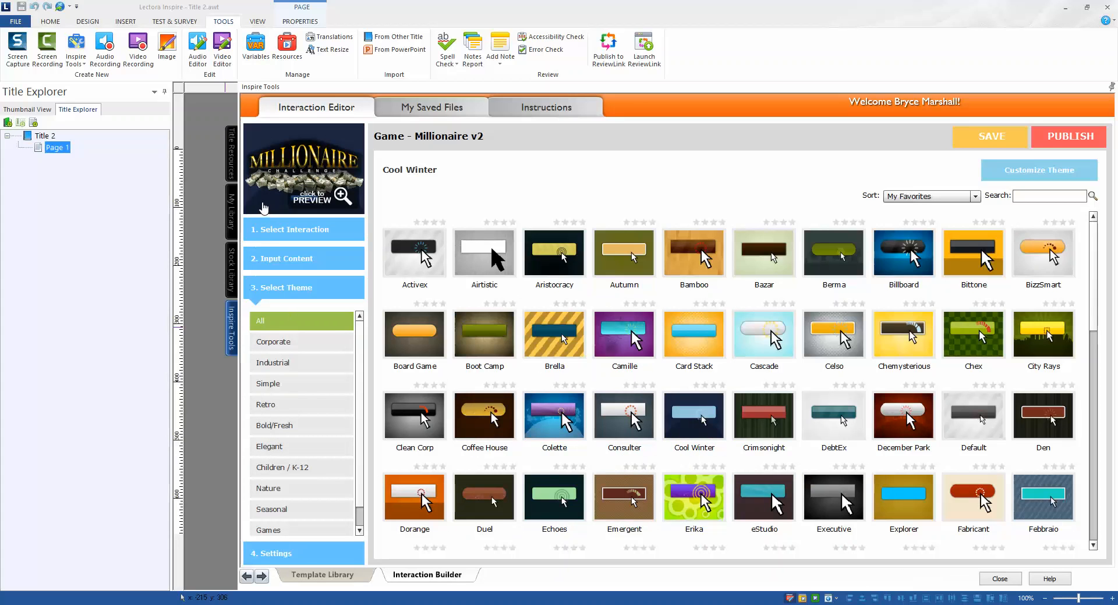
mouse_move(310, 202)
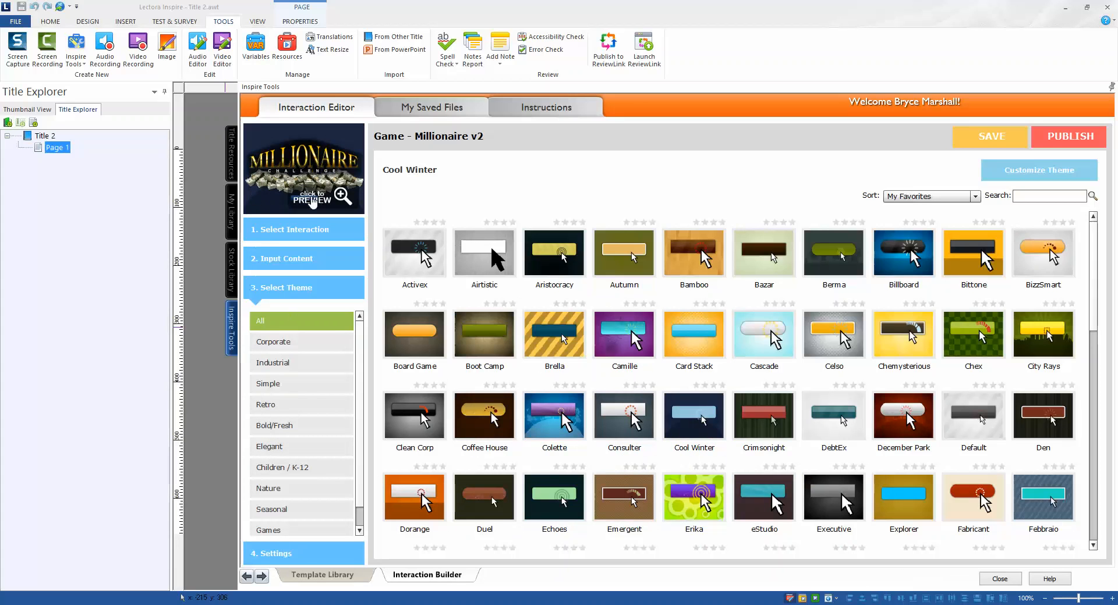
mouse_move(397, 506)
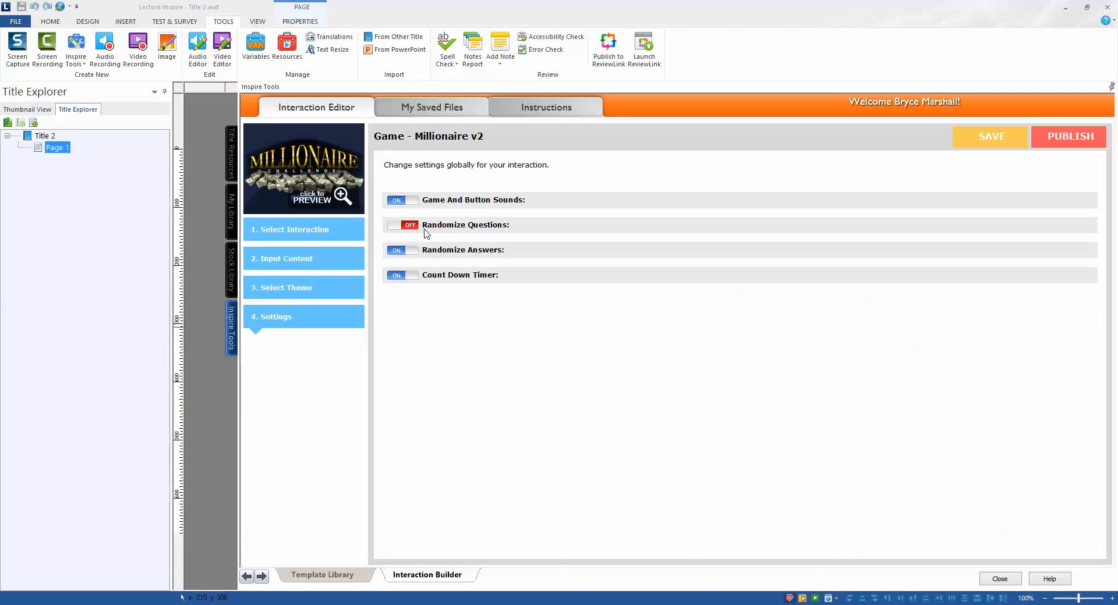
mouse_move(415, 206)
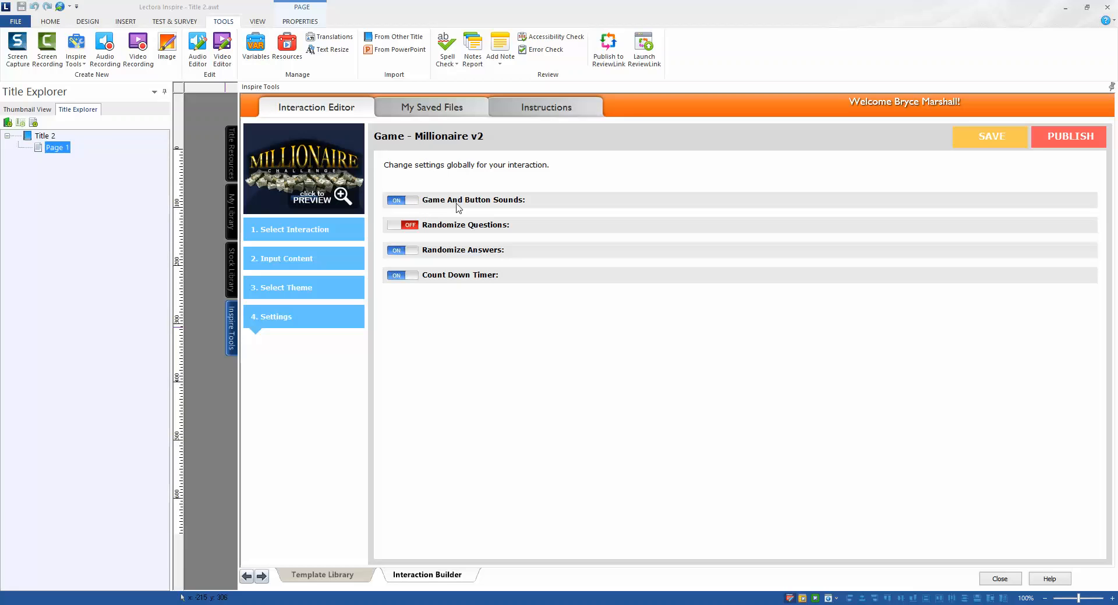
mouse_move(327, 234)
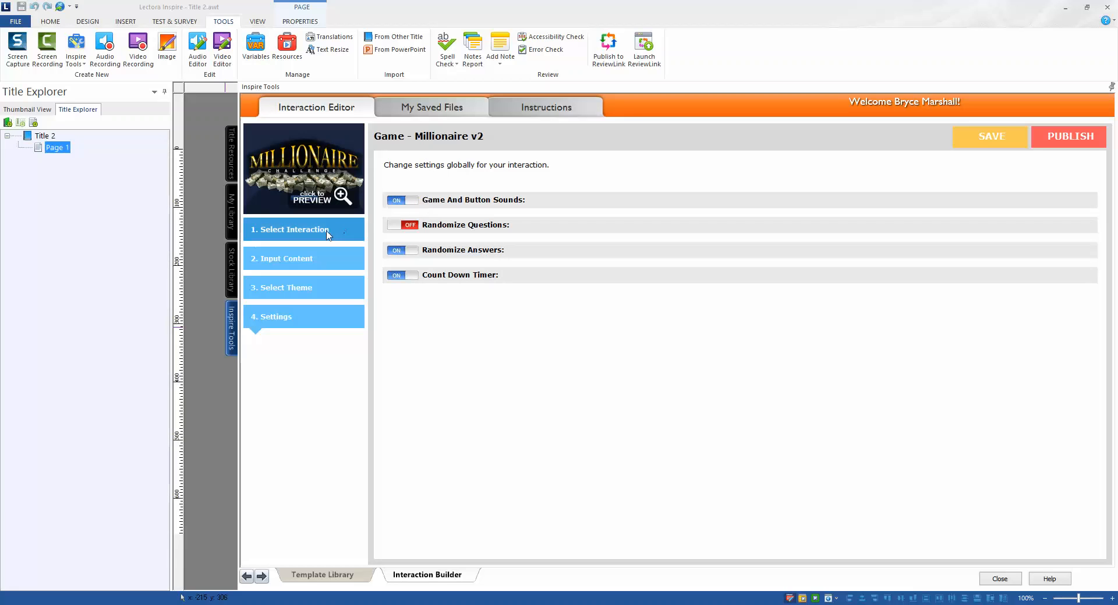
mouse_move(441, 205)
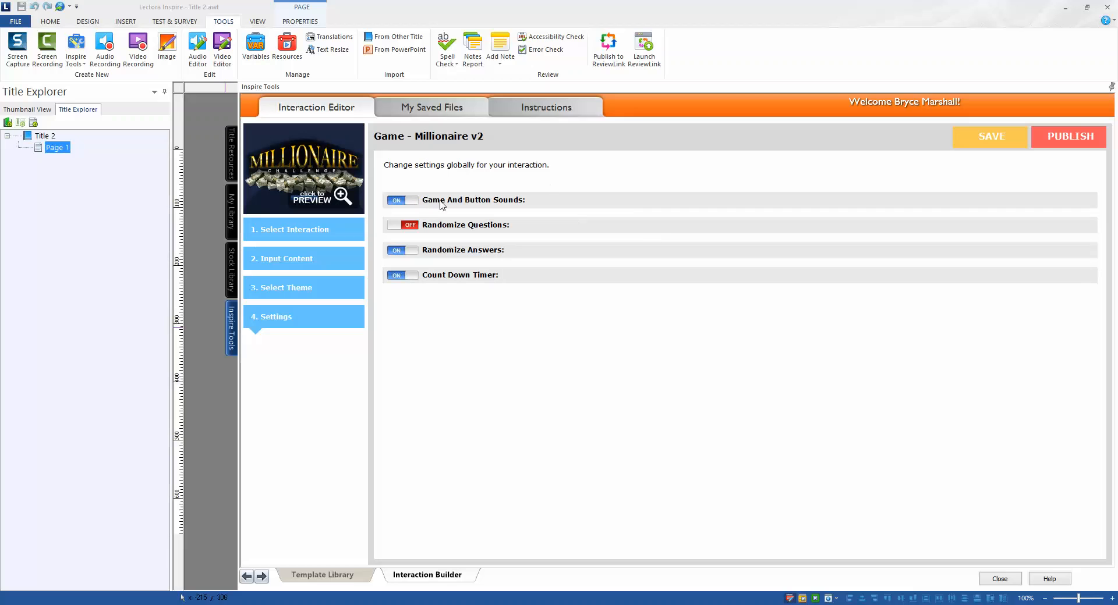
Step: Return to the Introduction in Input Content for editing
click(294, 229)
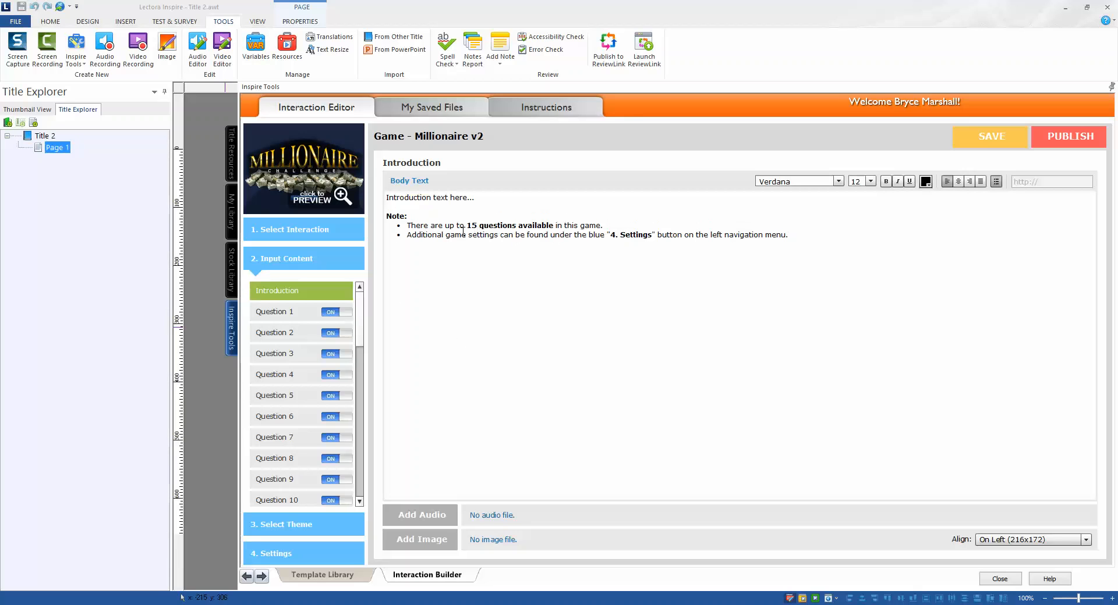
Step: Replace the Introduction body text with 'New intro Text'
drag(472, 225, 463, 234)
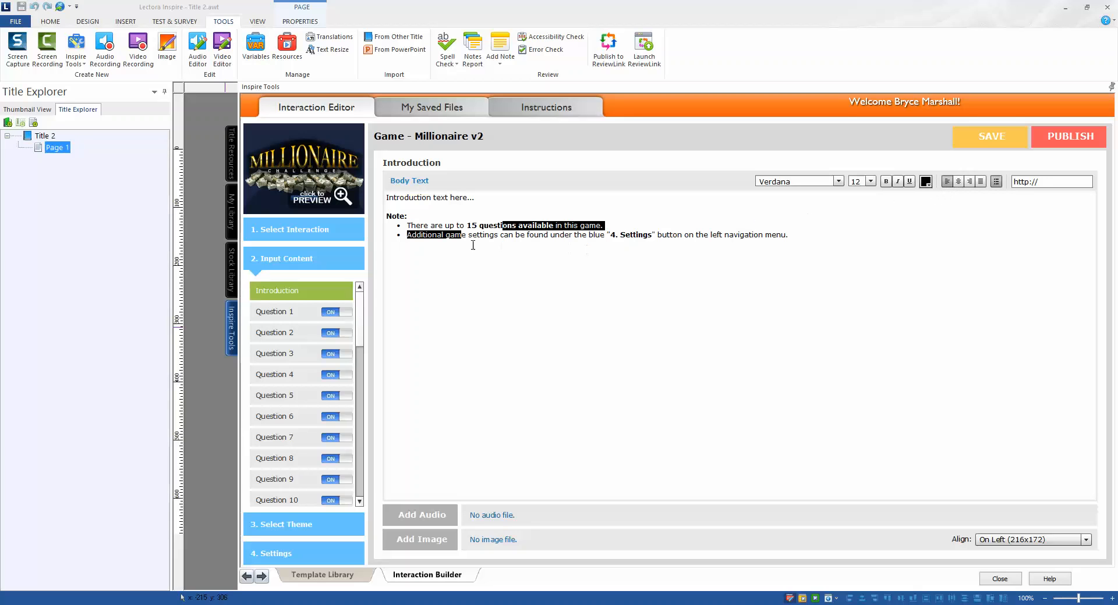
click(719, 236)
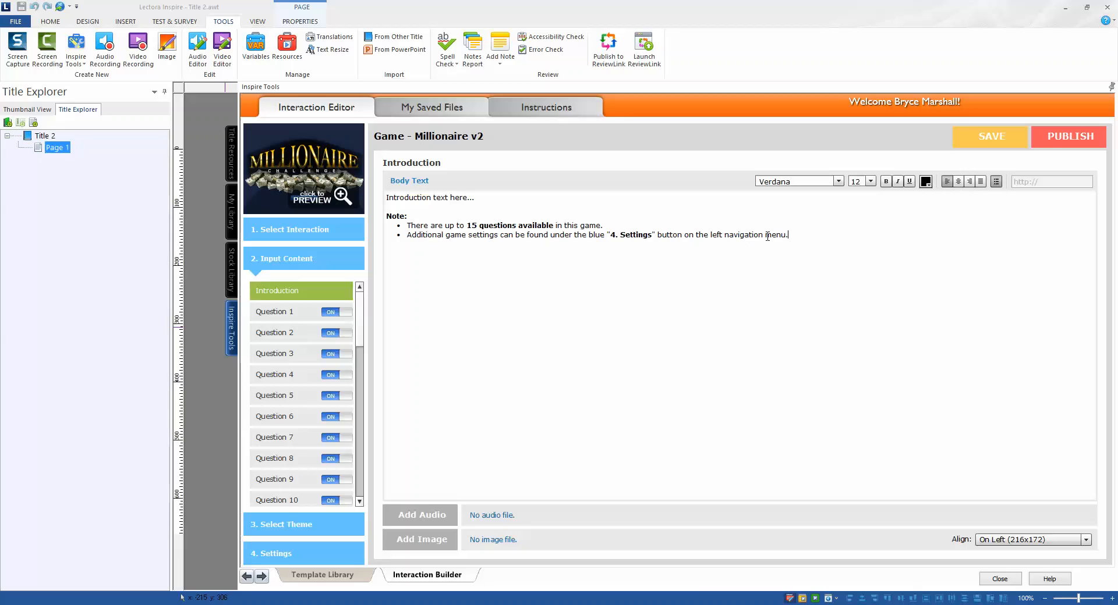
drag(409, 225, 788, 235)
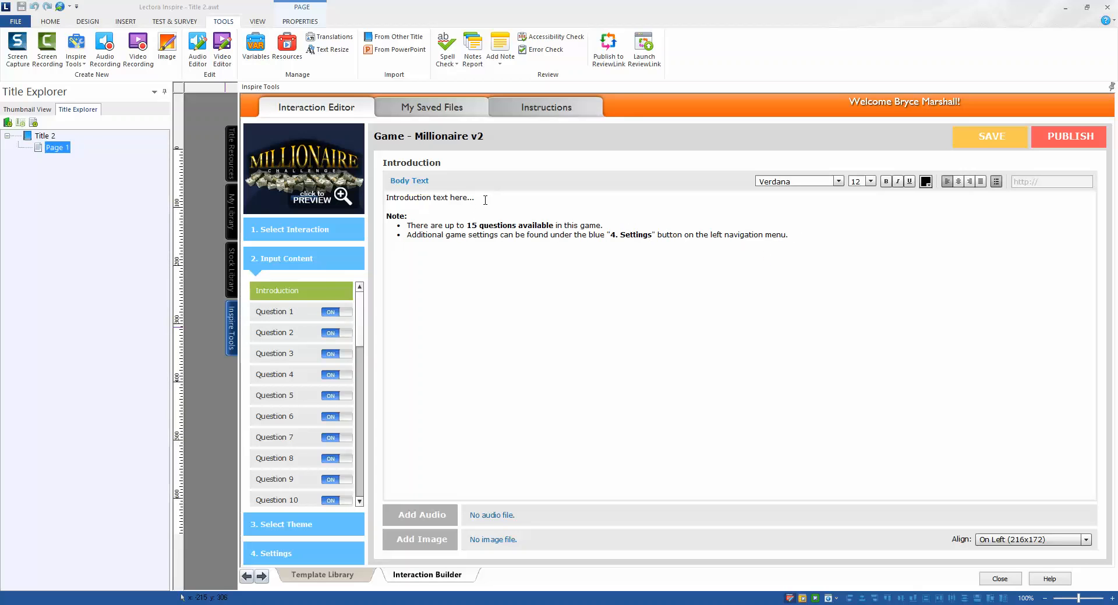
double_click(429, 197)
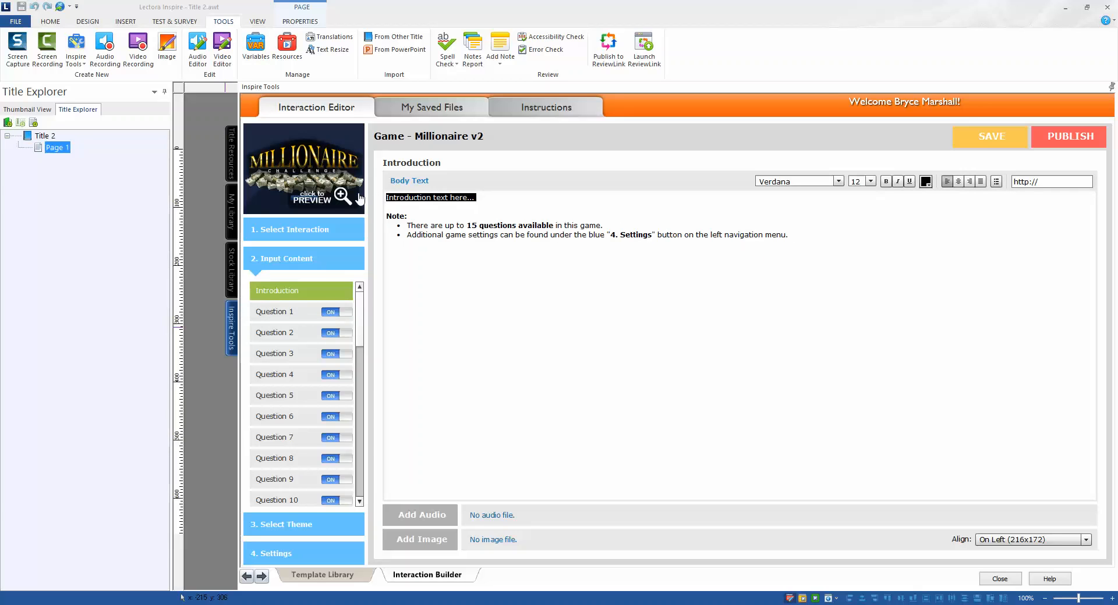
text(New intro Text)
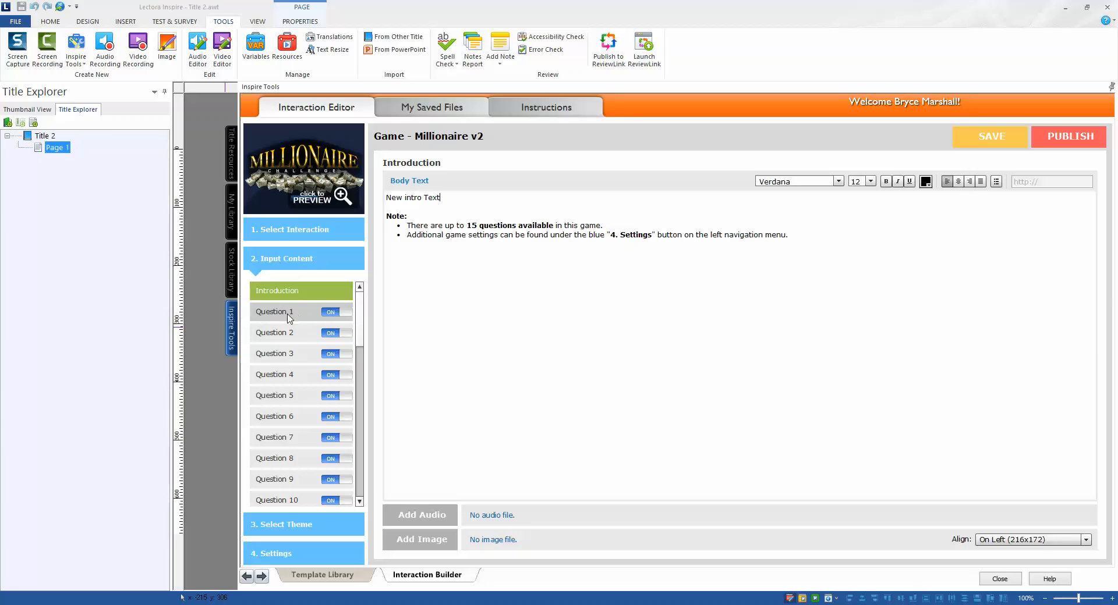
scroll(down, 3)
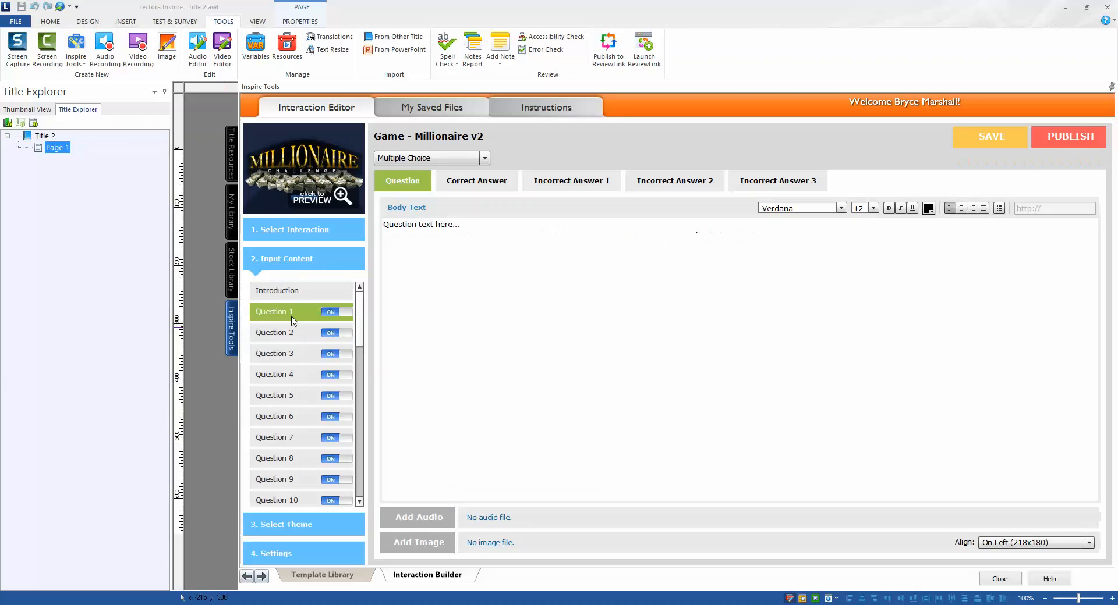
Step: Change Question 1's body text to 'New text for question 1???'
click(470, 230)
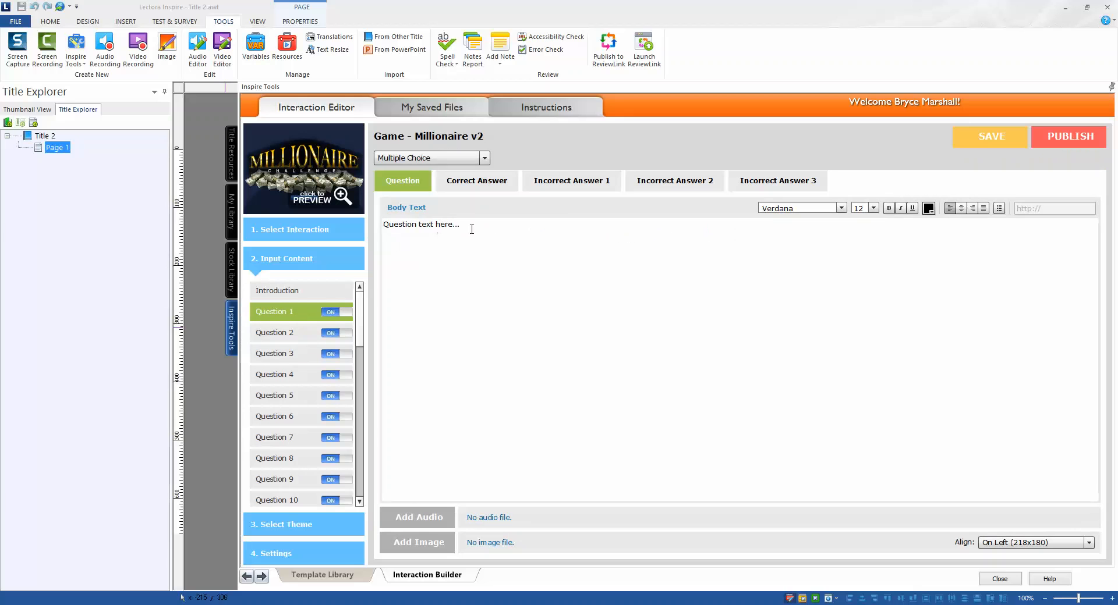
text(New)
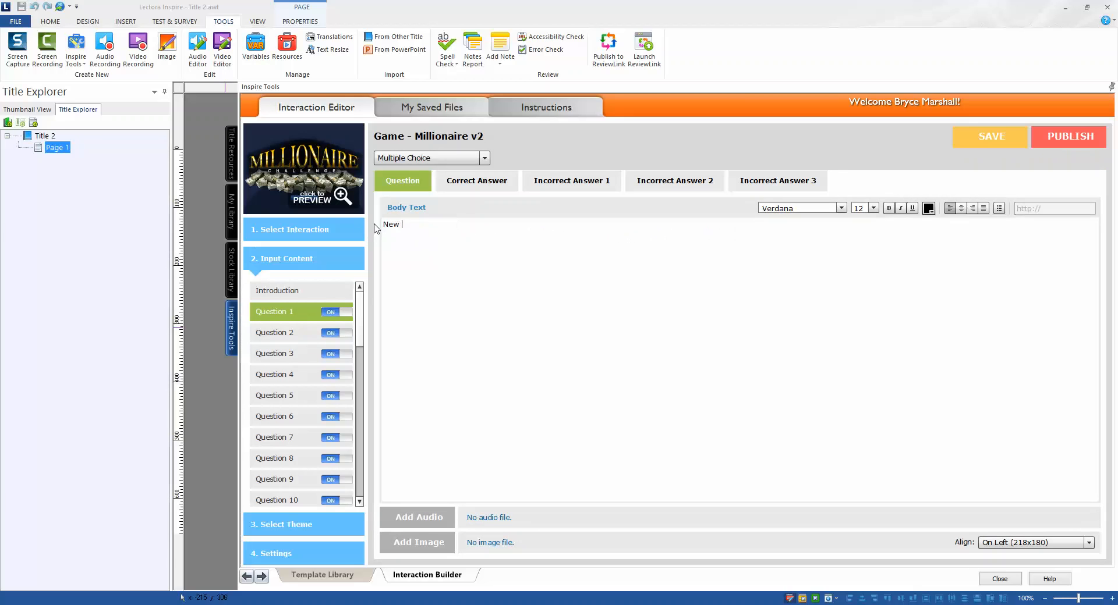
text(tx)
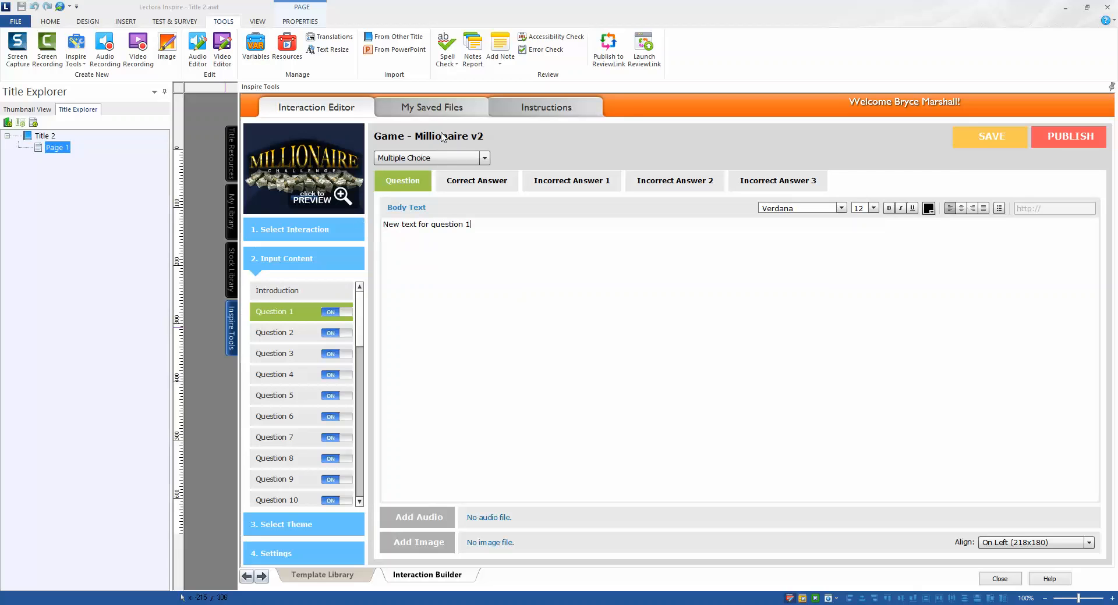
text(???)
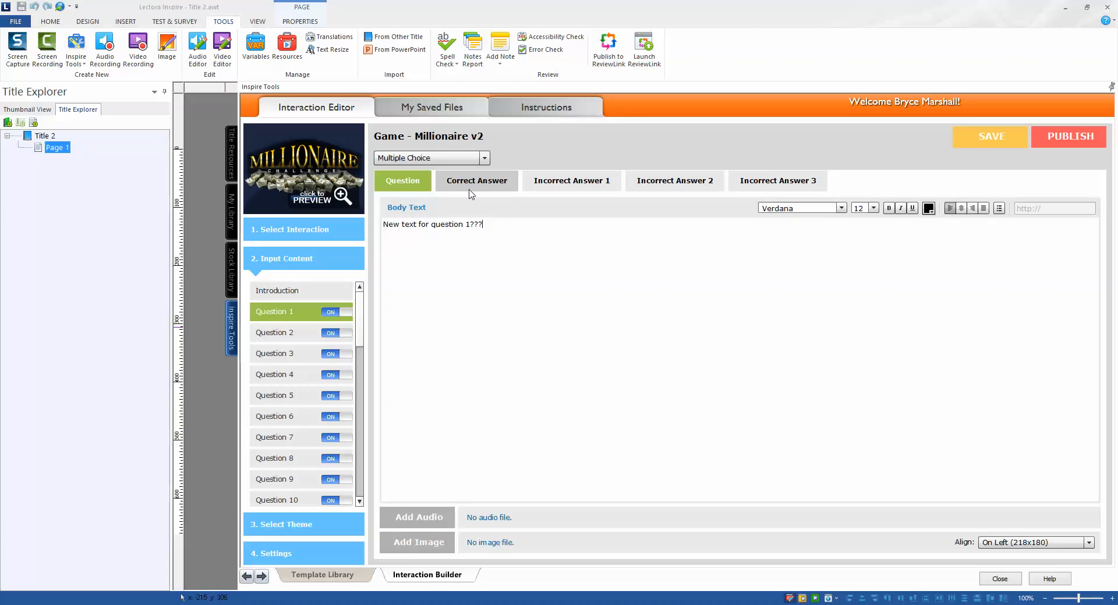
Step: View Question 1's Correct Answer and Incorrect Answer 1 content
click(476, 181)
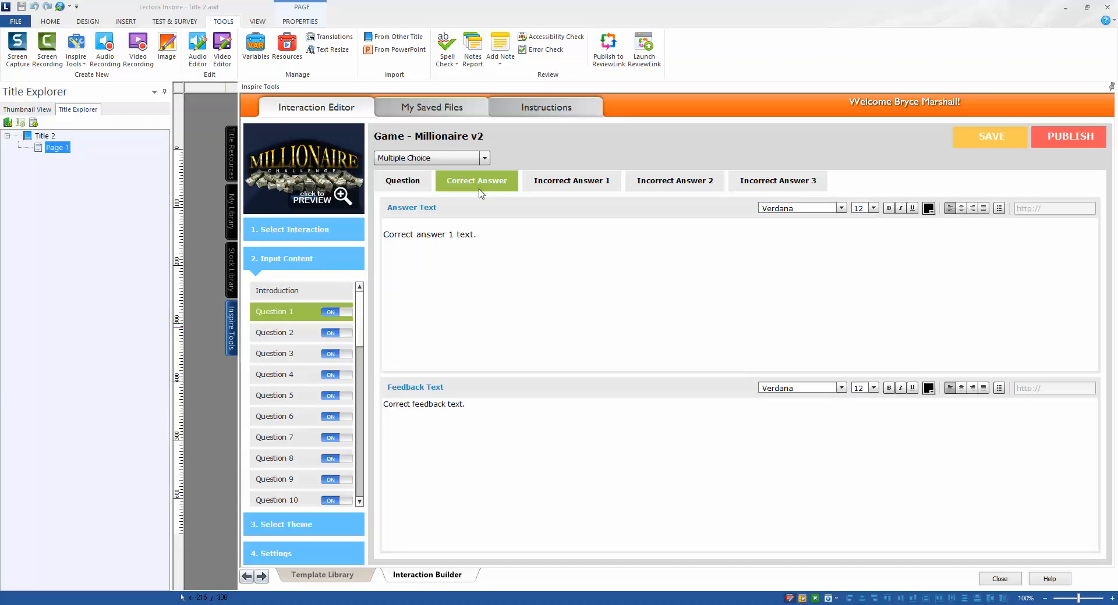
click(571, 180)
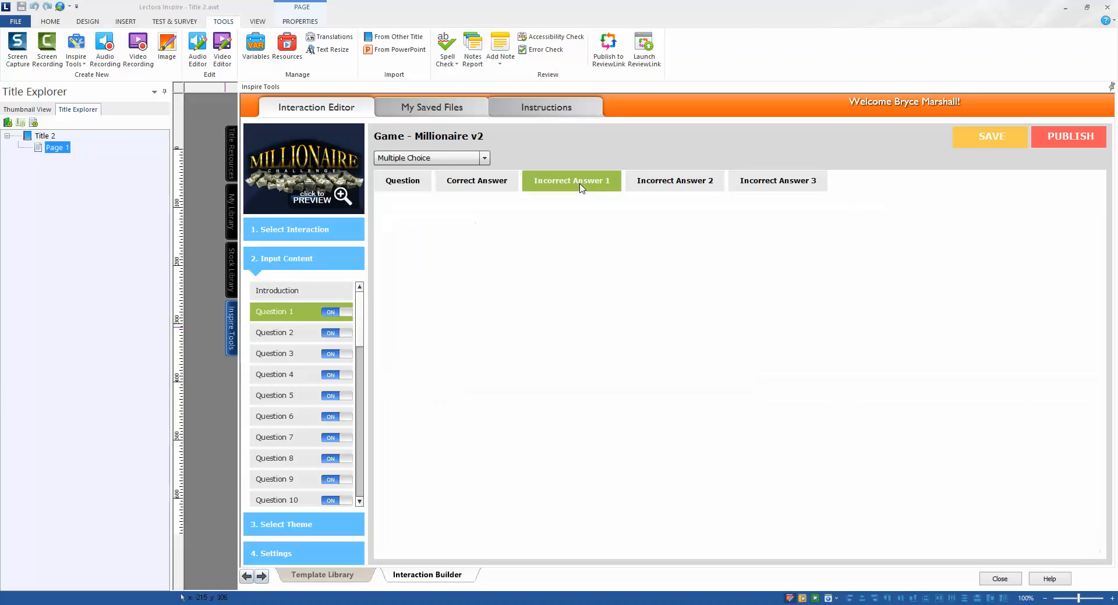
click(571, 180)
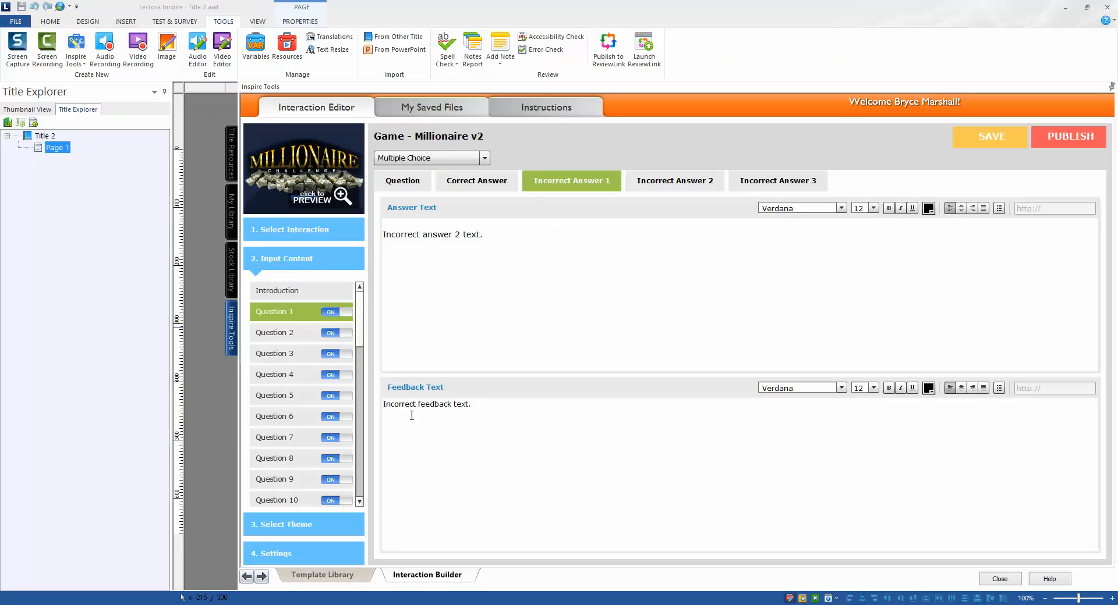
Step: Rewrite Question 1's correct answer to 'This is the correct answer'
click(673, 180)
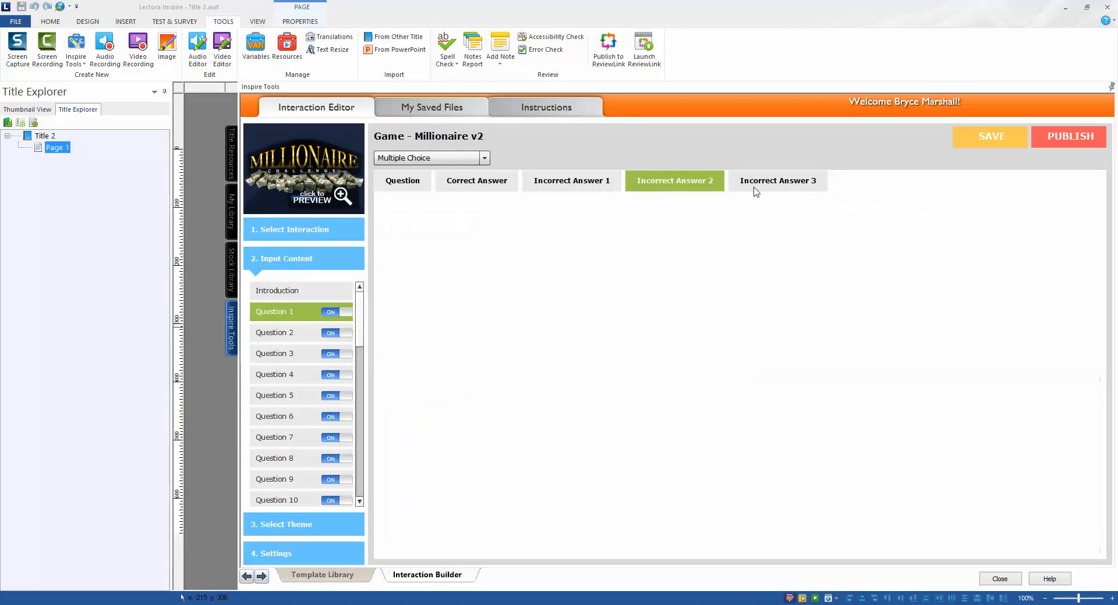
click(776, 181)
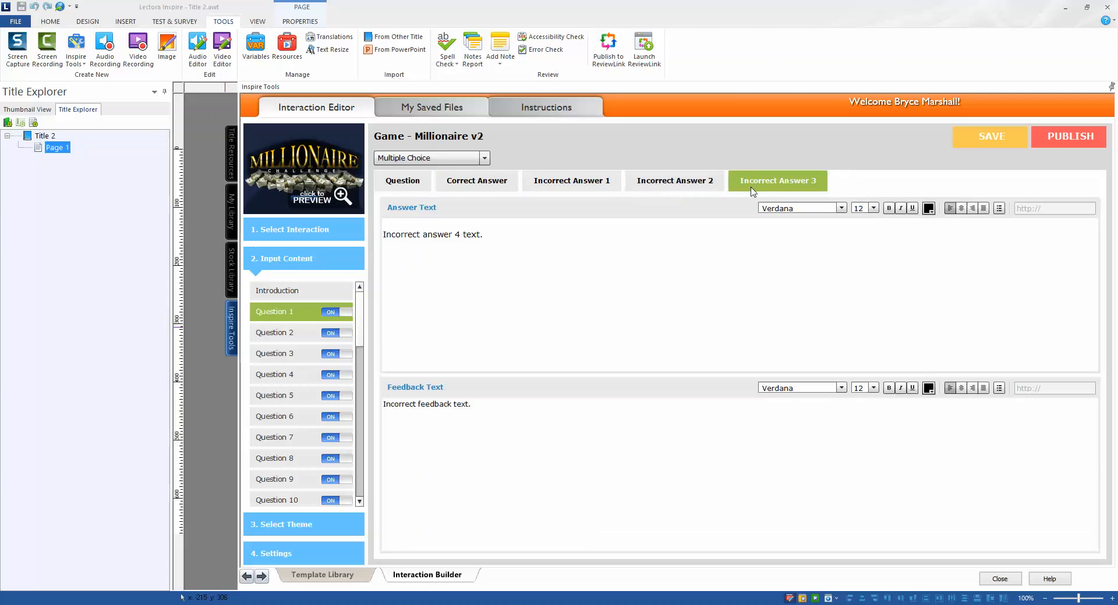
mouse_move(570, 180)
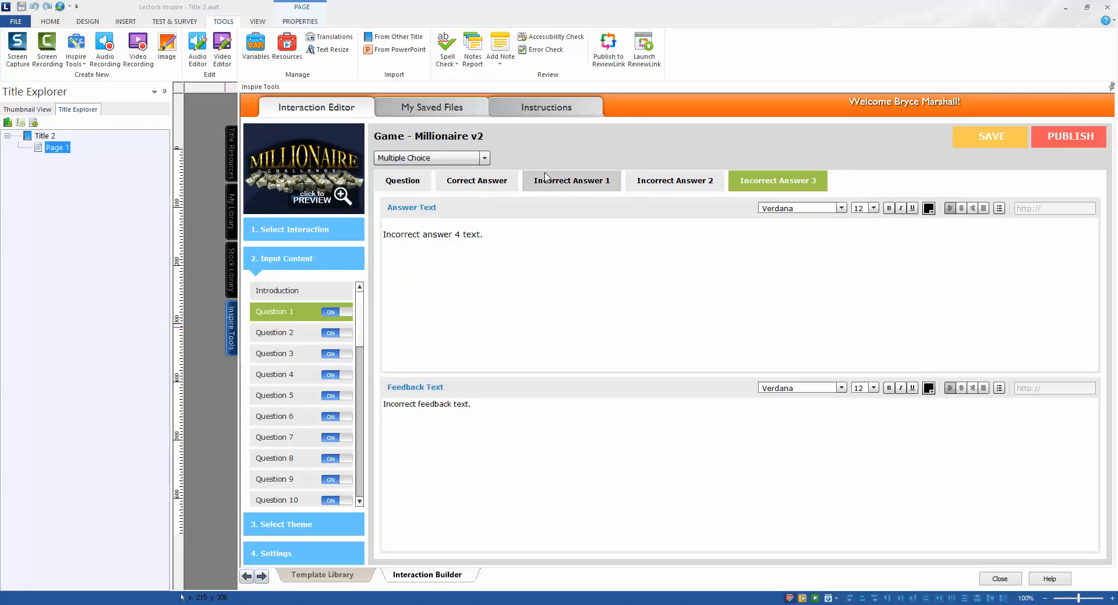
click(476, 180)
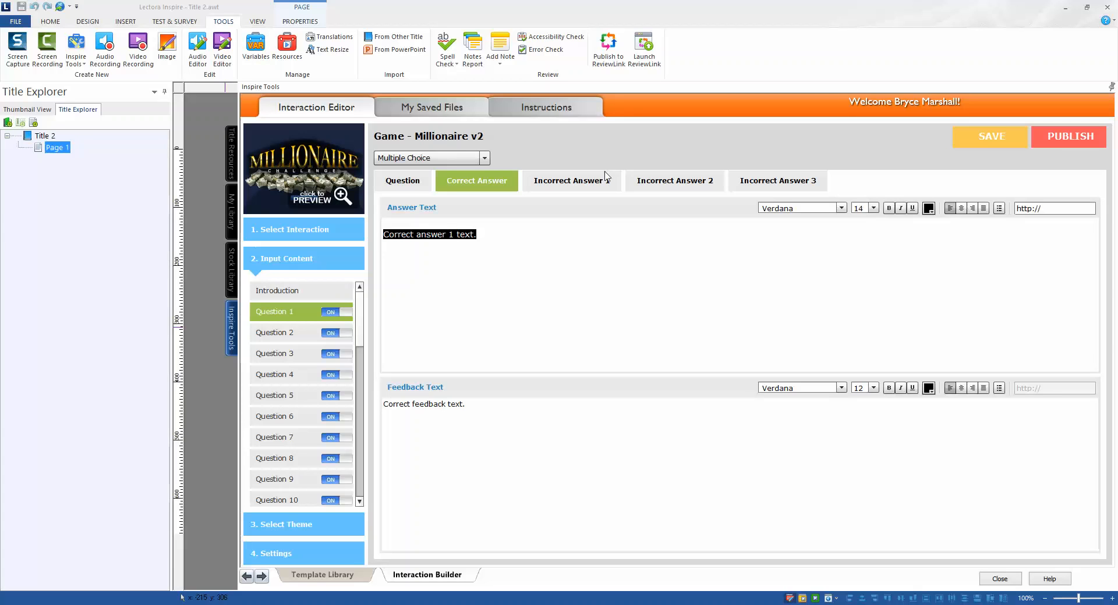
mouse_move(672, 180)
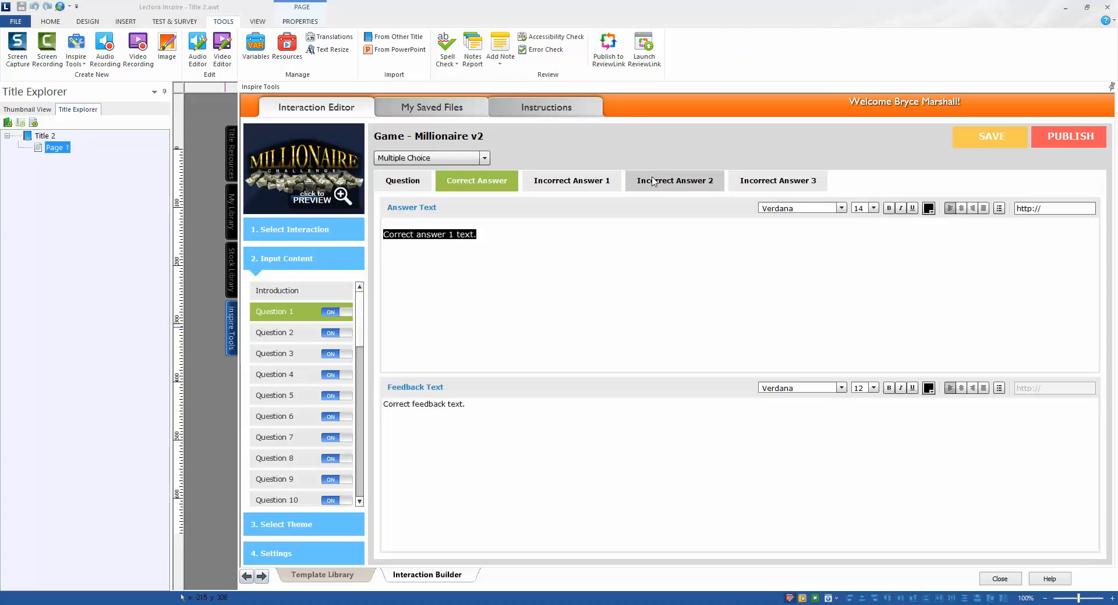
text(thi)
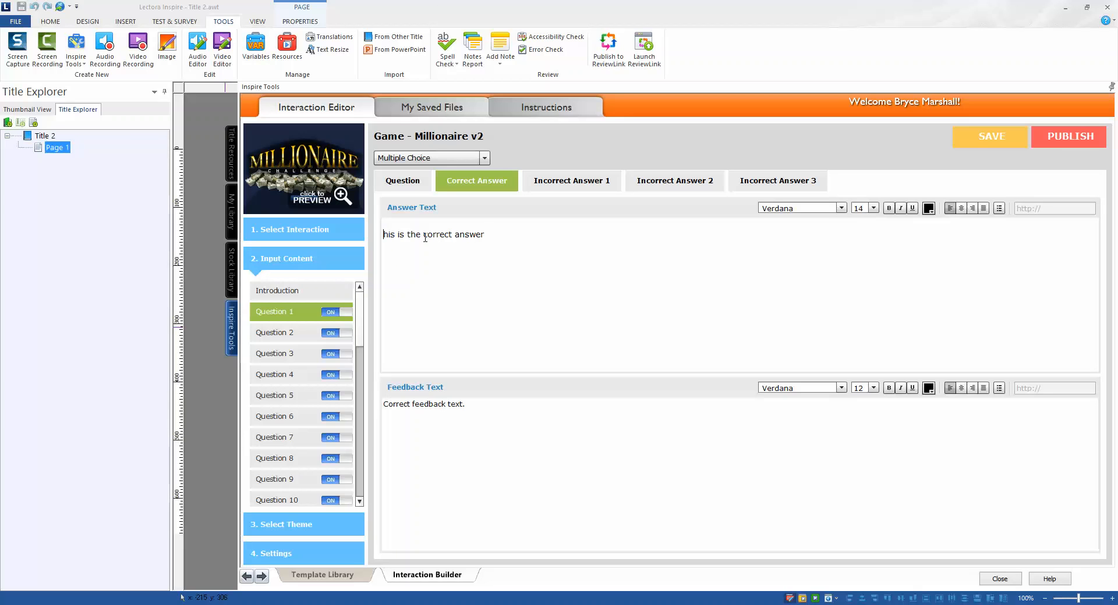
click(571, 180)
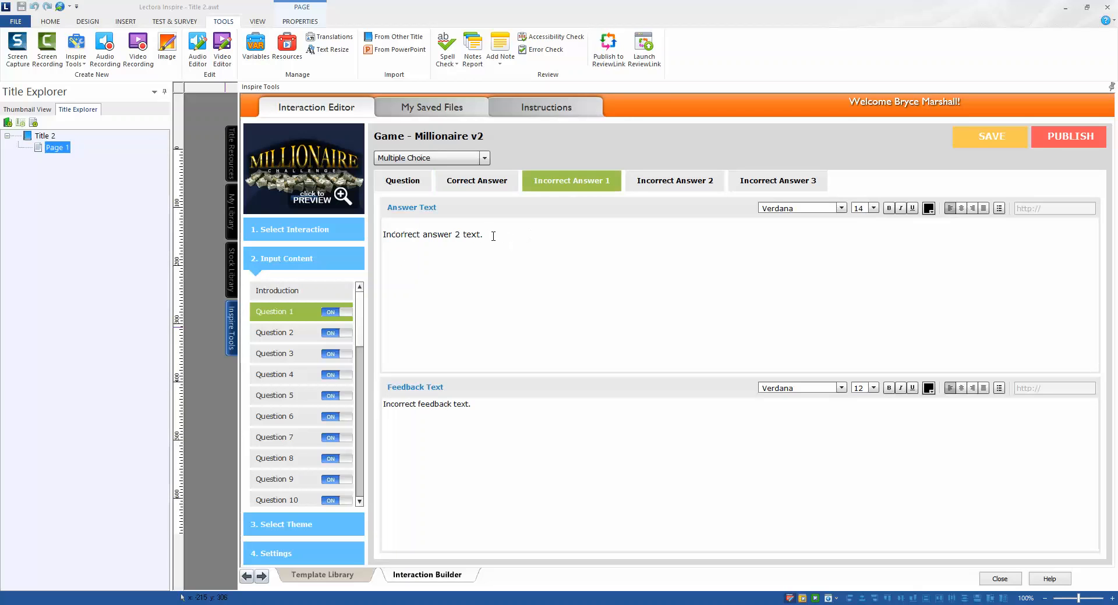
Step: Set Question 1's incorrect answers to 'button text 1/2/3 incorrect' and recheck them
text(buttons)
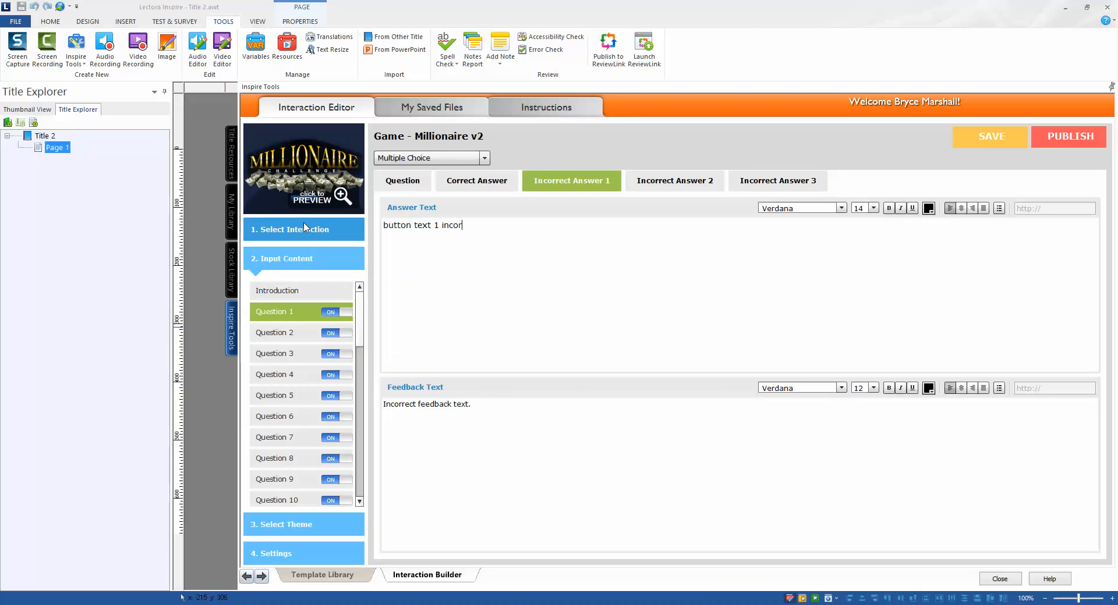
click(673, 180)
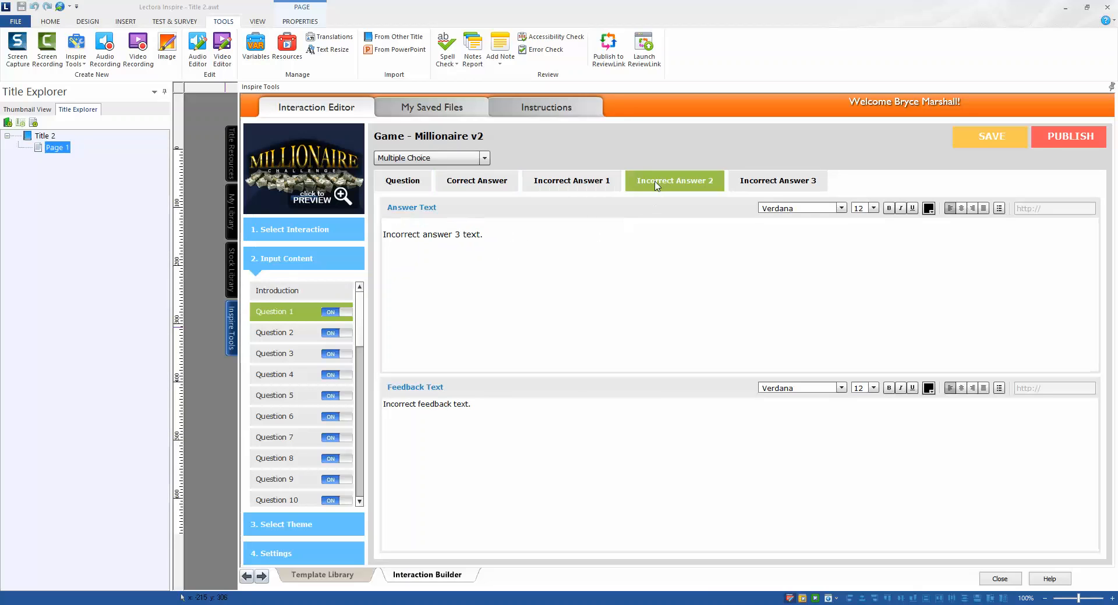
click(571, 180)
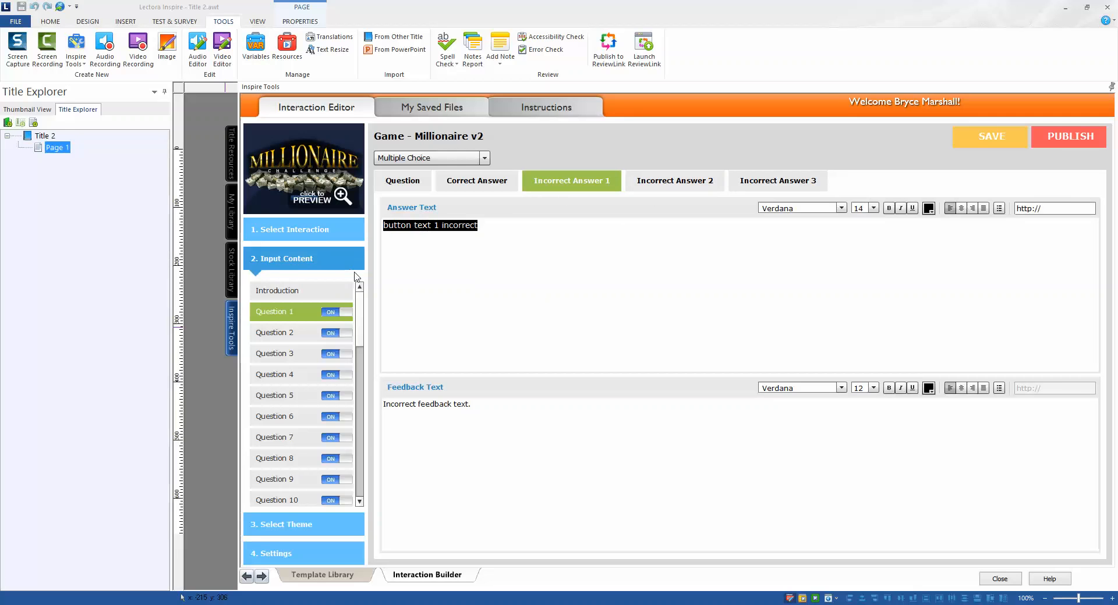
click(673, 181)
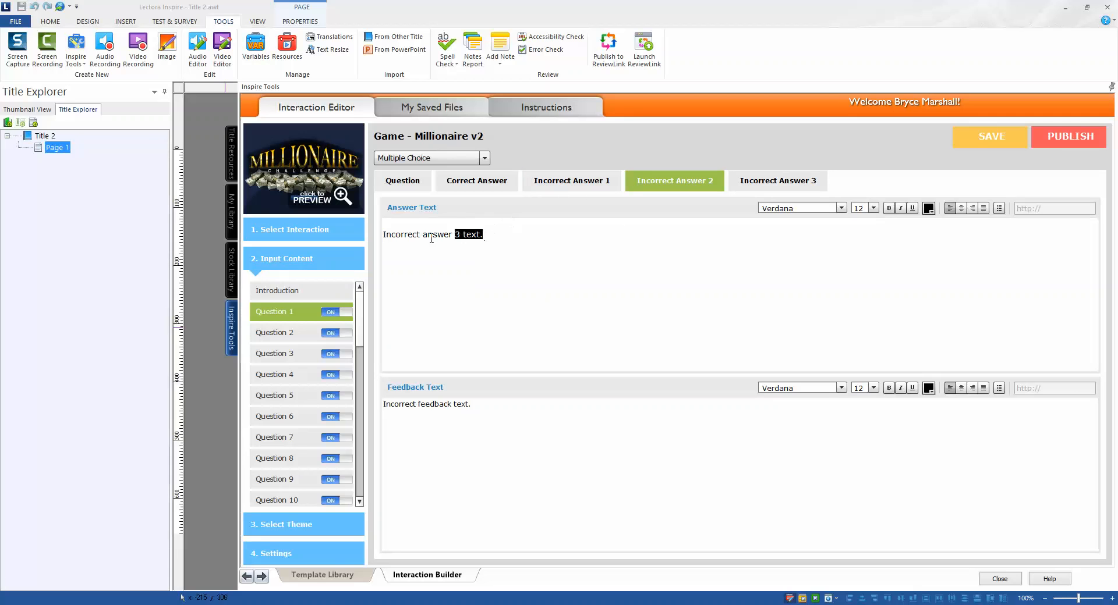
text(button text 1 incorrect)
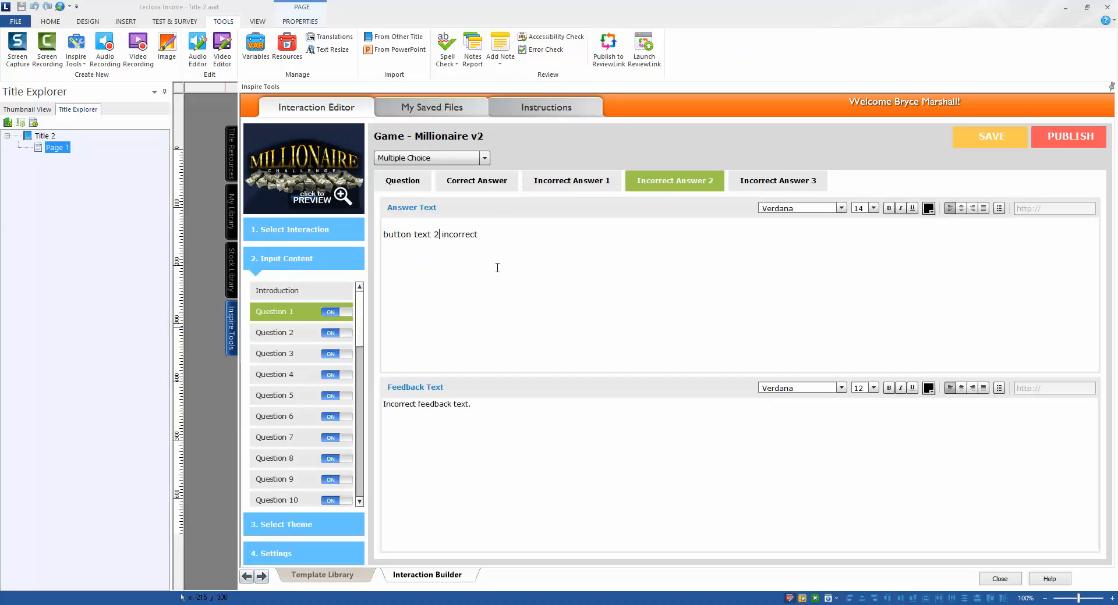
click(778, 181)
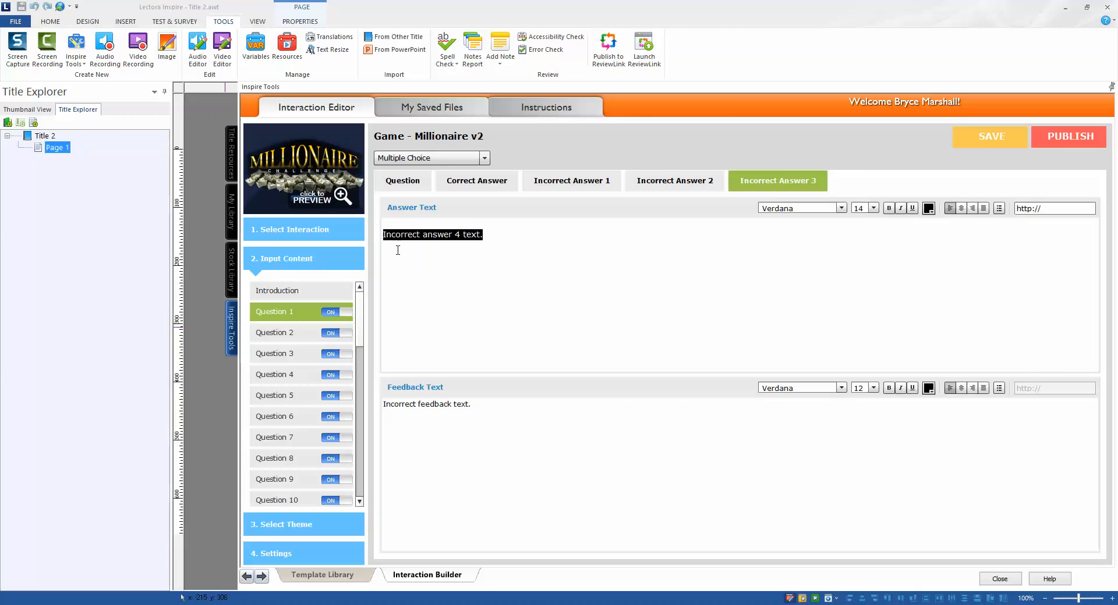
text(button text 1 incorrect)
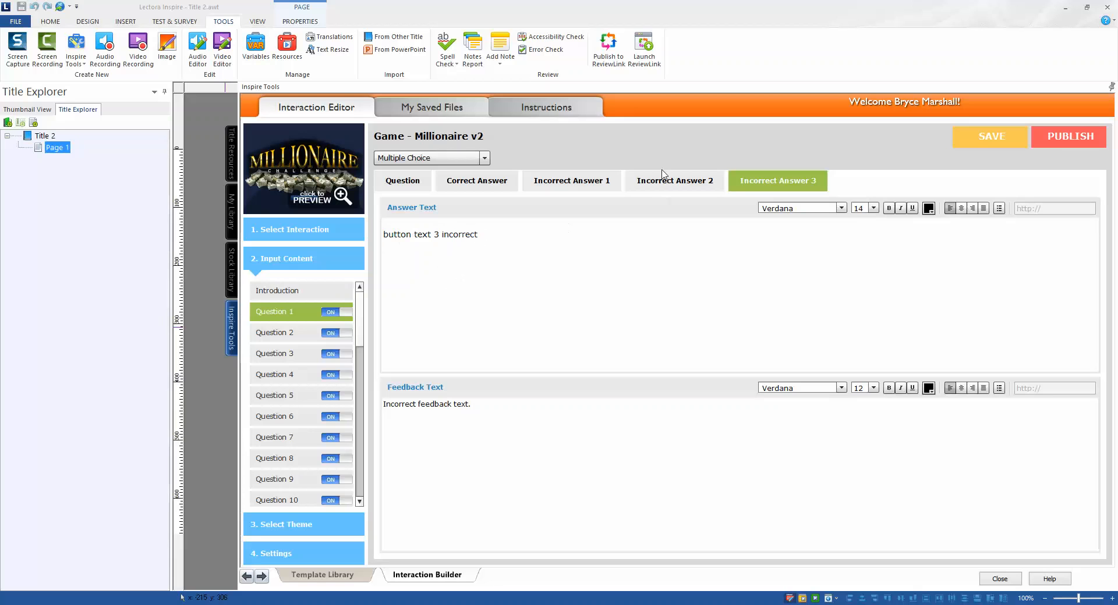
click(570, 180)
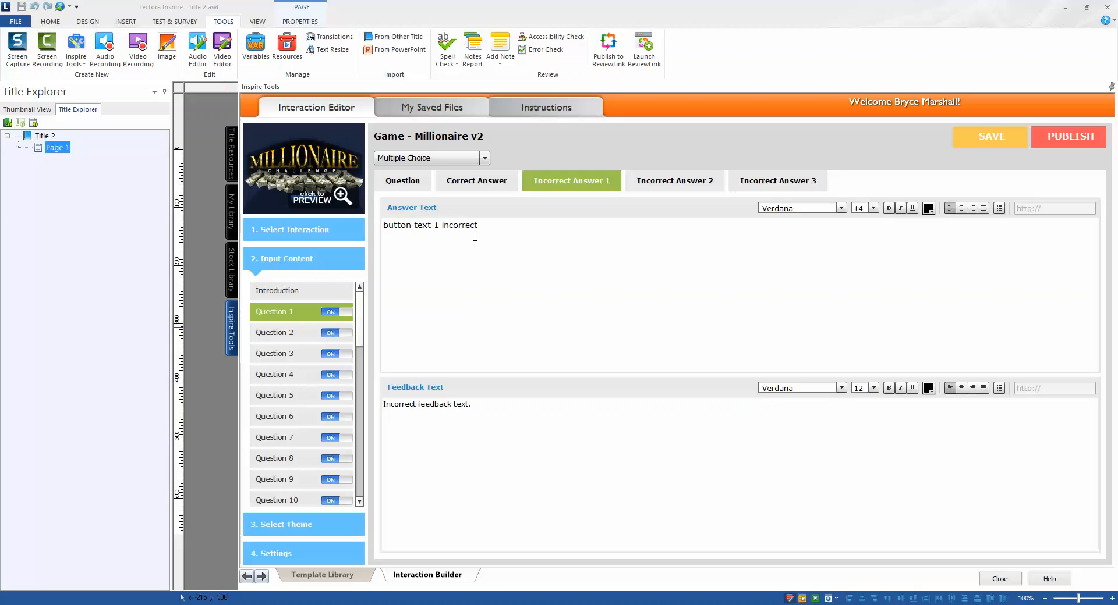
click(476, 180)
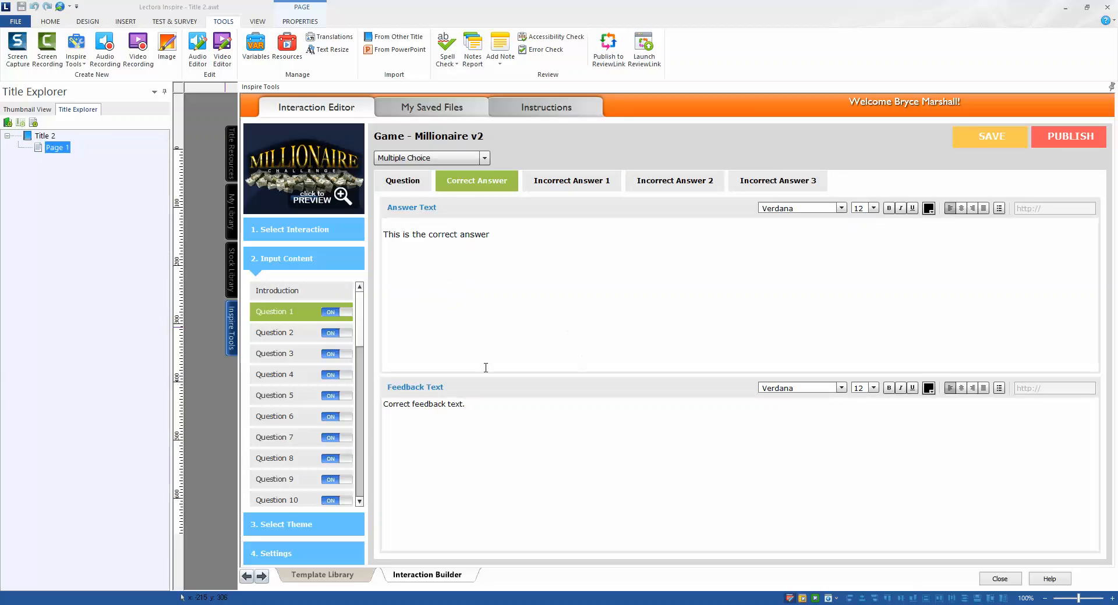
Step: Set Question 1's incorrect-answer feedback to 'Incorrect feedback text2.' and 'text3.'
double_click(423, 404)
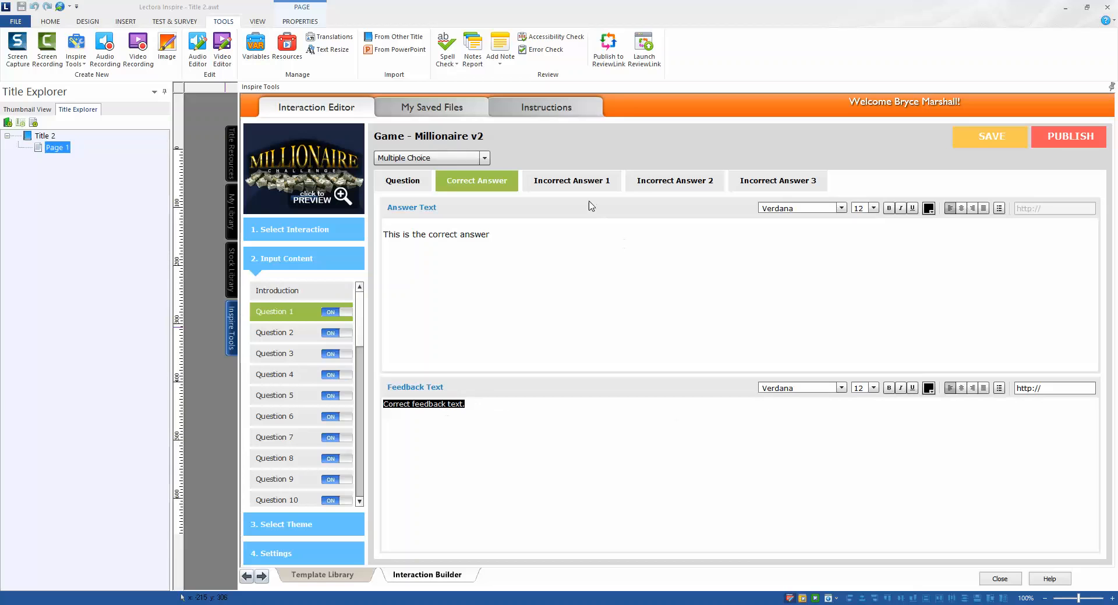
click(571, 181)
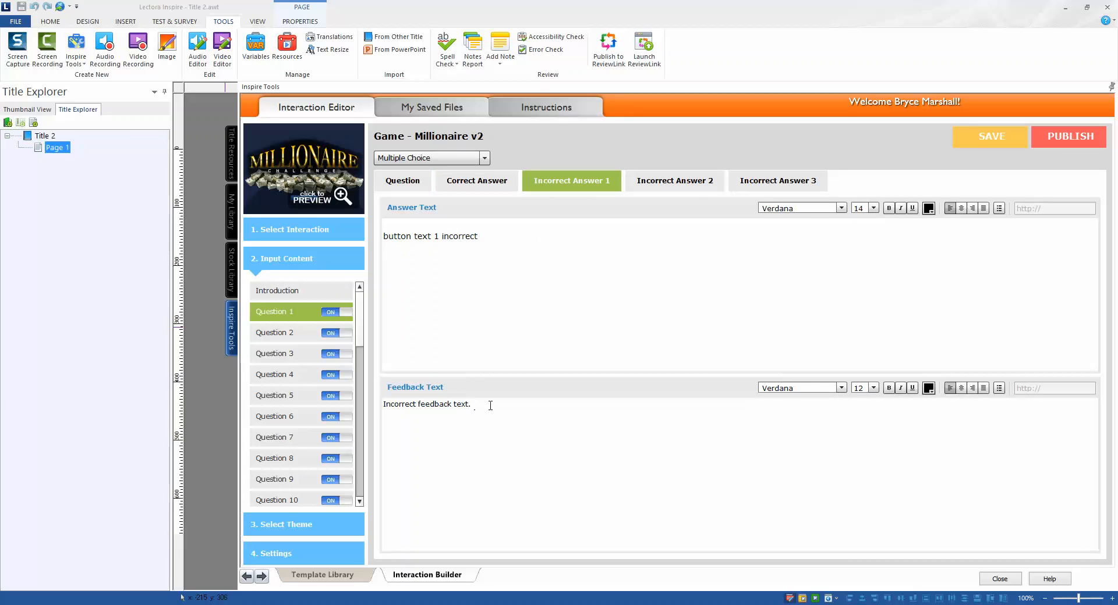
click(673, 180)
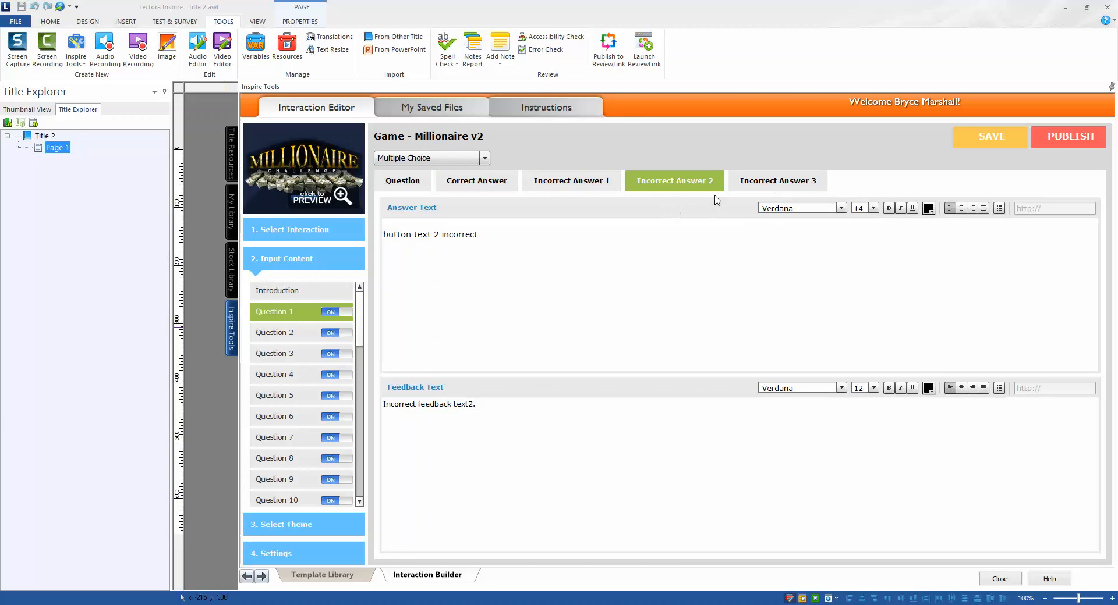
click(778, 180)
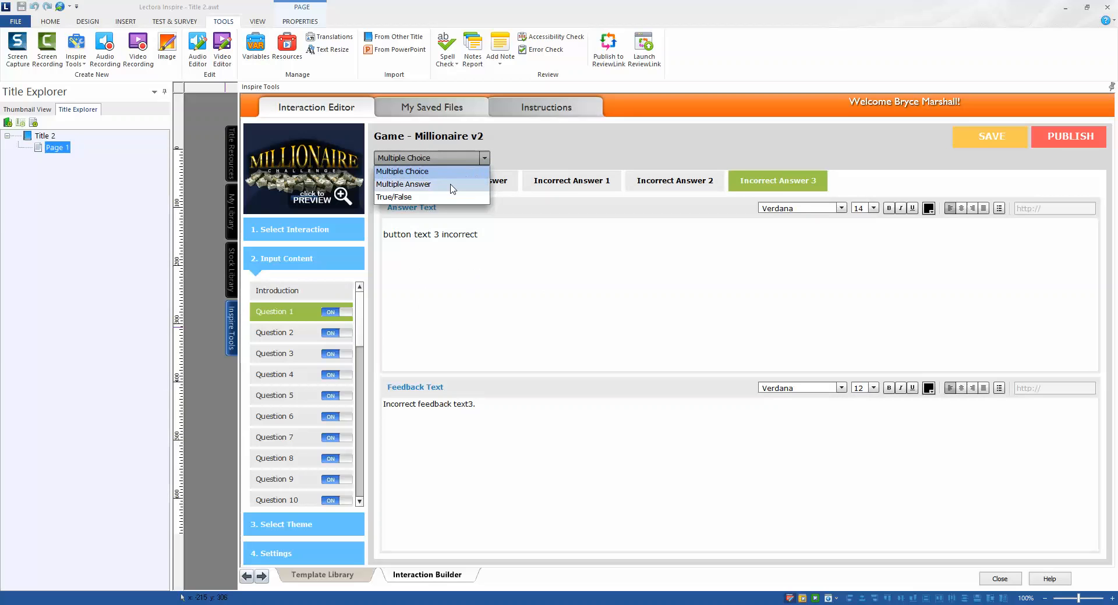
mouse_move(444, 202)
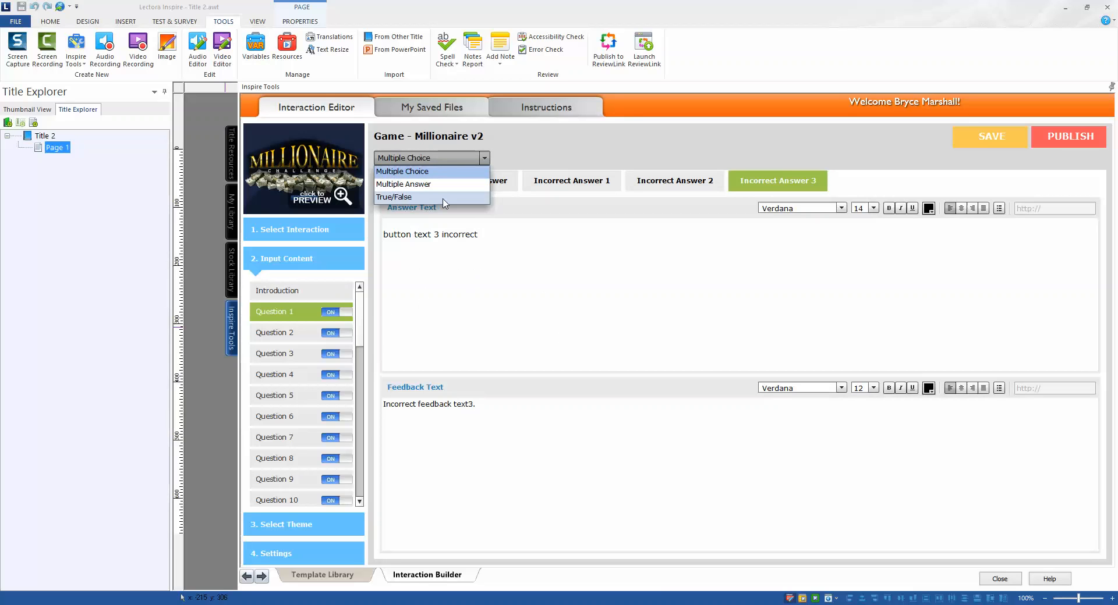
Step: Keep Multiple Choice, switch questions 12 and 13 on, then open Question 11
click(402, 171)
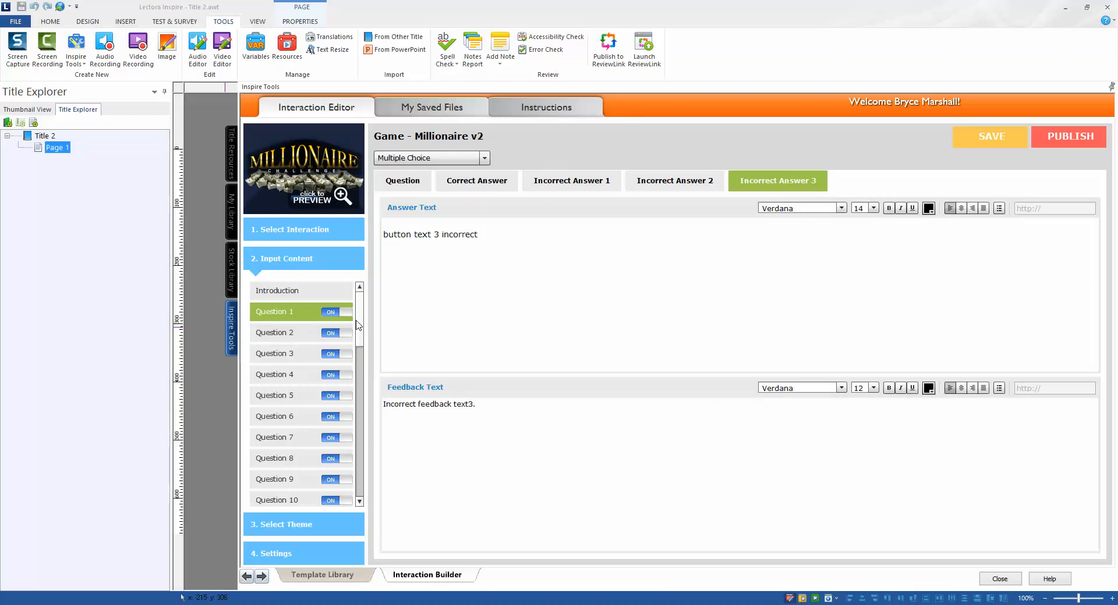
scroll(down, 3)
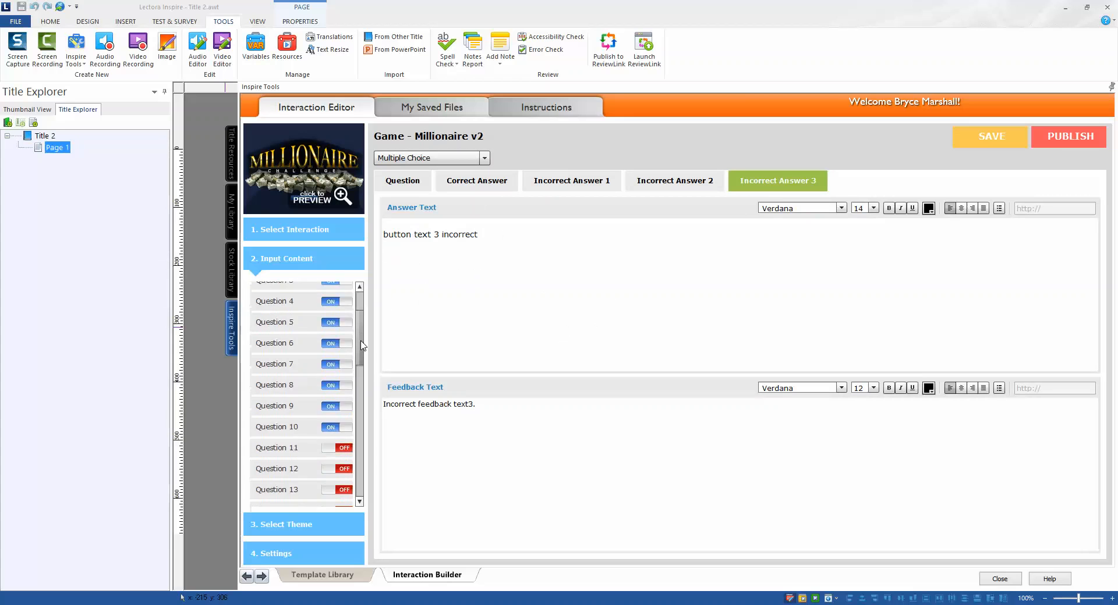
scroll(down, 3)
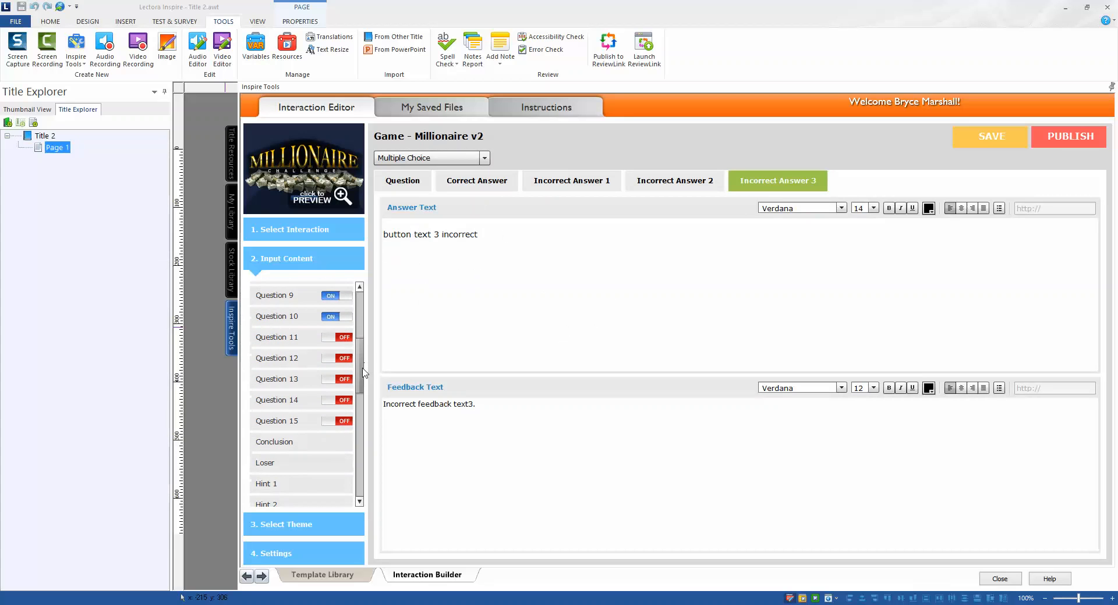
scroll(down, 3)
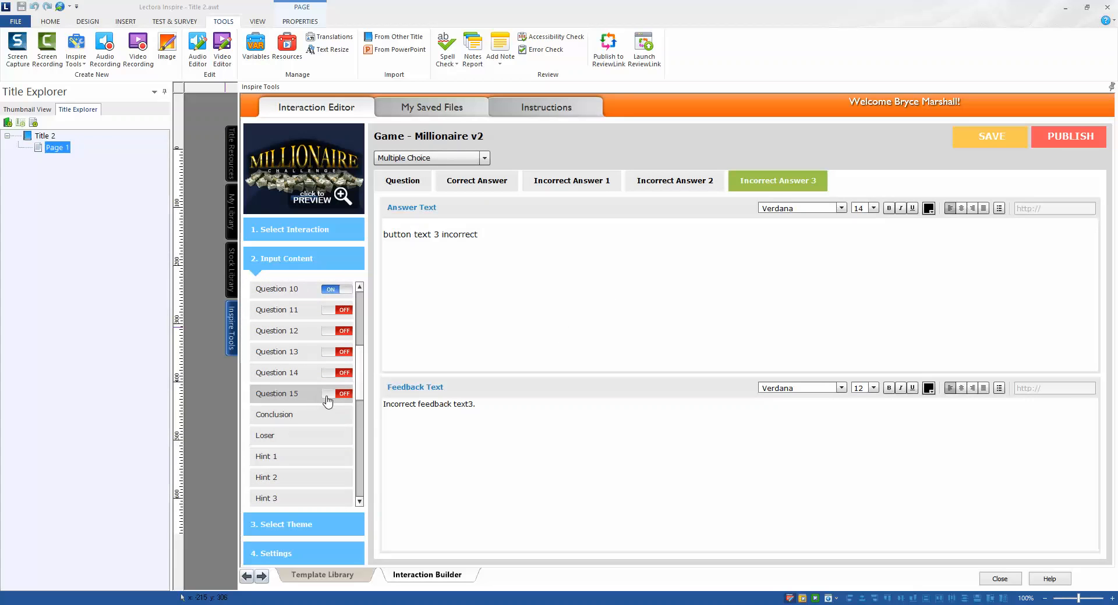
mouse_move(327, 400)
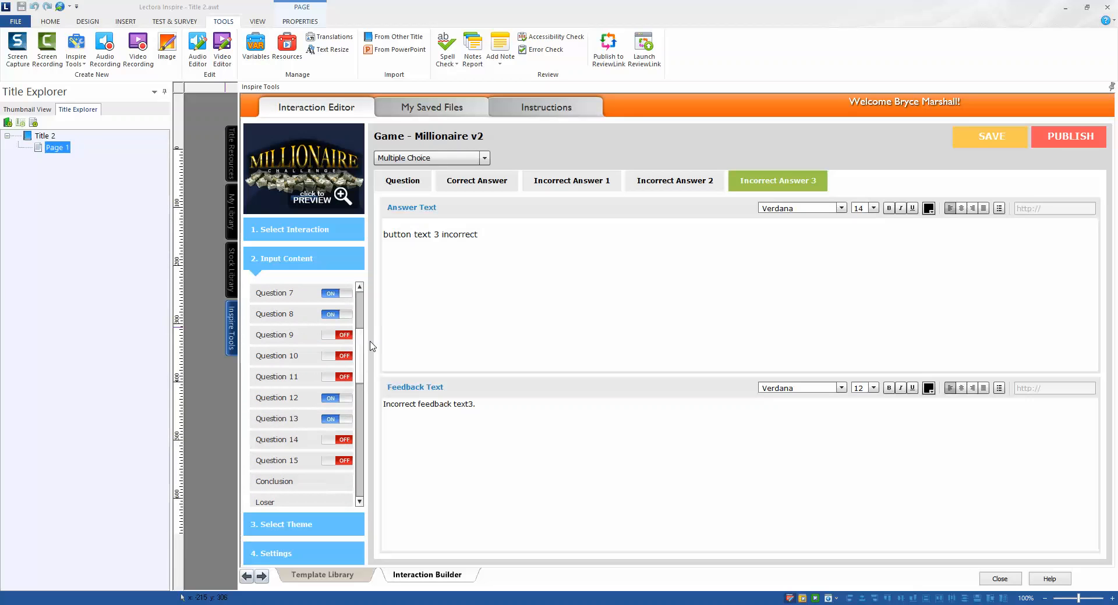
scroll(down, 3)
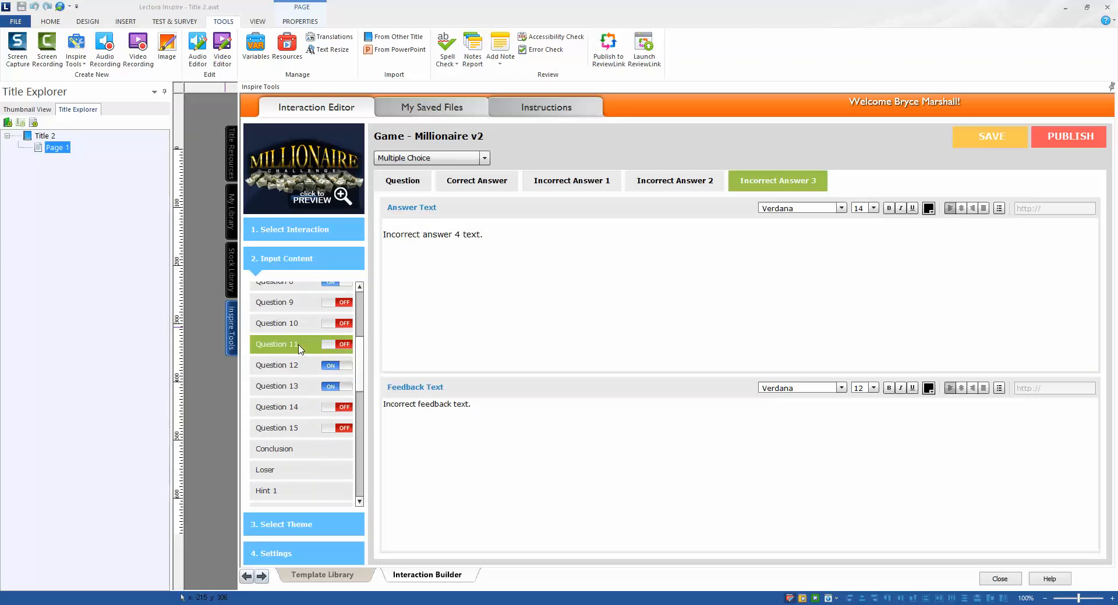
click(401, 259)
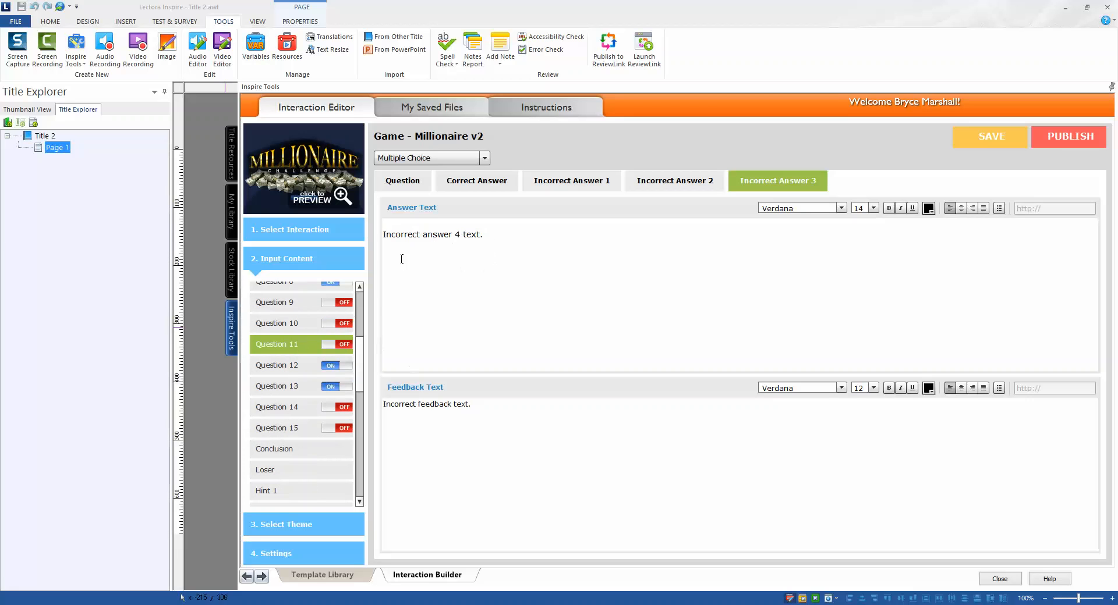
click(402, 180)
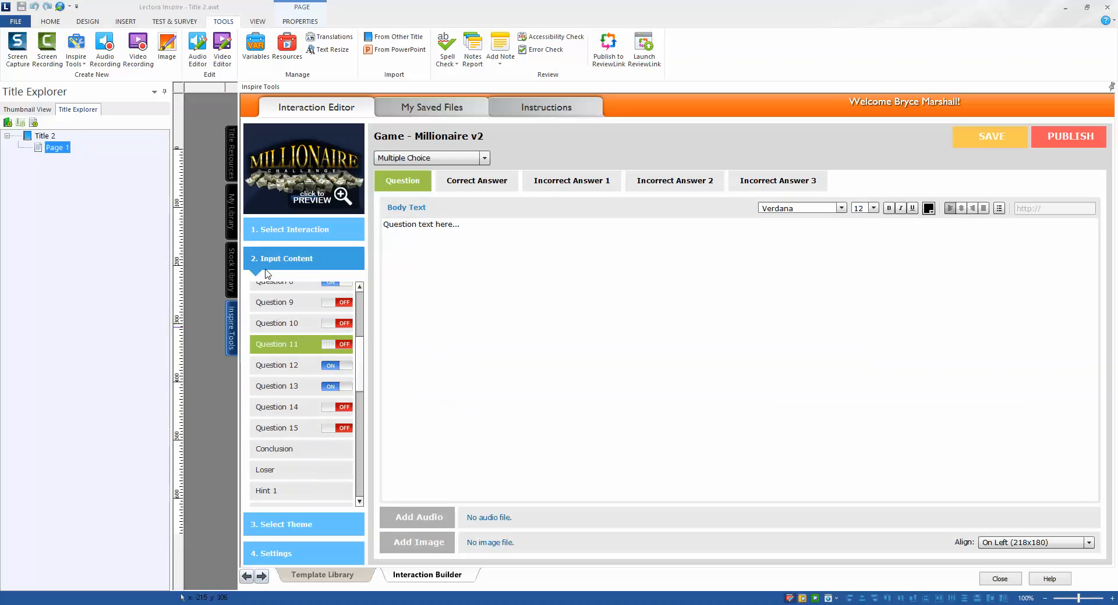
Step: Review the Conclusion message text, then open the Loser message placeholder
scroll(down, 3)
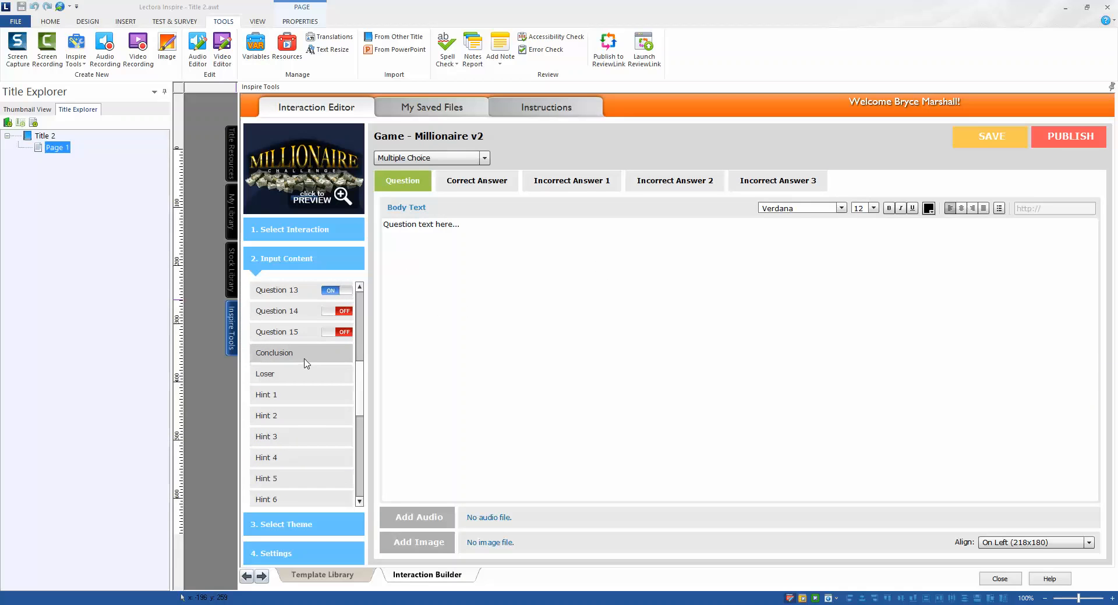
click(274, 353)
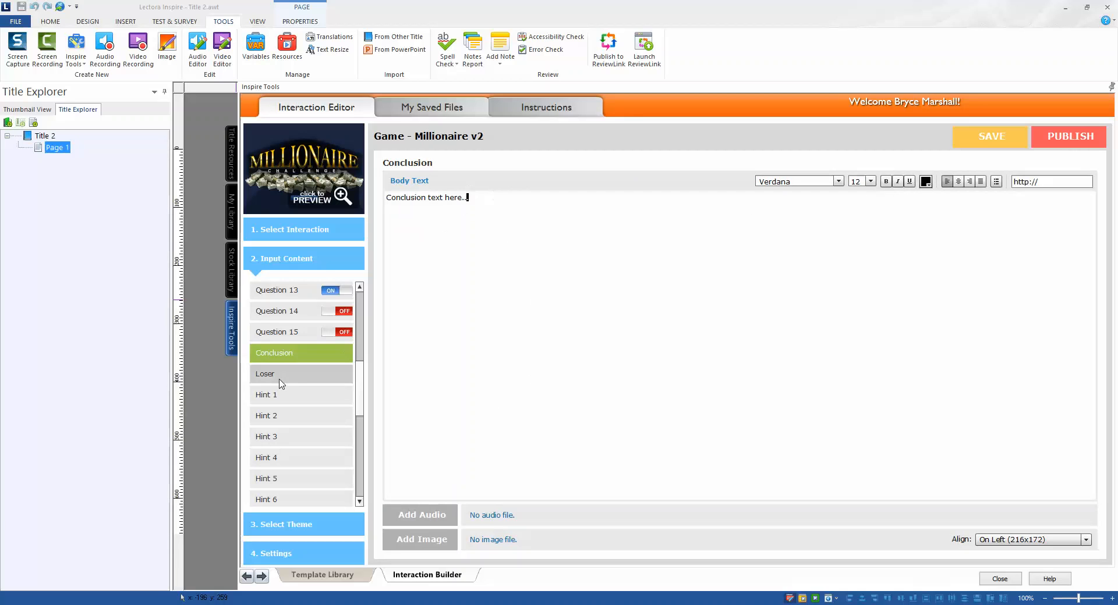
click(266, 374)
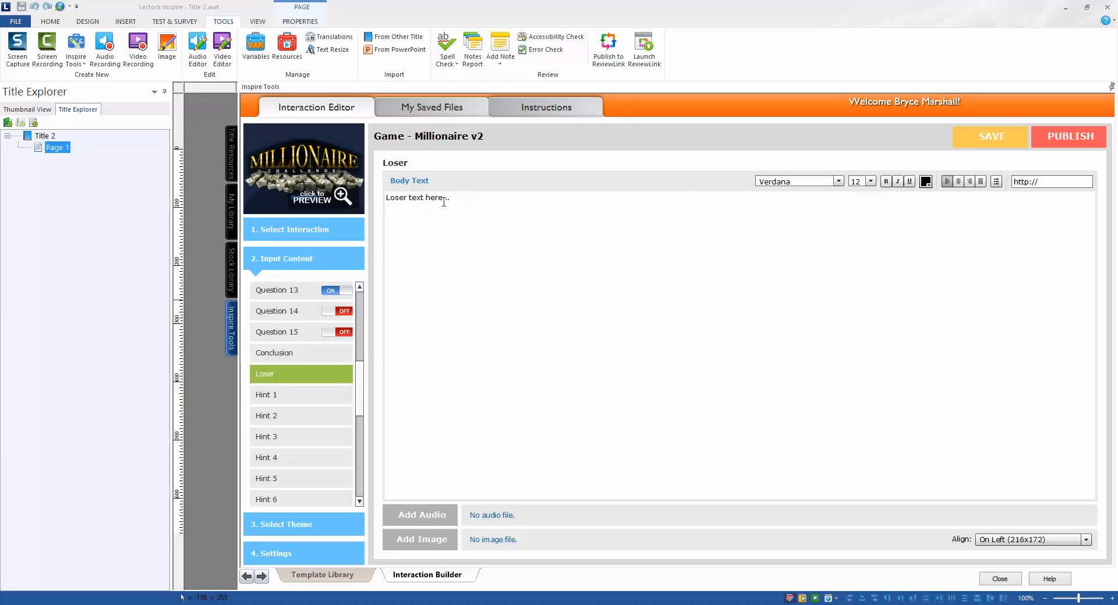
Step: Open Hint 1's placeholder text and scroll the hints list down to Hint 15
click(266, 396)
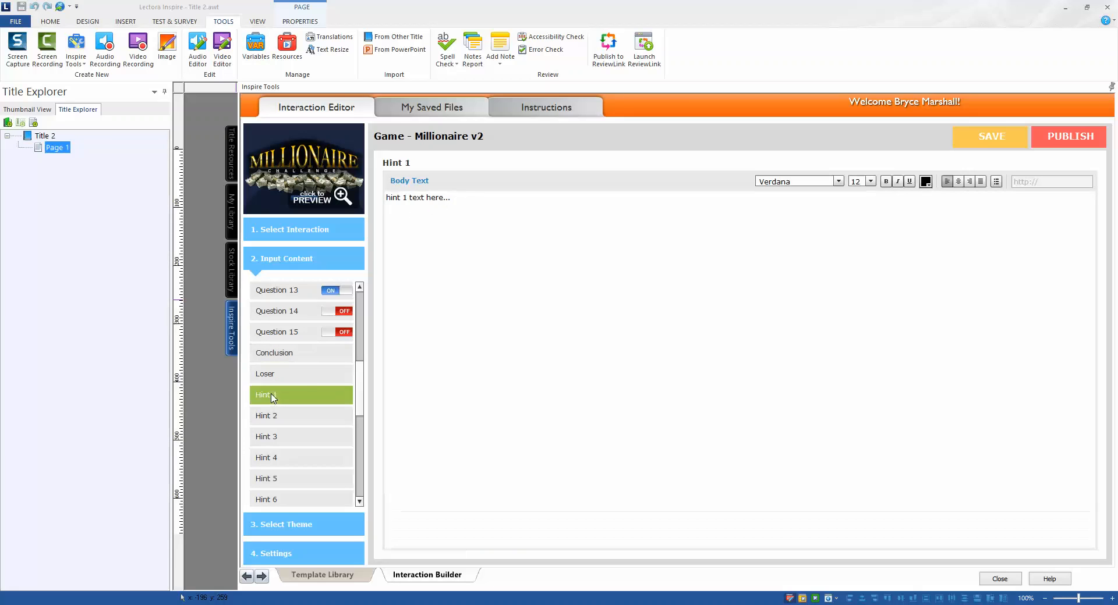
scroll(down, 3)
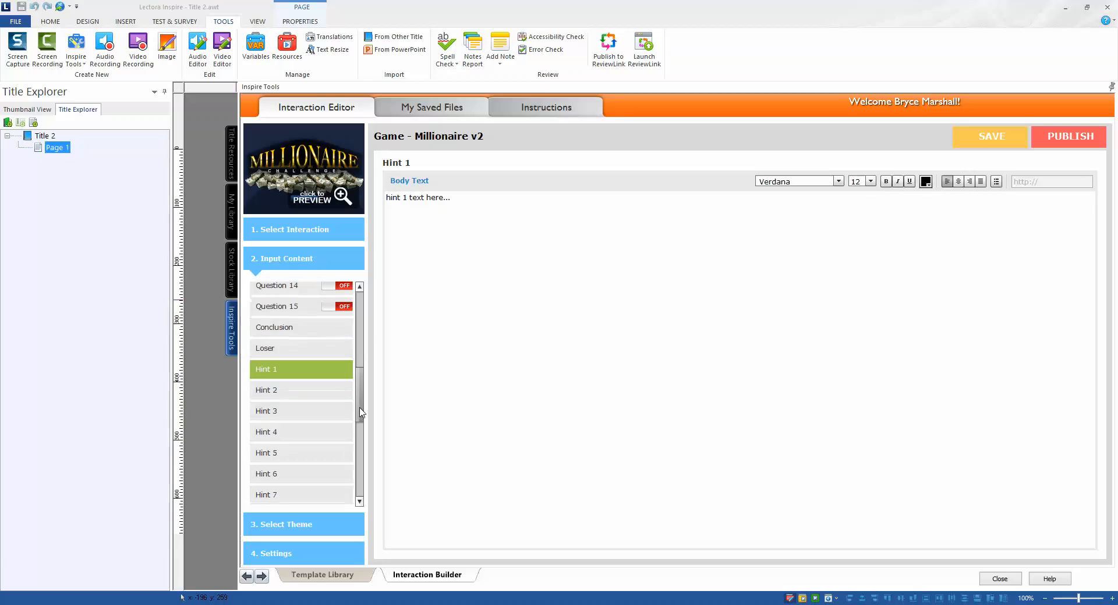
scroll(down, 3)
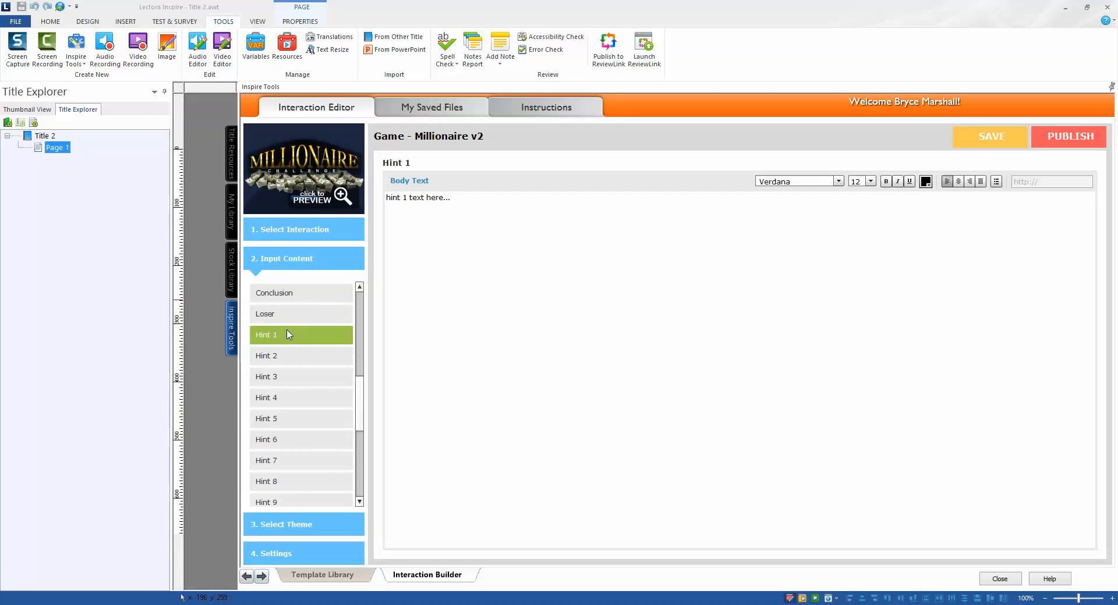
mouse_move(278, 339)
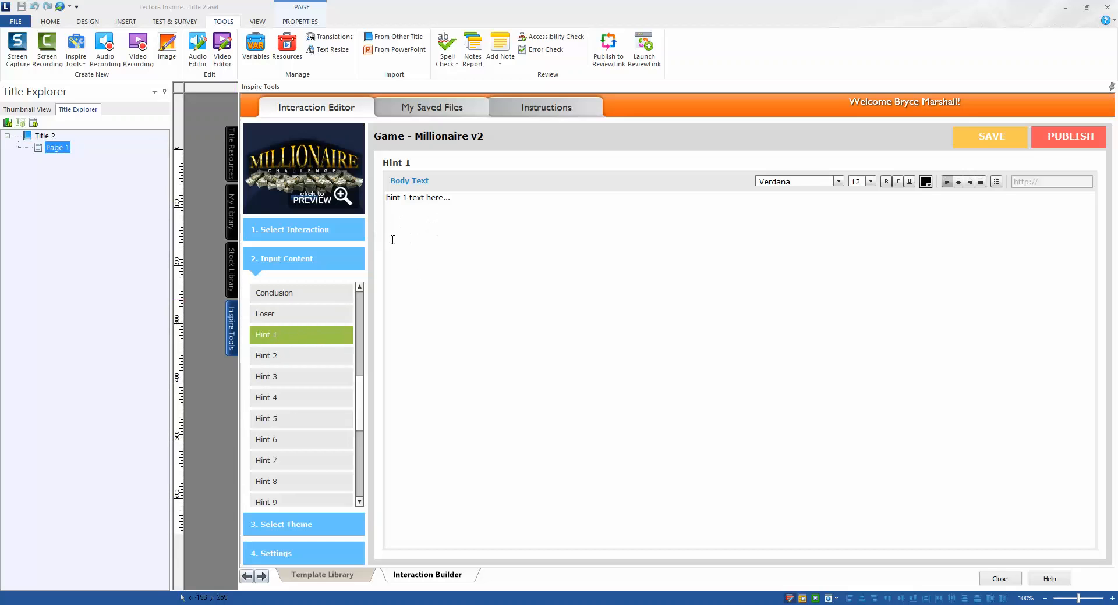
scroll(down, 3)
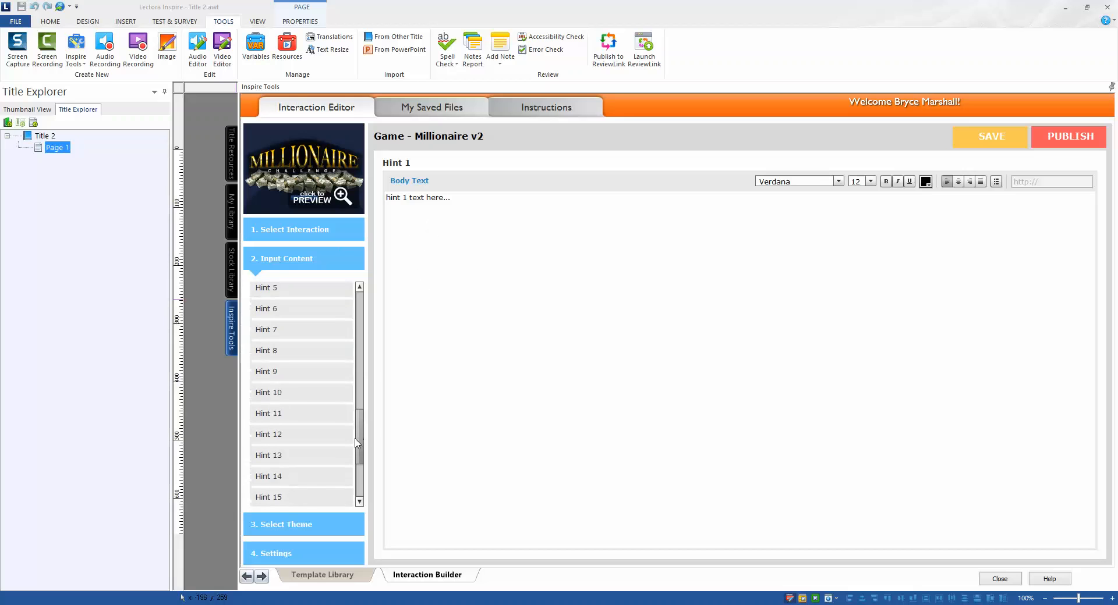
Step: Label the Continue button 'Continue', then view the Start button and Results Label texts
click(299, 390)
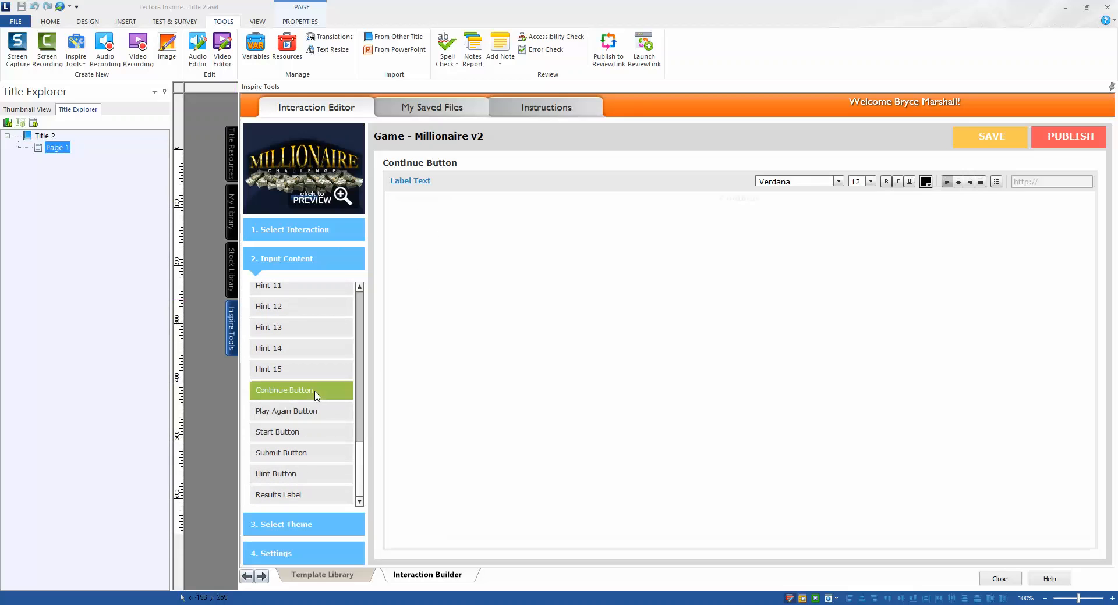
mouse_move(689, 208)
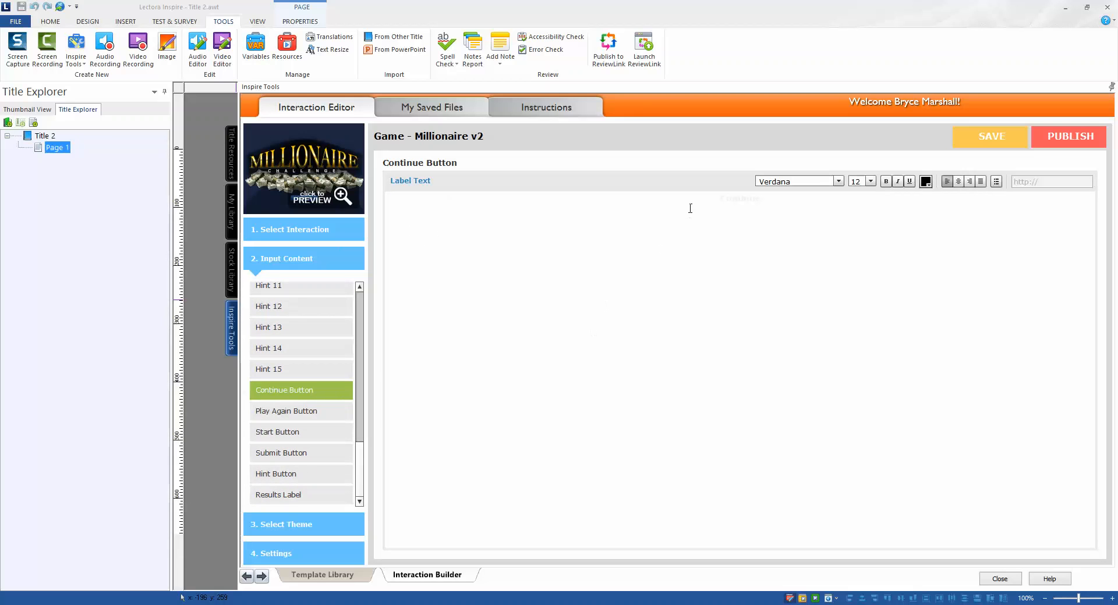
text(Continue)
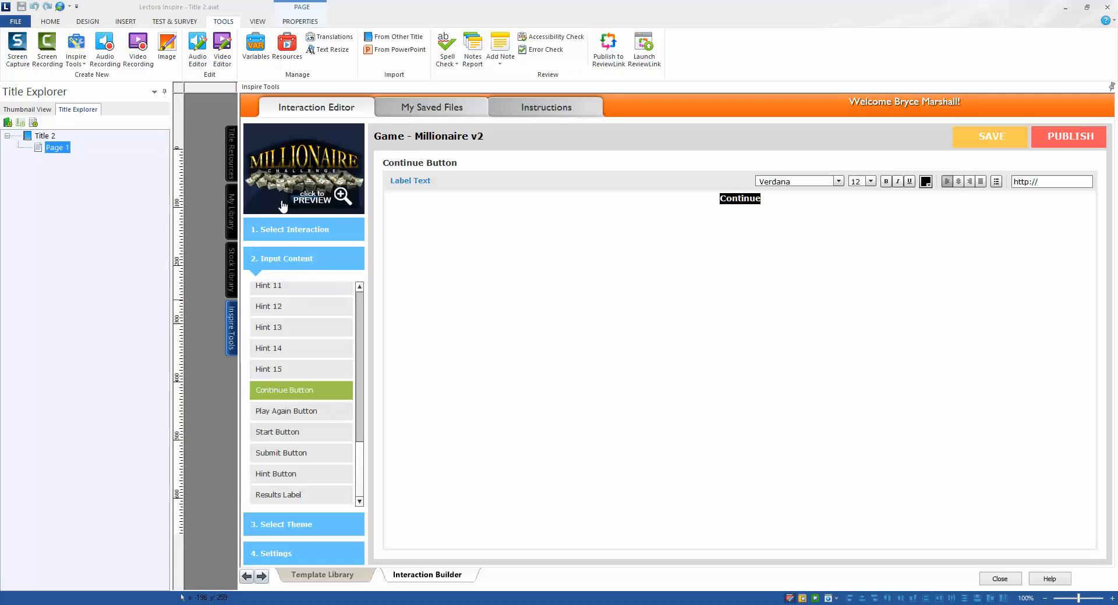
mouse_move(285, 212)
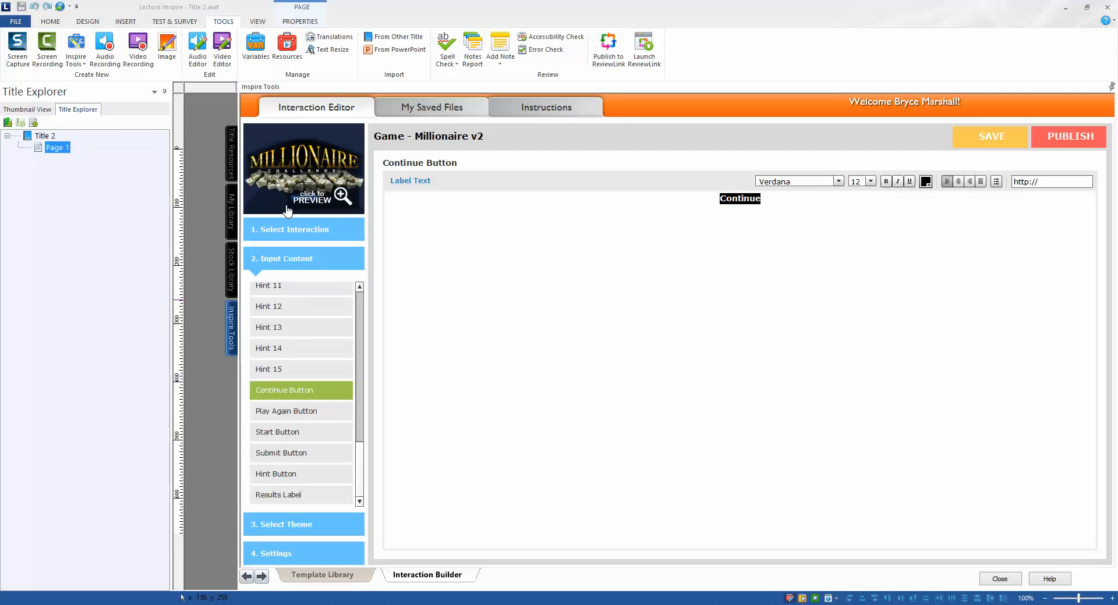
mouse_move(673, 333)
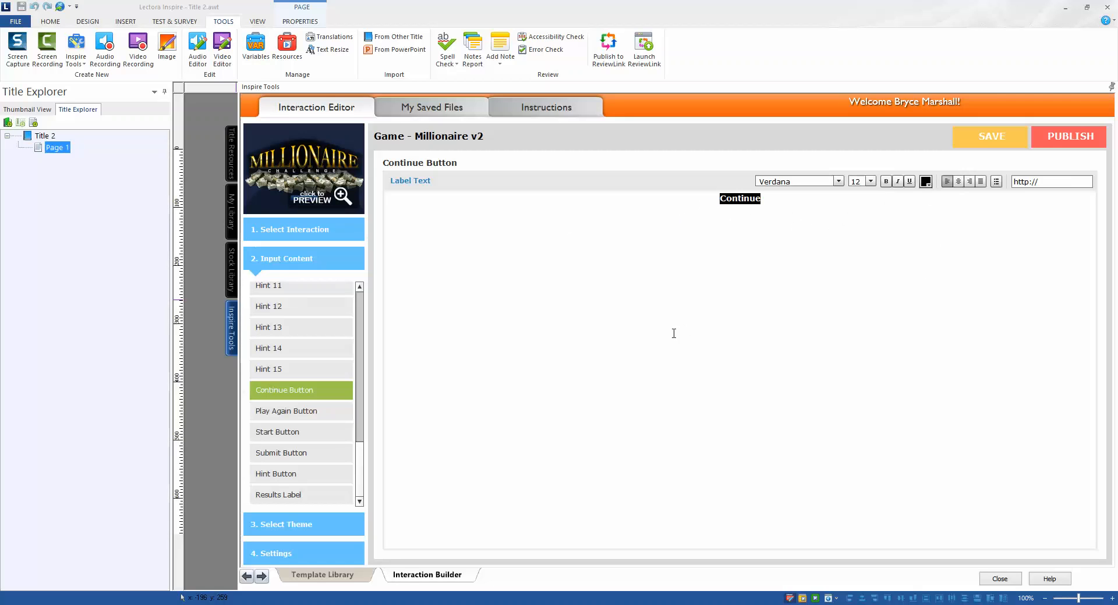
click(279, 431)
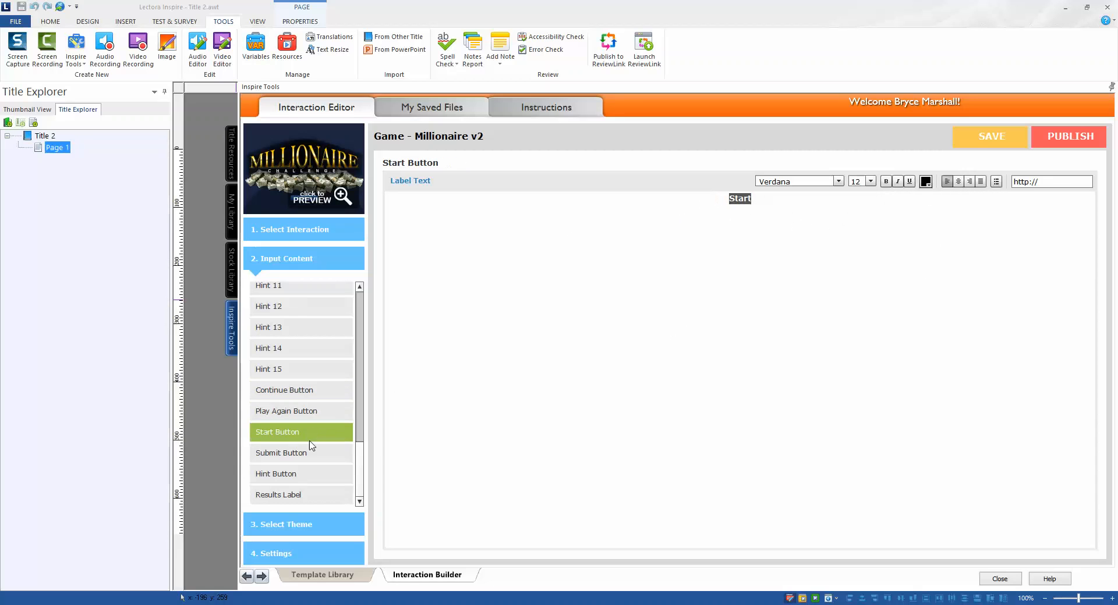
click(278, 495)
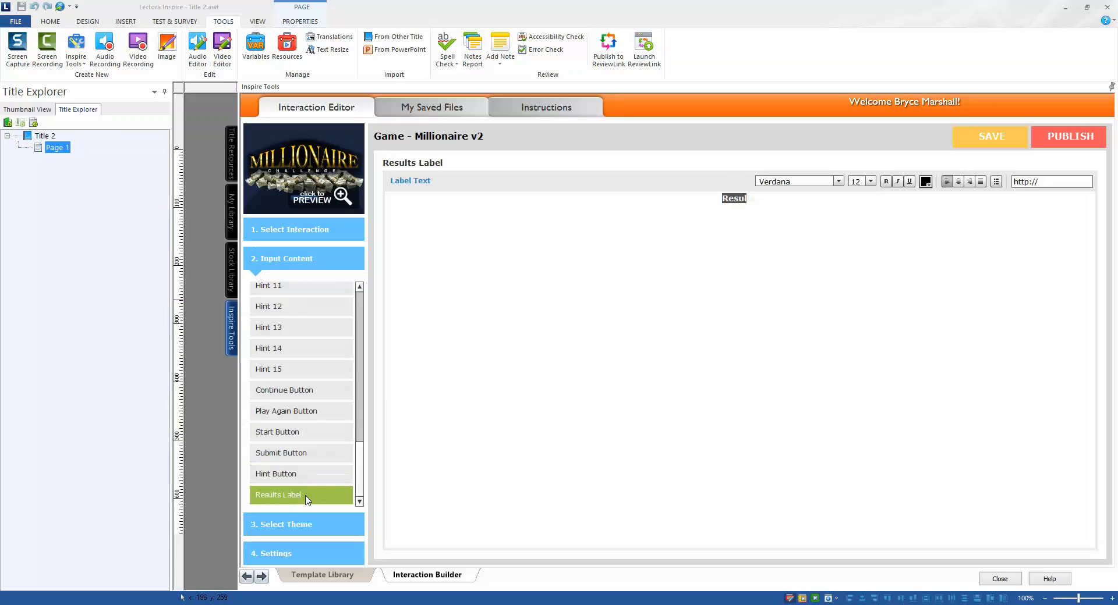
mouse_move(359, 483)
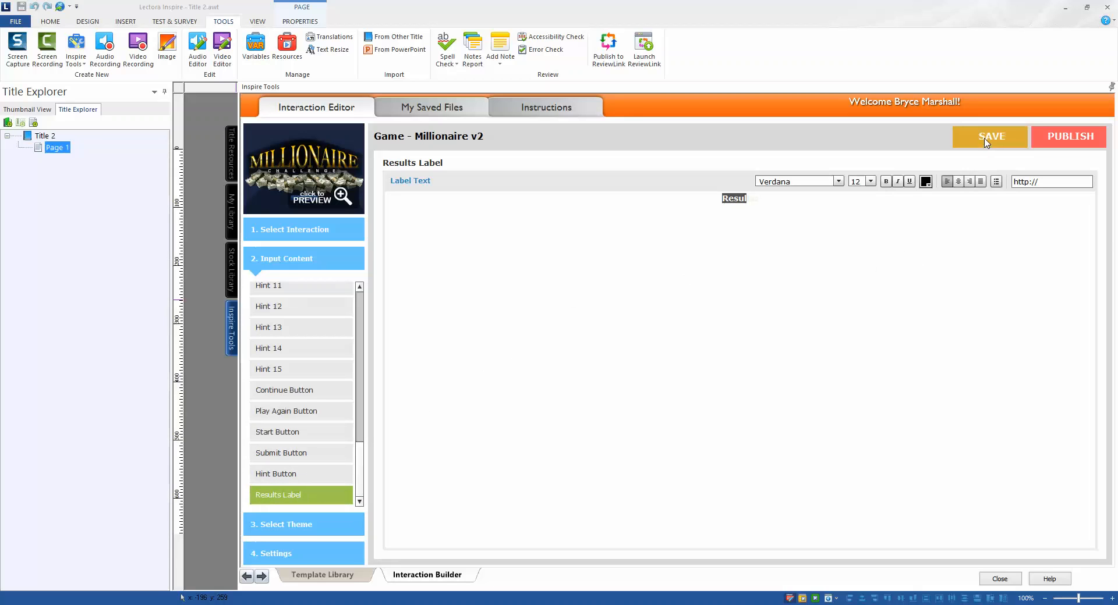
Step: Save the Millionaire interaction as 'new millionaire GAME'
click(500, 41)
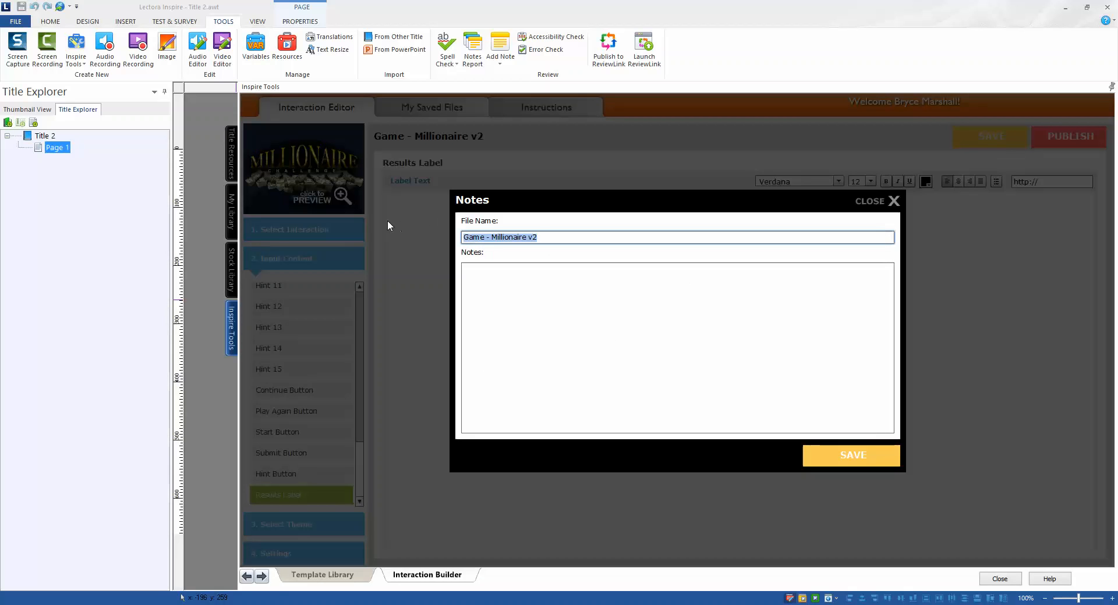
text(new milli)
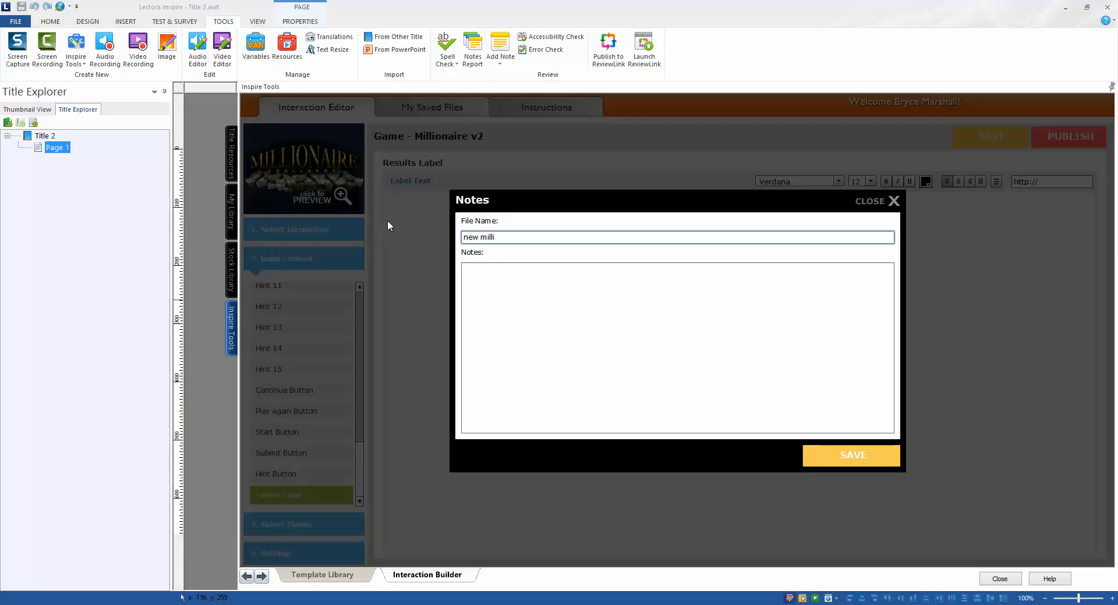
text(onaire)
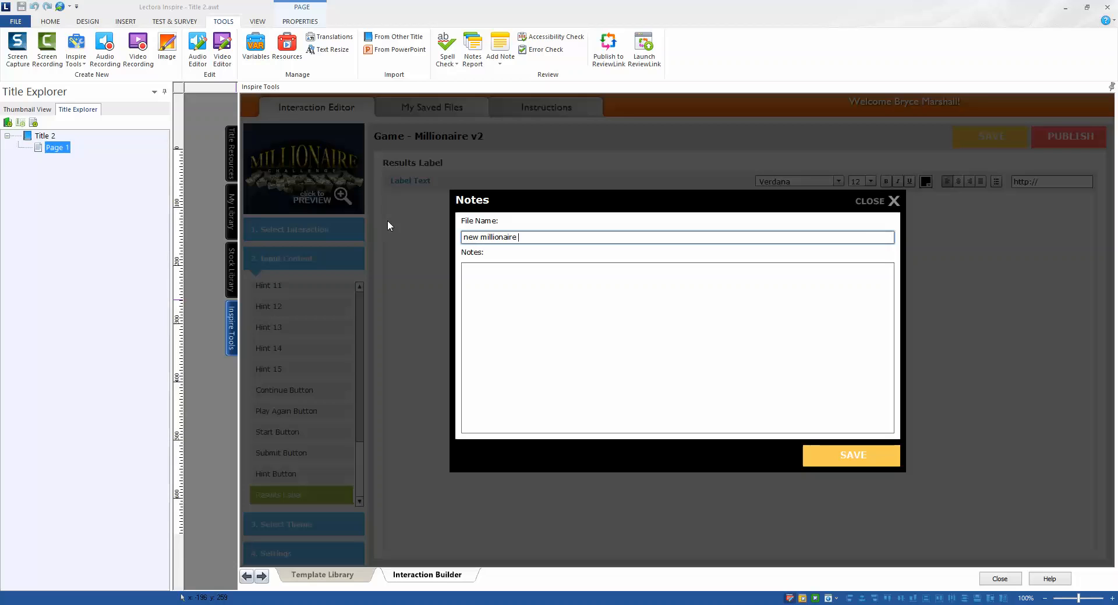
text(GAME)
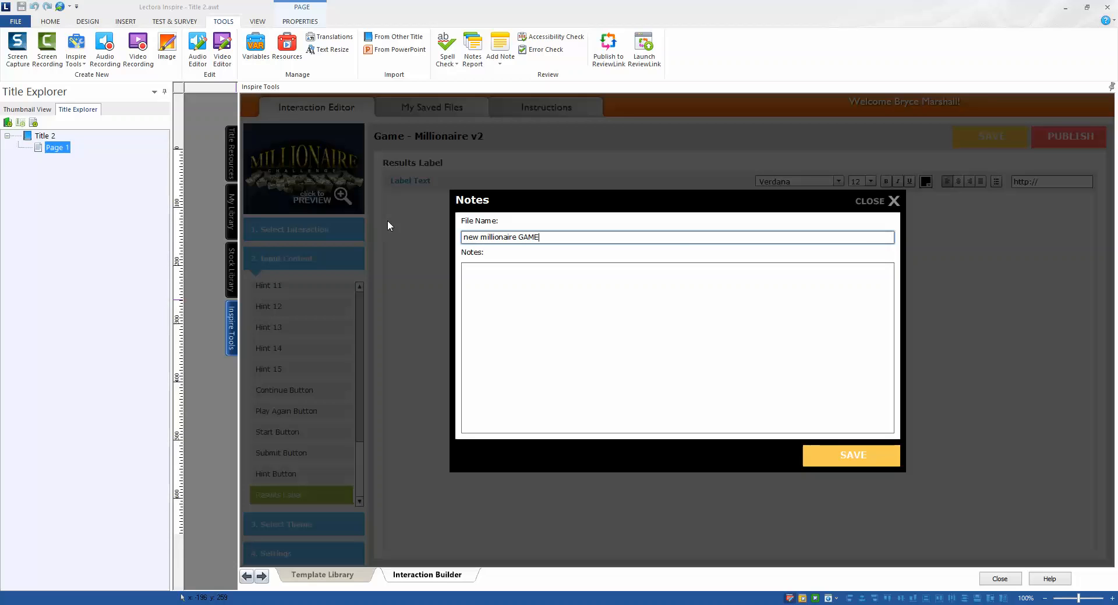
click(851, 455)
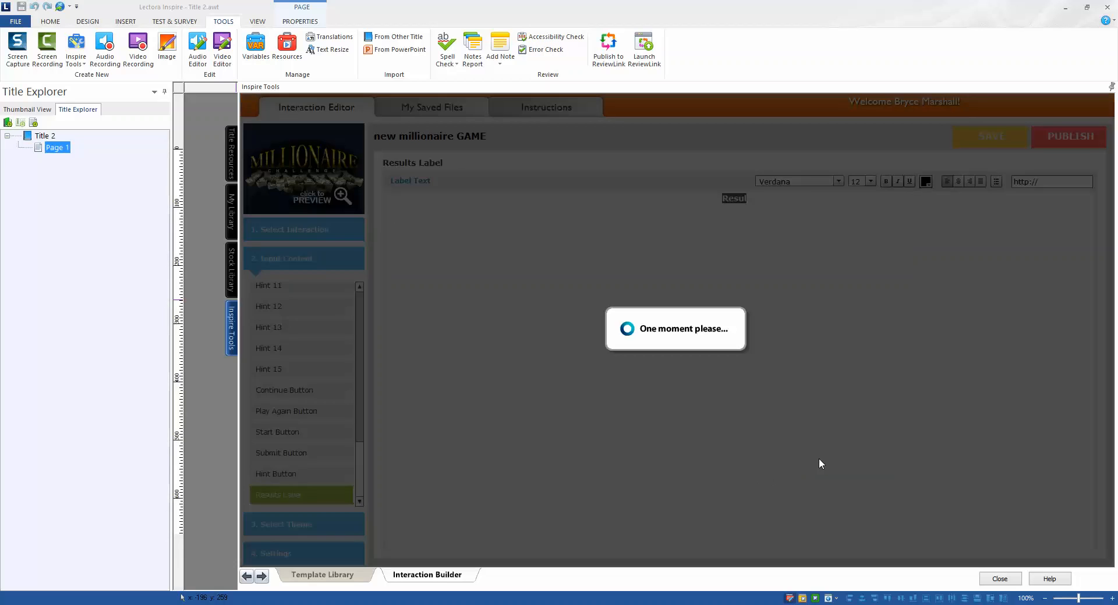
mouse_move(797, 458)
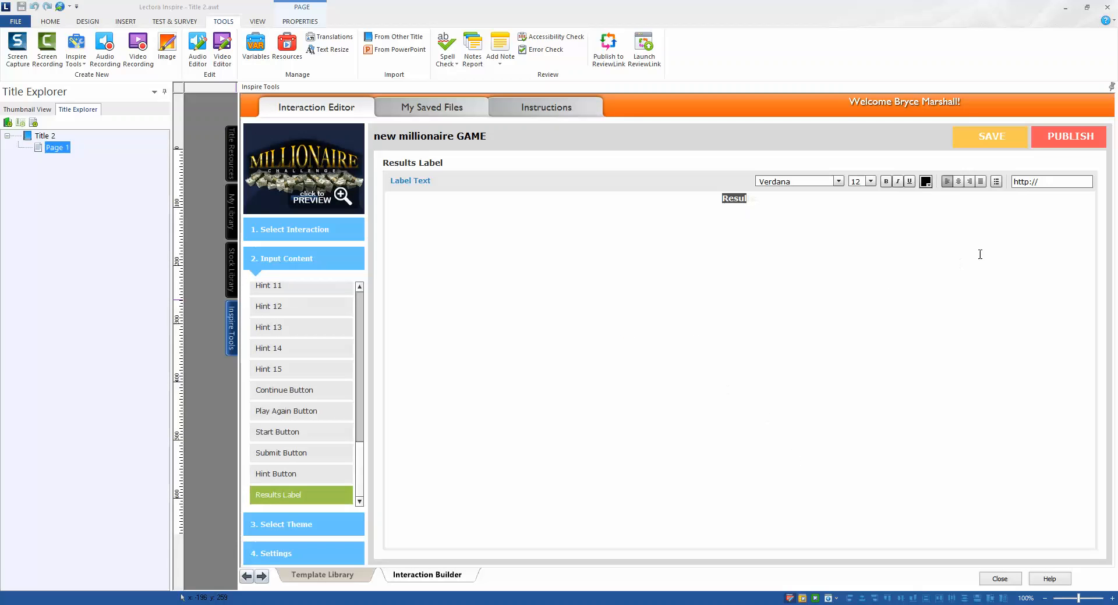
Step: Publish the game as a Flash object for Lectora, confirming the save before import
click(1067, 136)
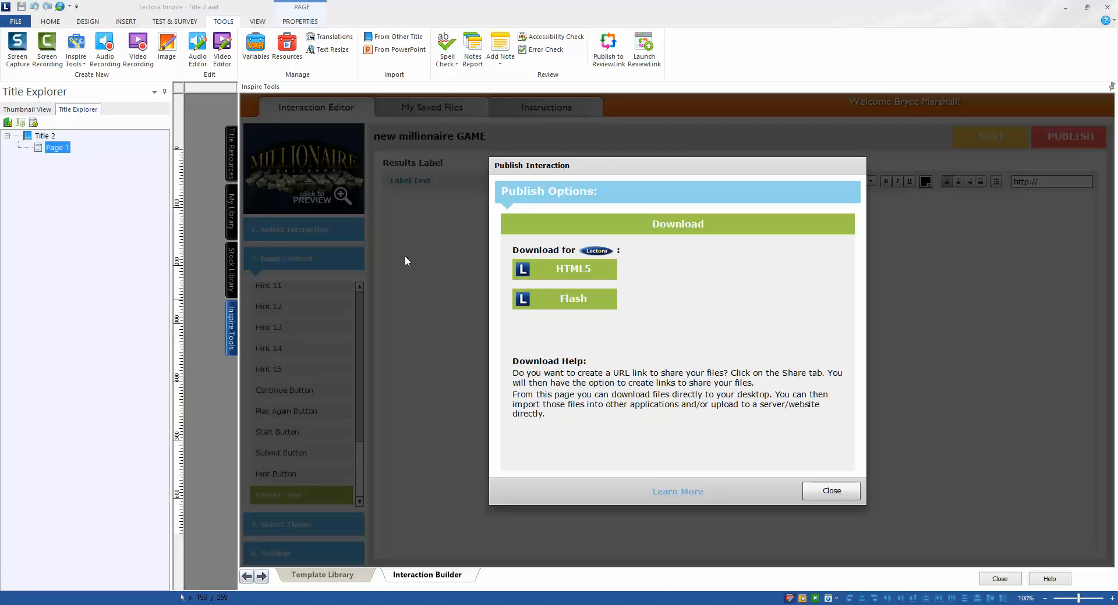
mouse_move(224, 368)
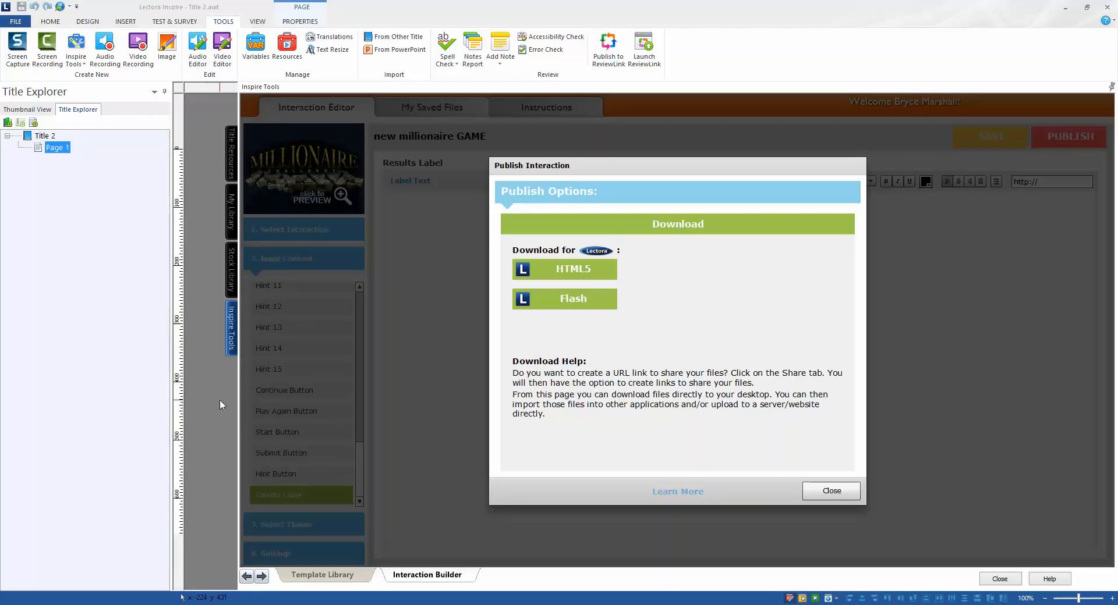
mouse_move(649, 350)
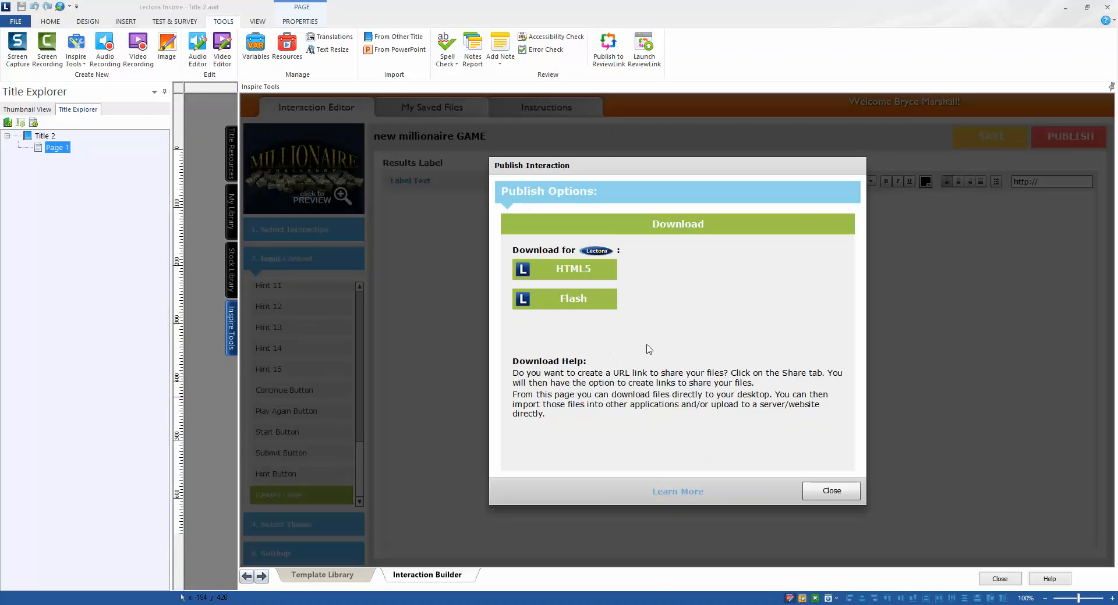
mouse_move(642, 347)
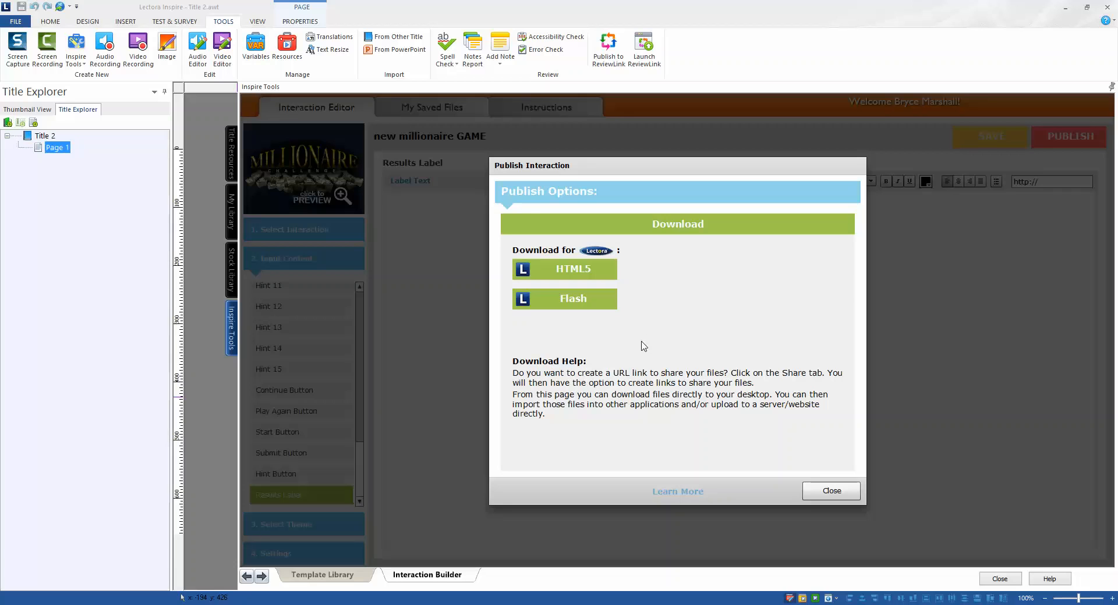
mouse_move(565, 278)
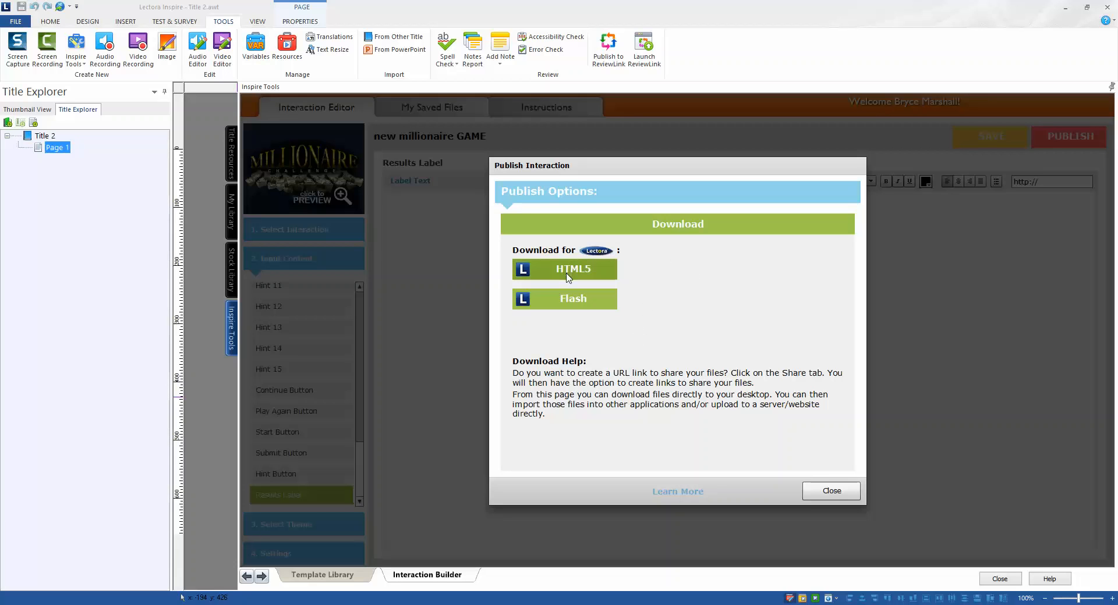
mouse_move(564, 269)
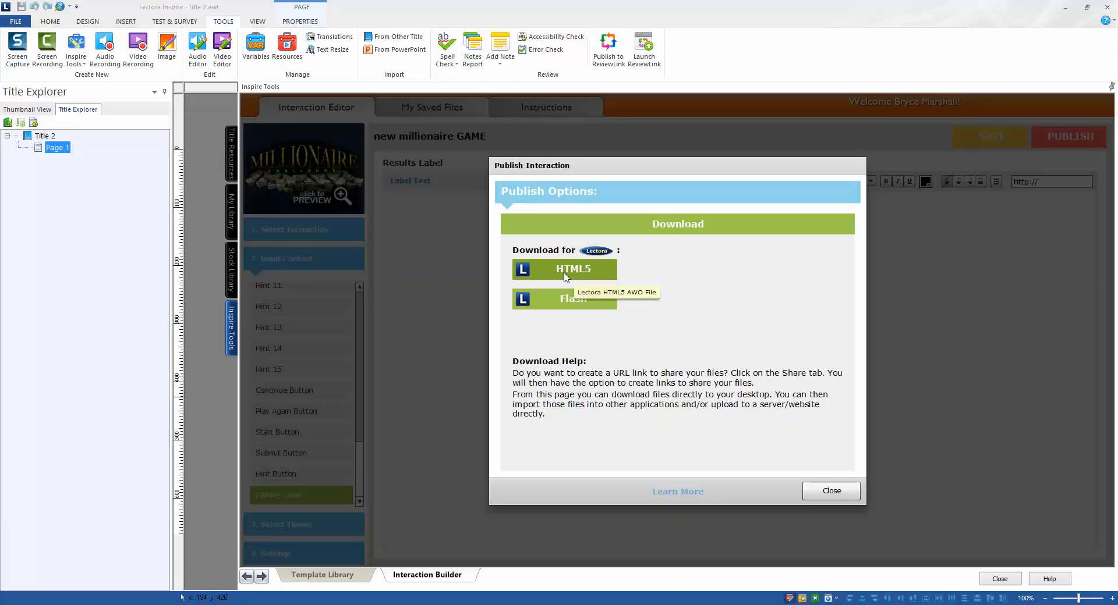
mouse_move(558, 305)
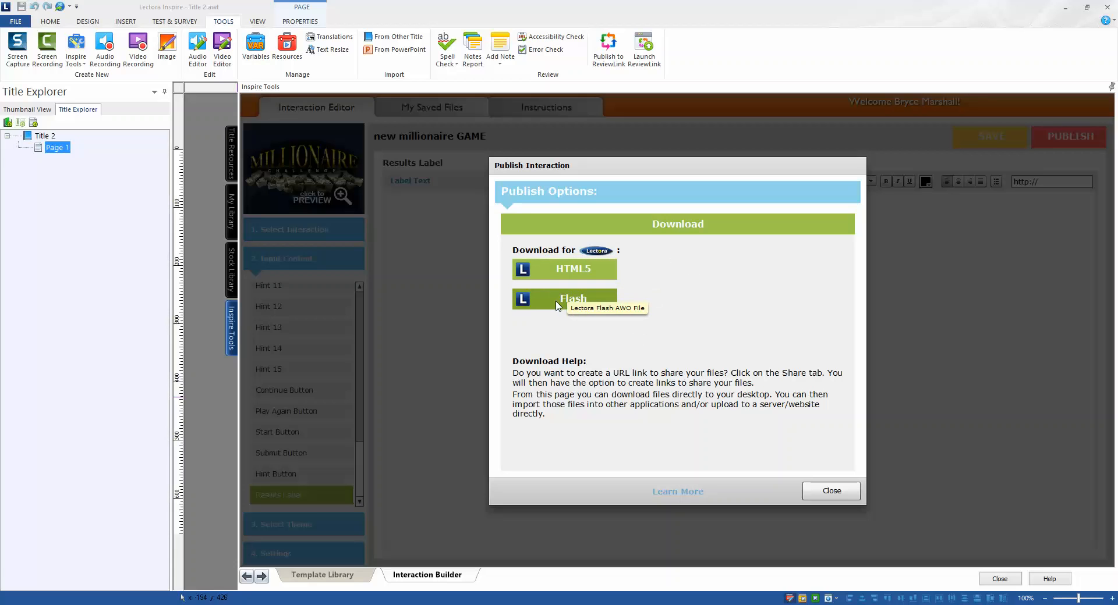
click(563, 298)
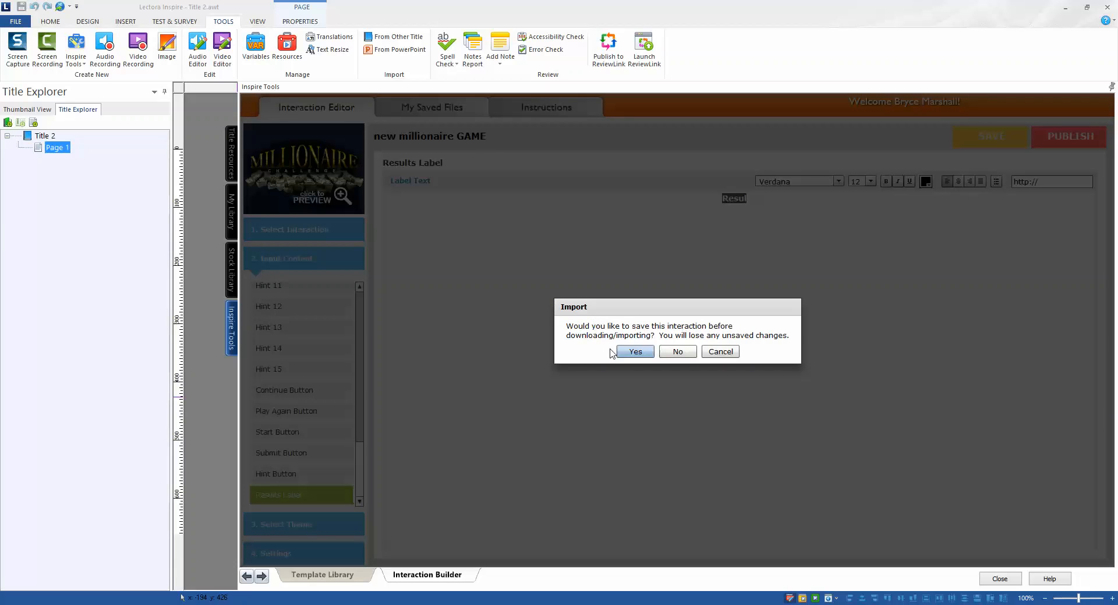
click(634, 352)
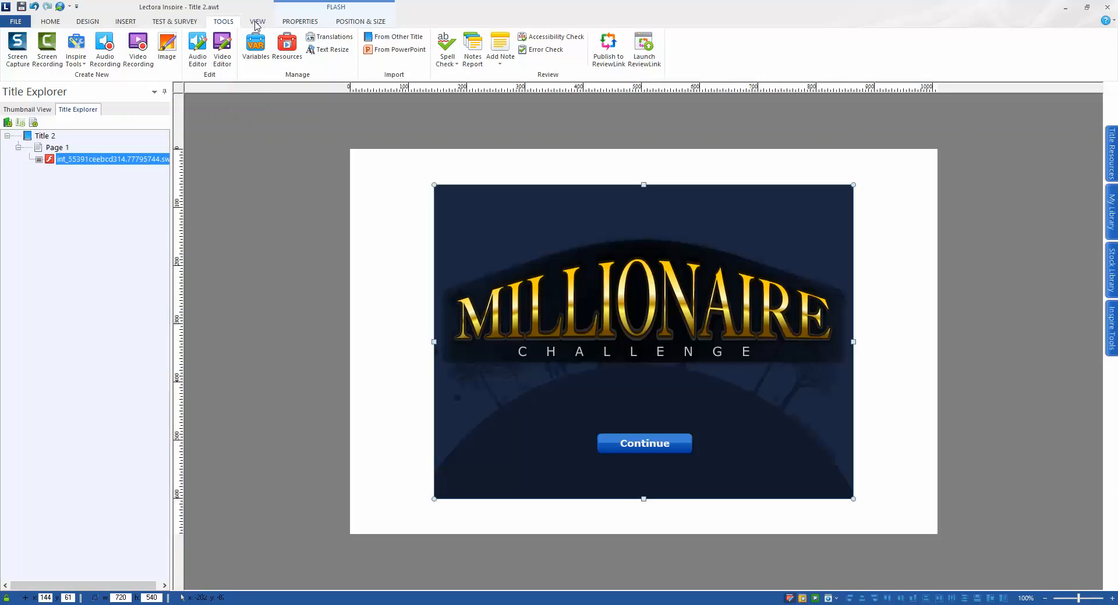
Step: Preview Page 1 with the Millionaire Flash object in Internet Explorer
click(256, 21)
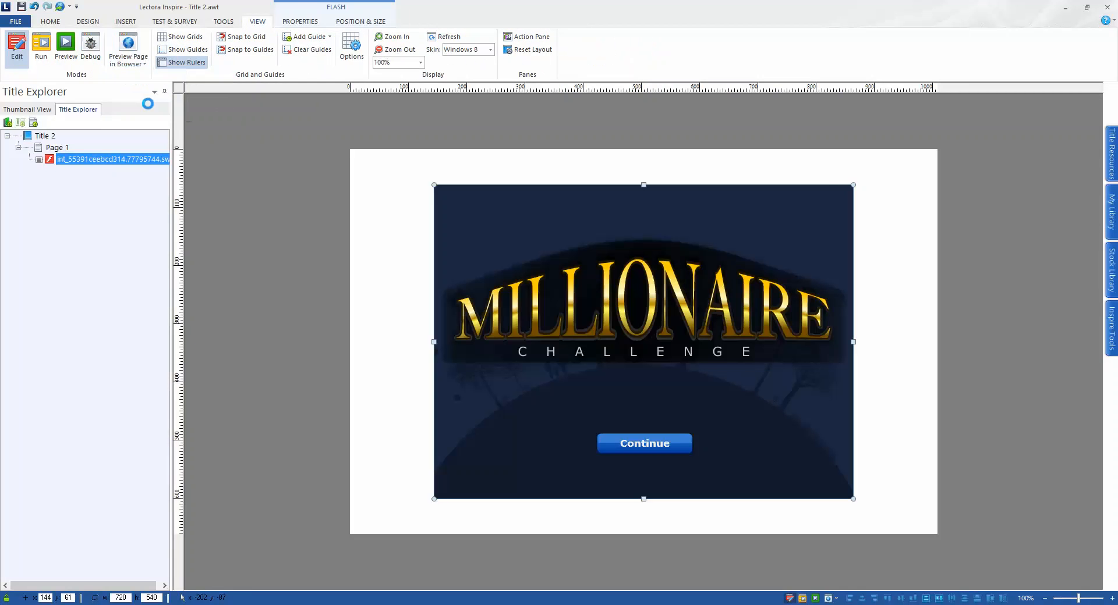
click(128, 47)
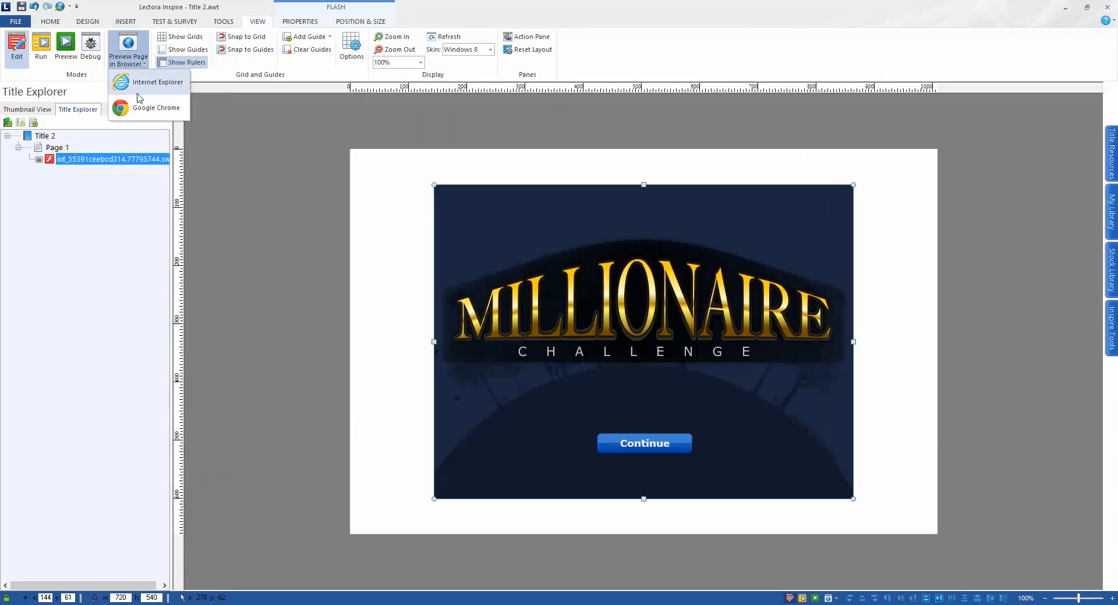
click(156, 82)
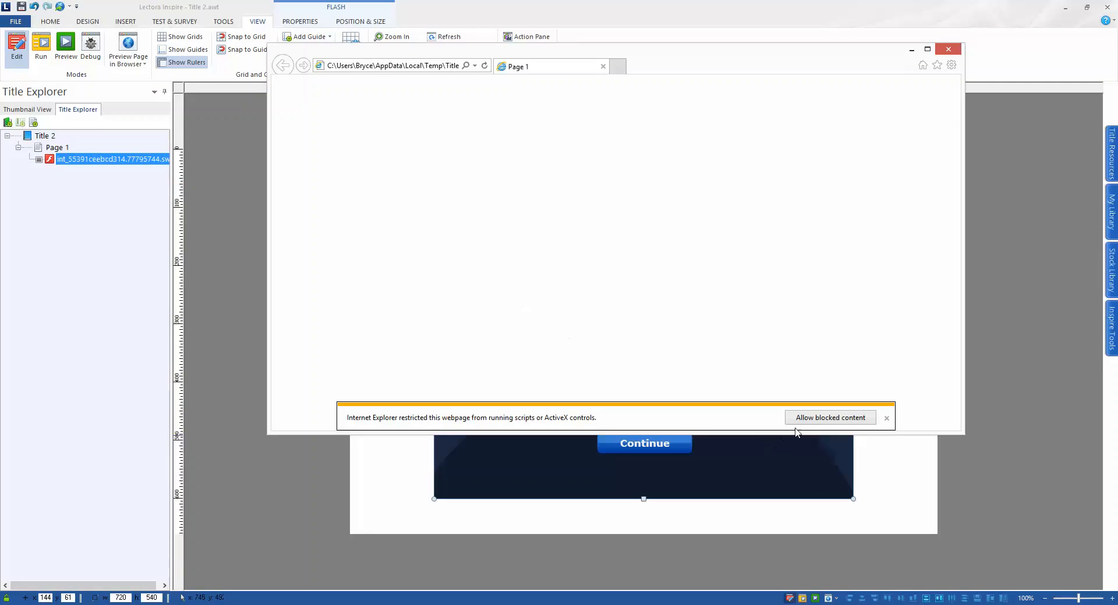
Step: Allow blocked content, then test the game: wrong answer, hint, and Question 1 answered
click(829, 418)
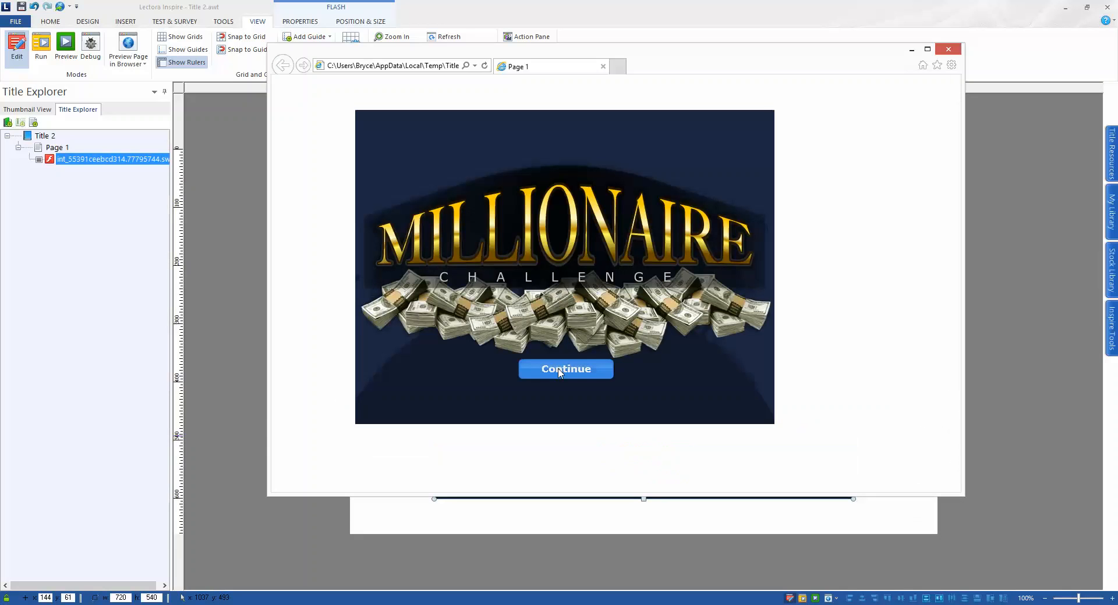
click(564, 369)
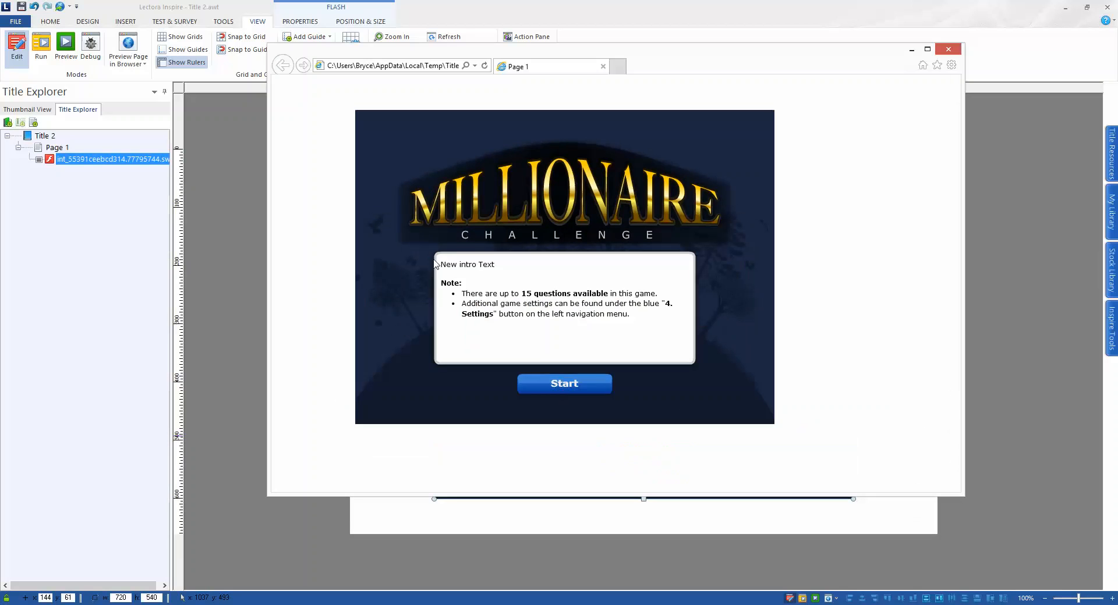
mouse_move(476, 291)
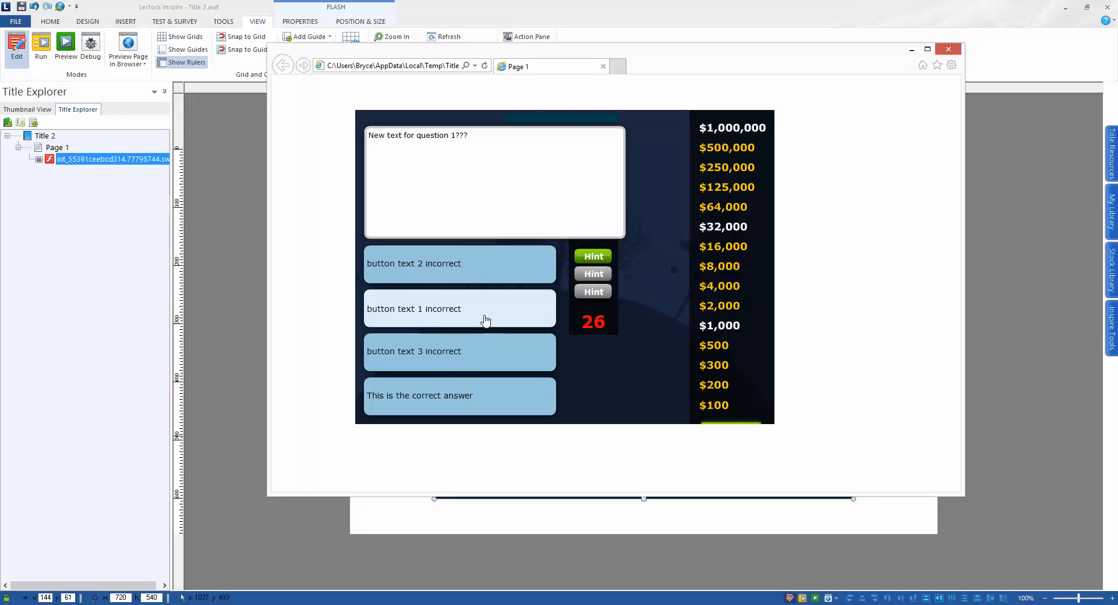
click(459, 309)
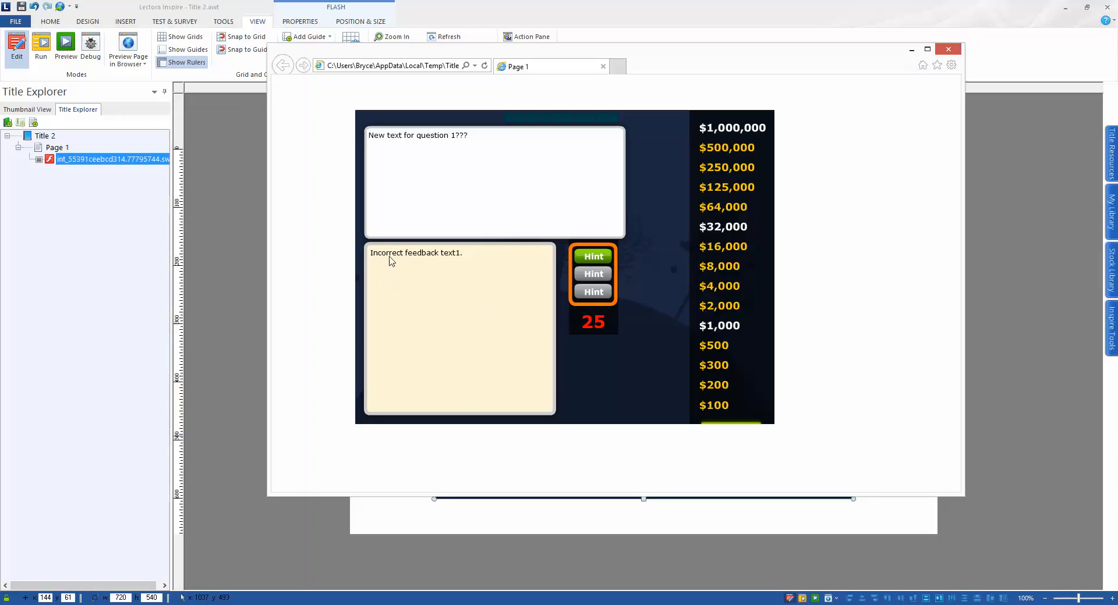
mouse_move(443, 262)
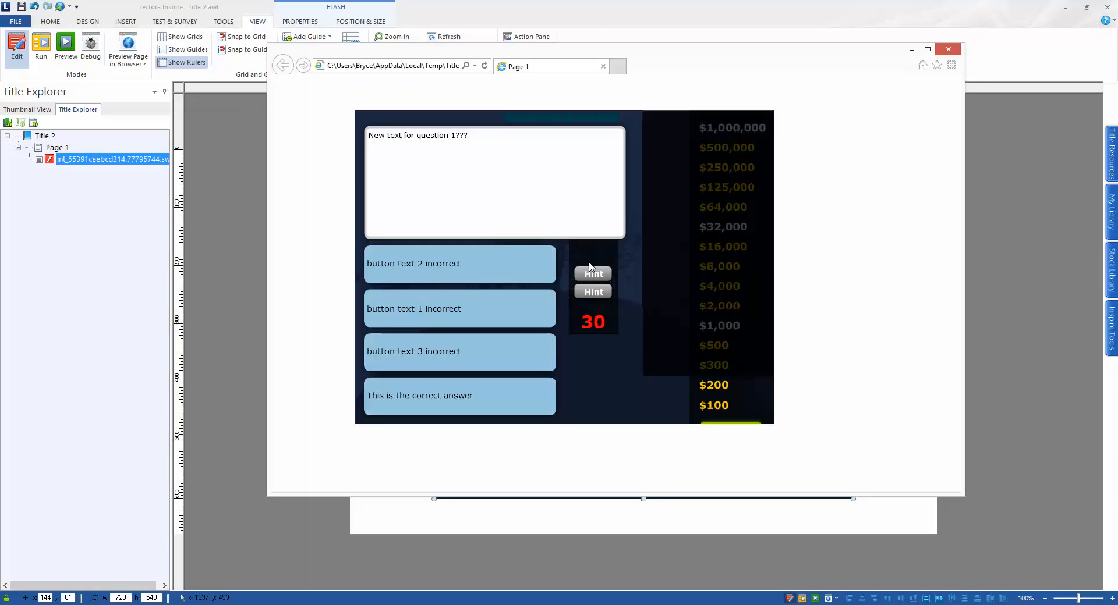
click(592, 274)
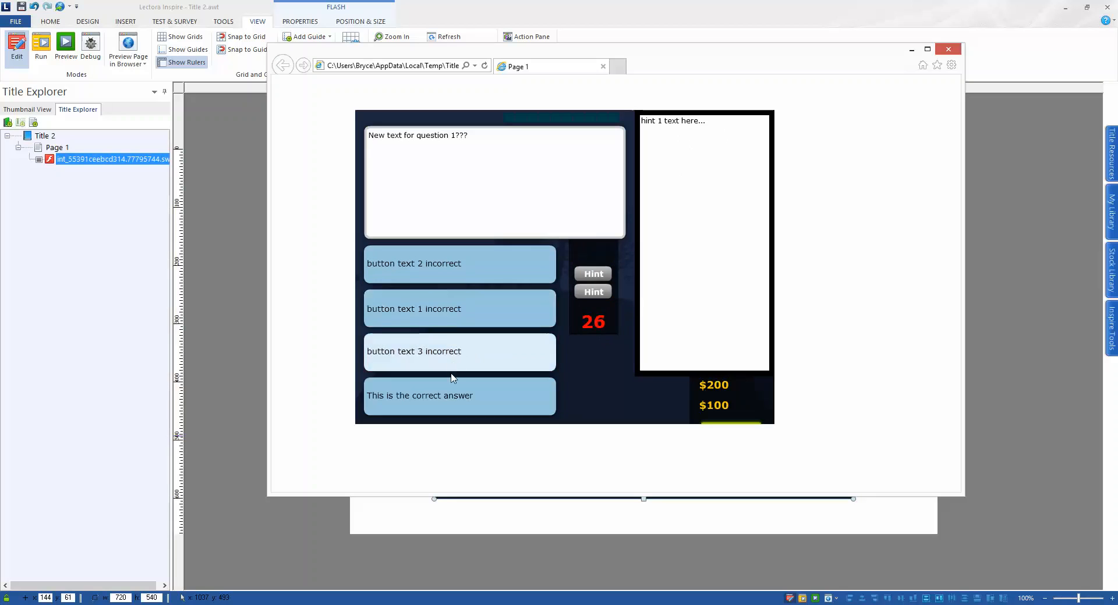
click(459, 395)
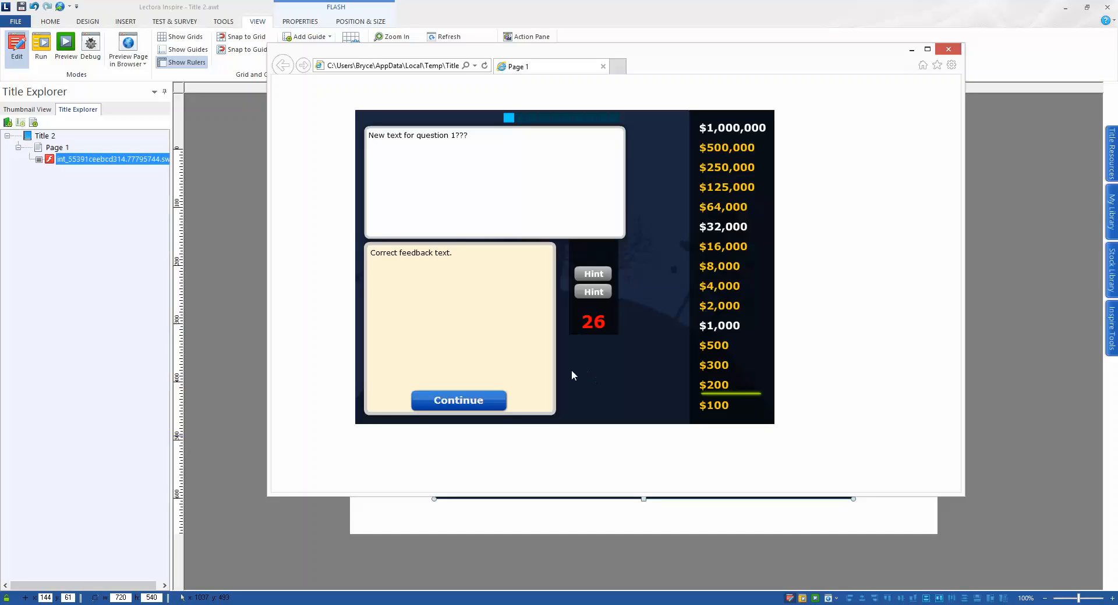
mouse_move(610, 368)
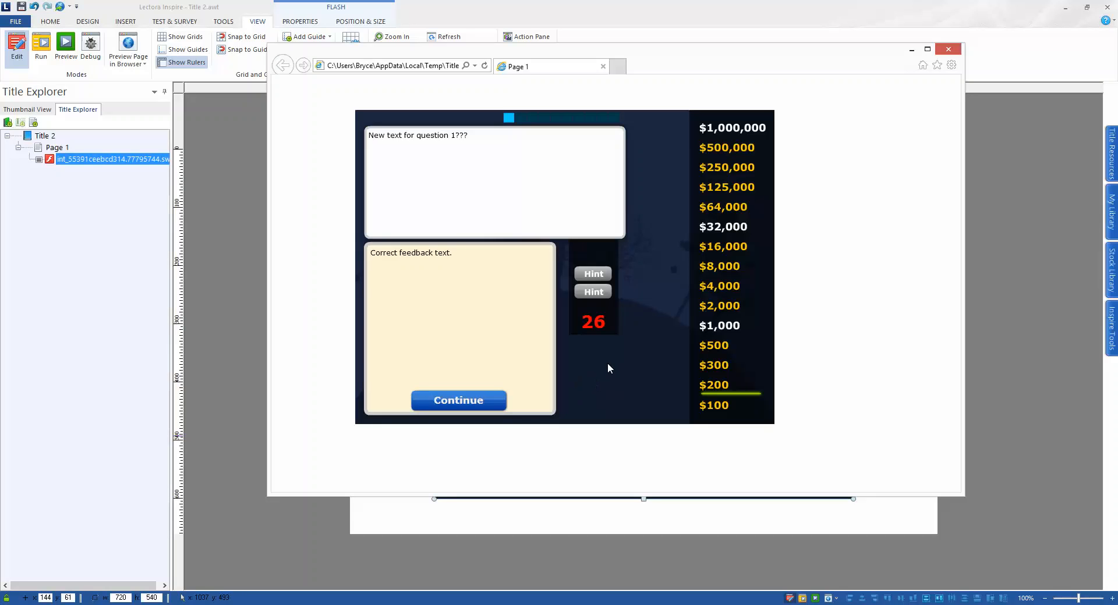
mouse_move(618, 361)
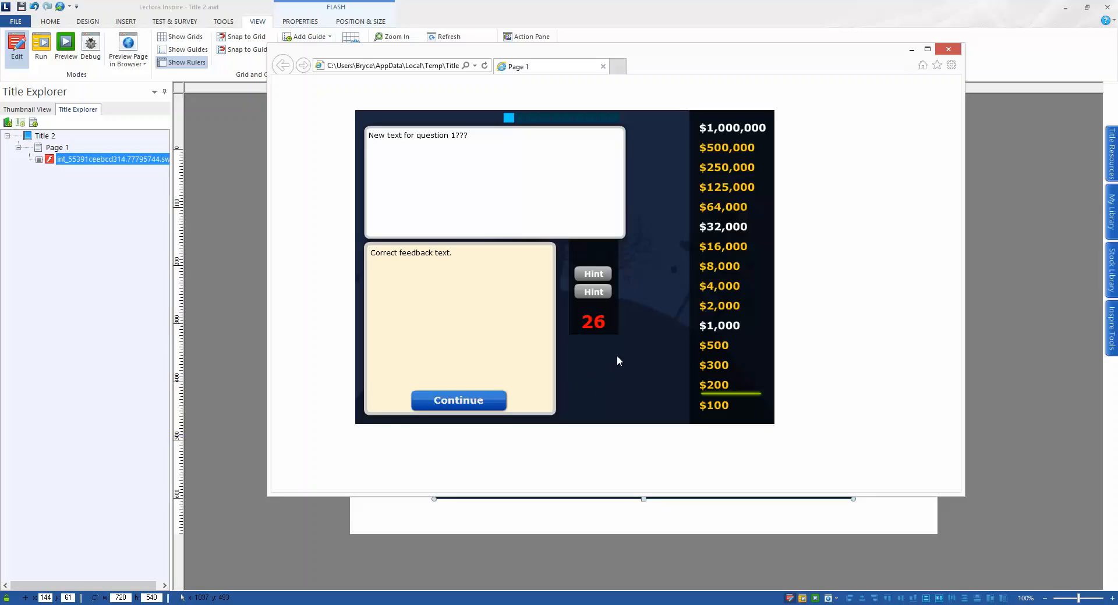